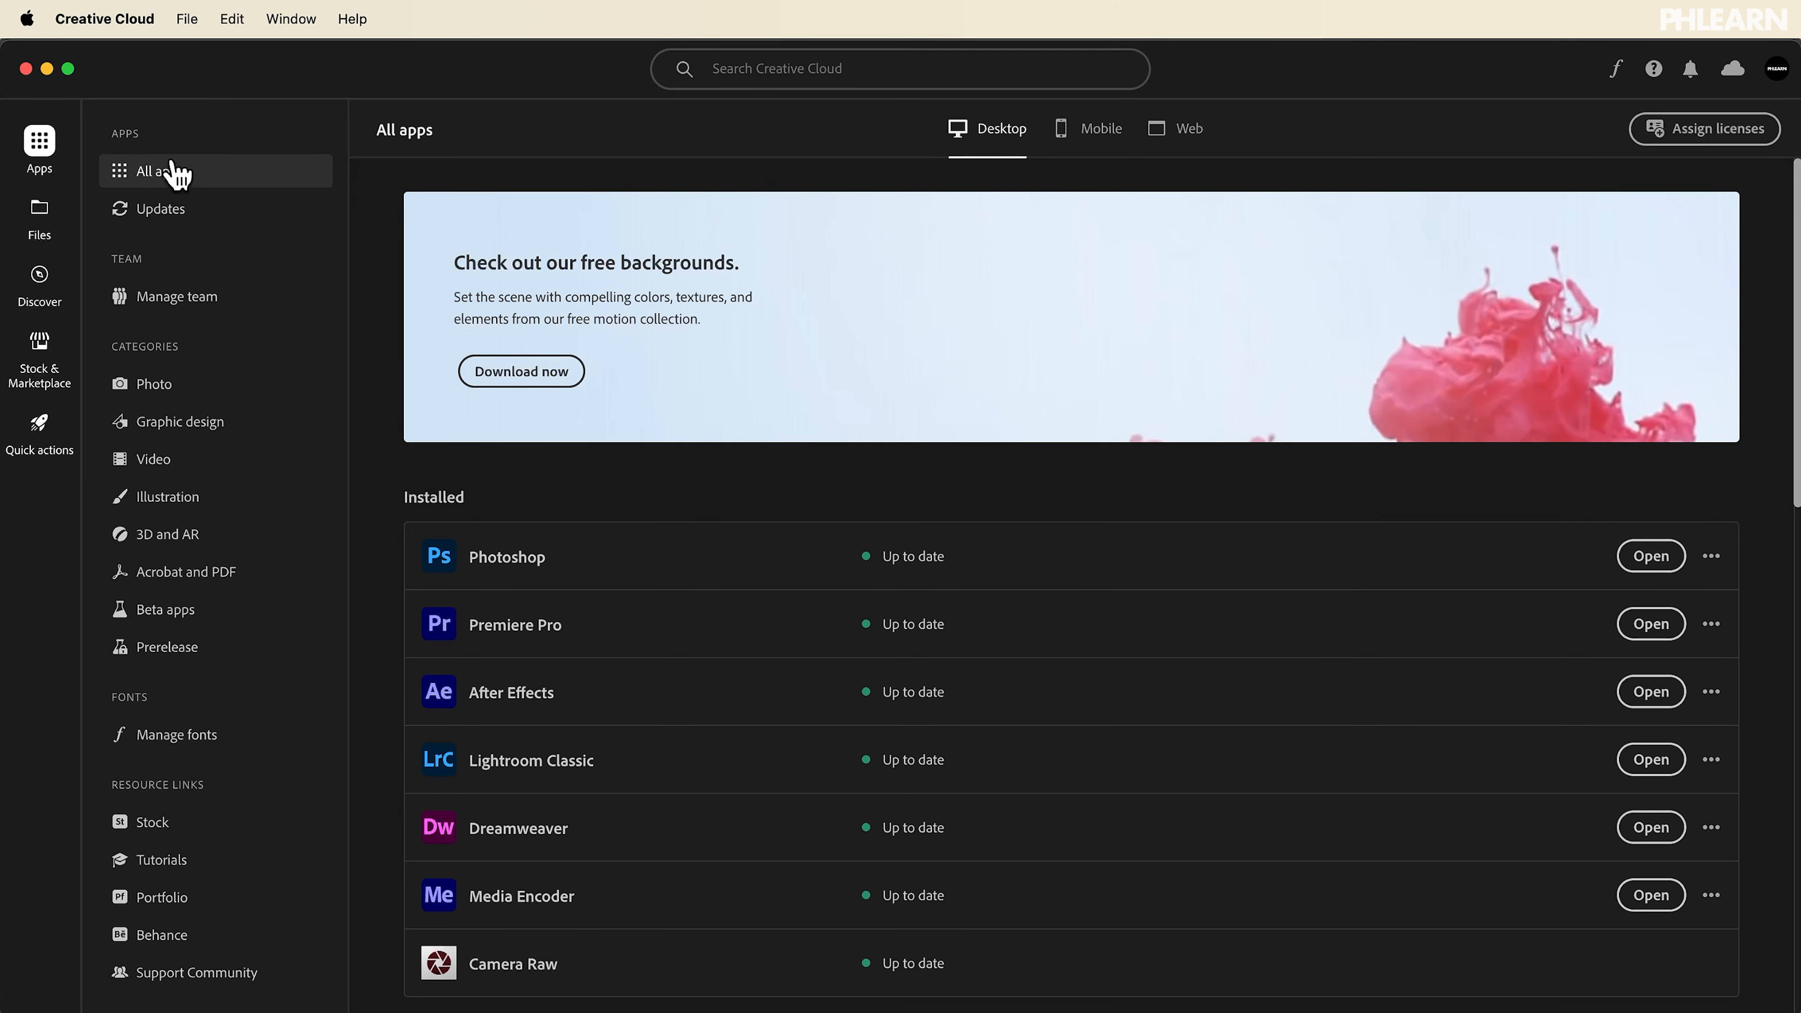
- Launch Photoshop (Beta) from the Creative Cloud beta apps list
click(167, 609)
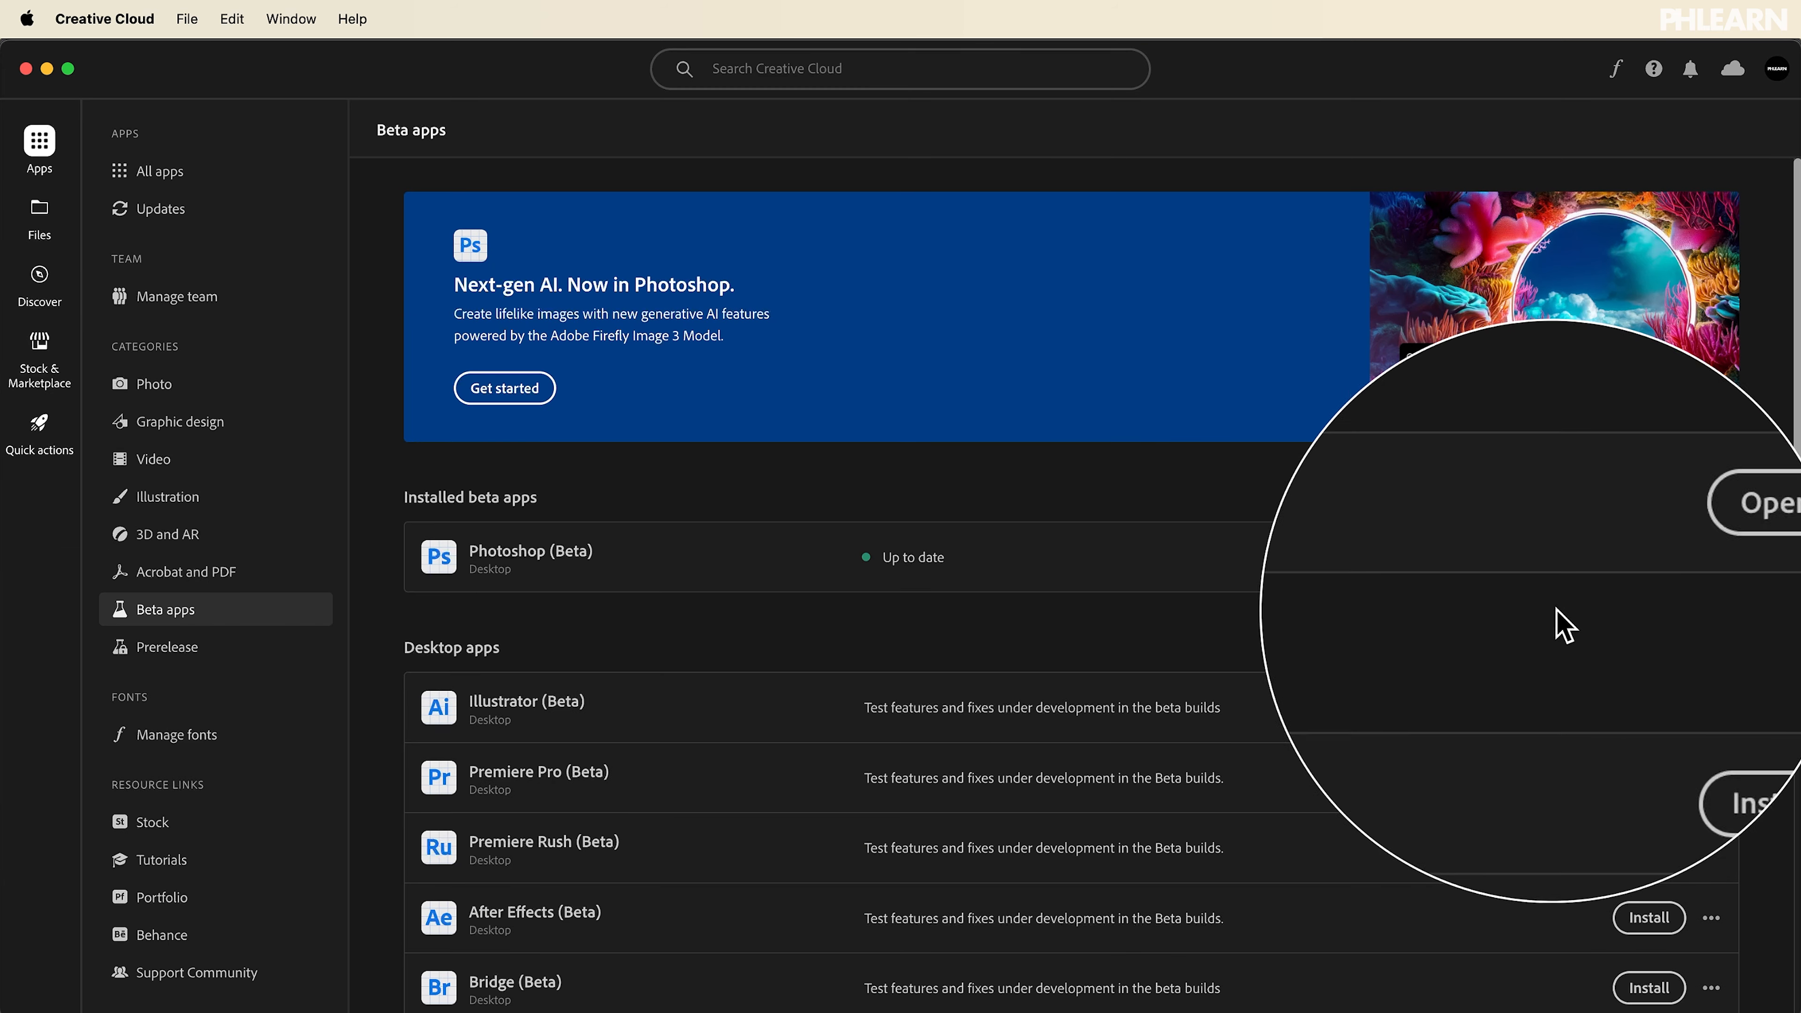
click(1757, 503)
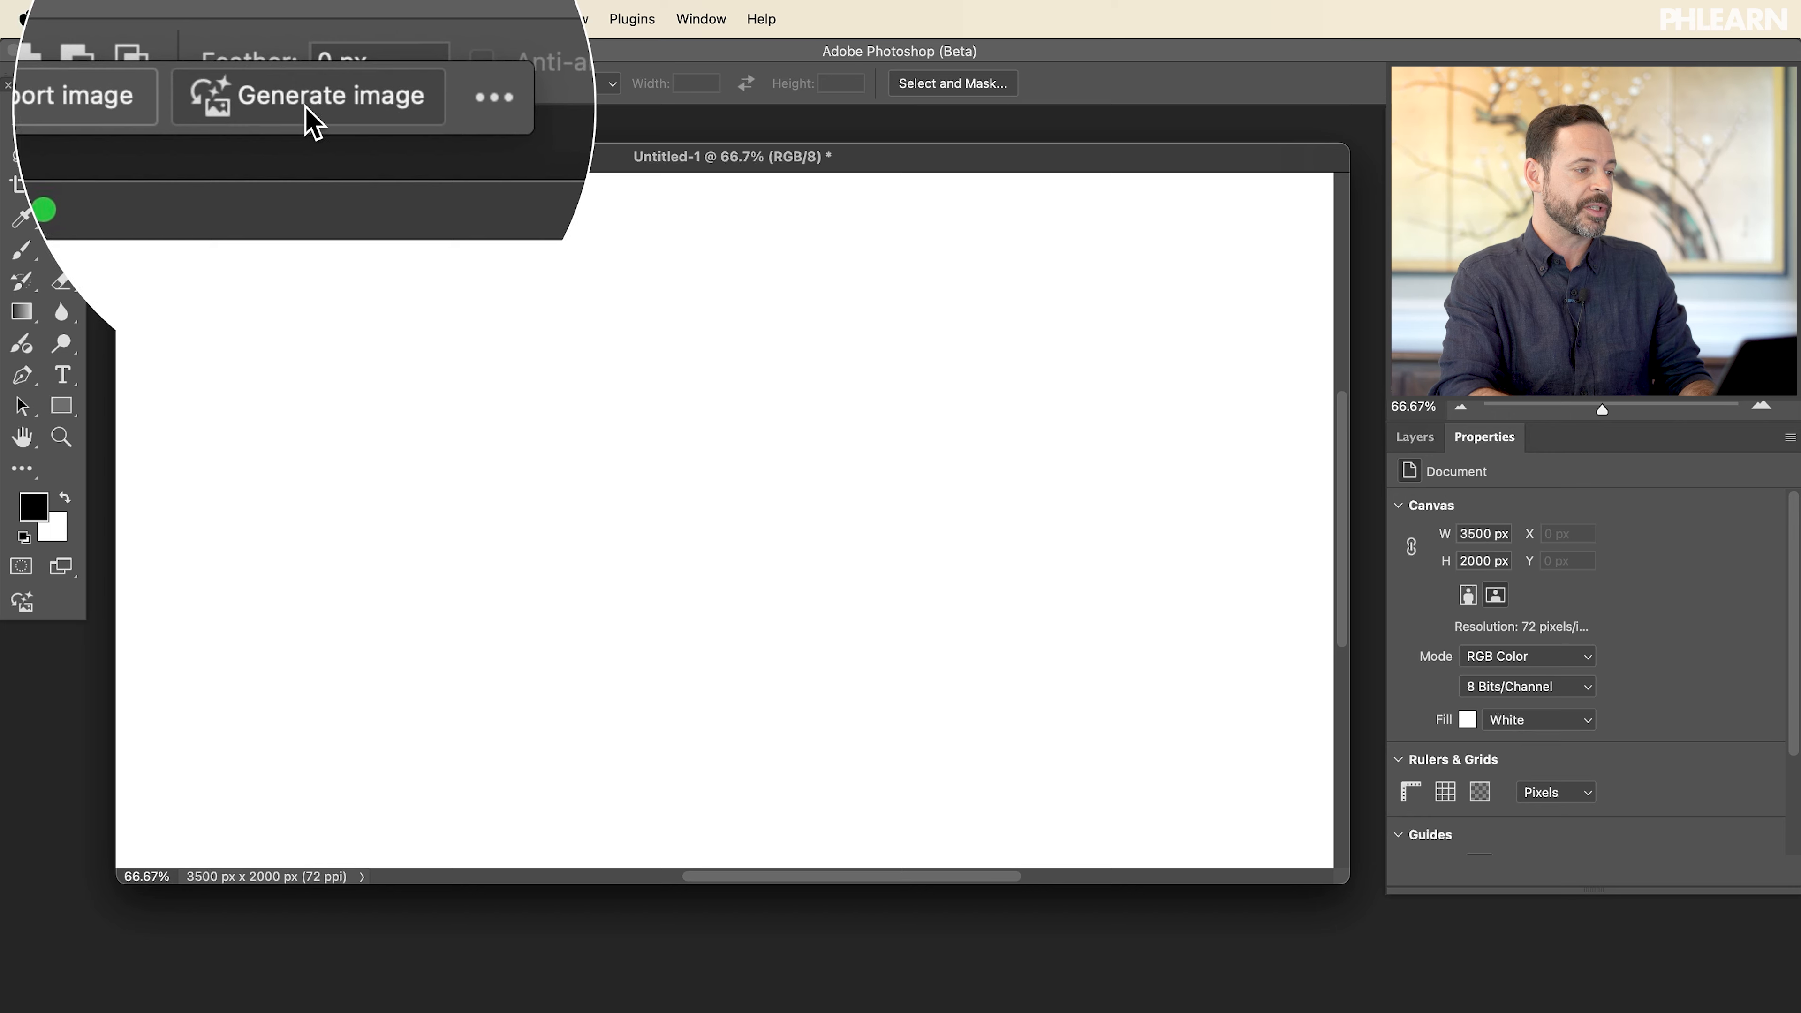
- In Generate image, try a foggy beach prompt and a sample prompt from the inspiration gallery
click(308, 96)
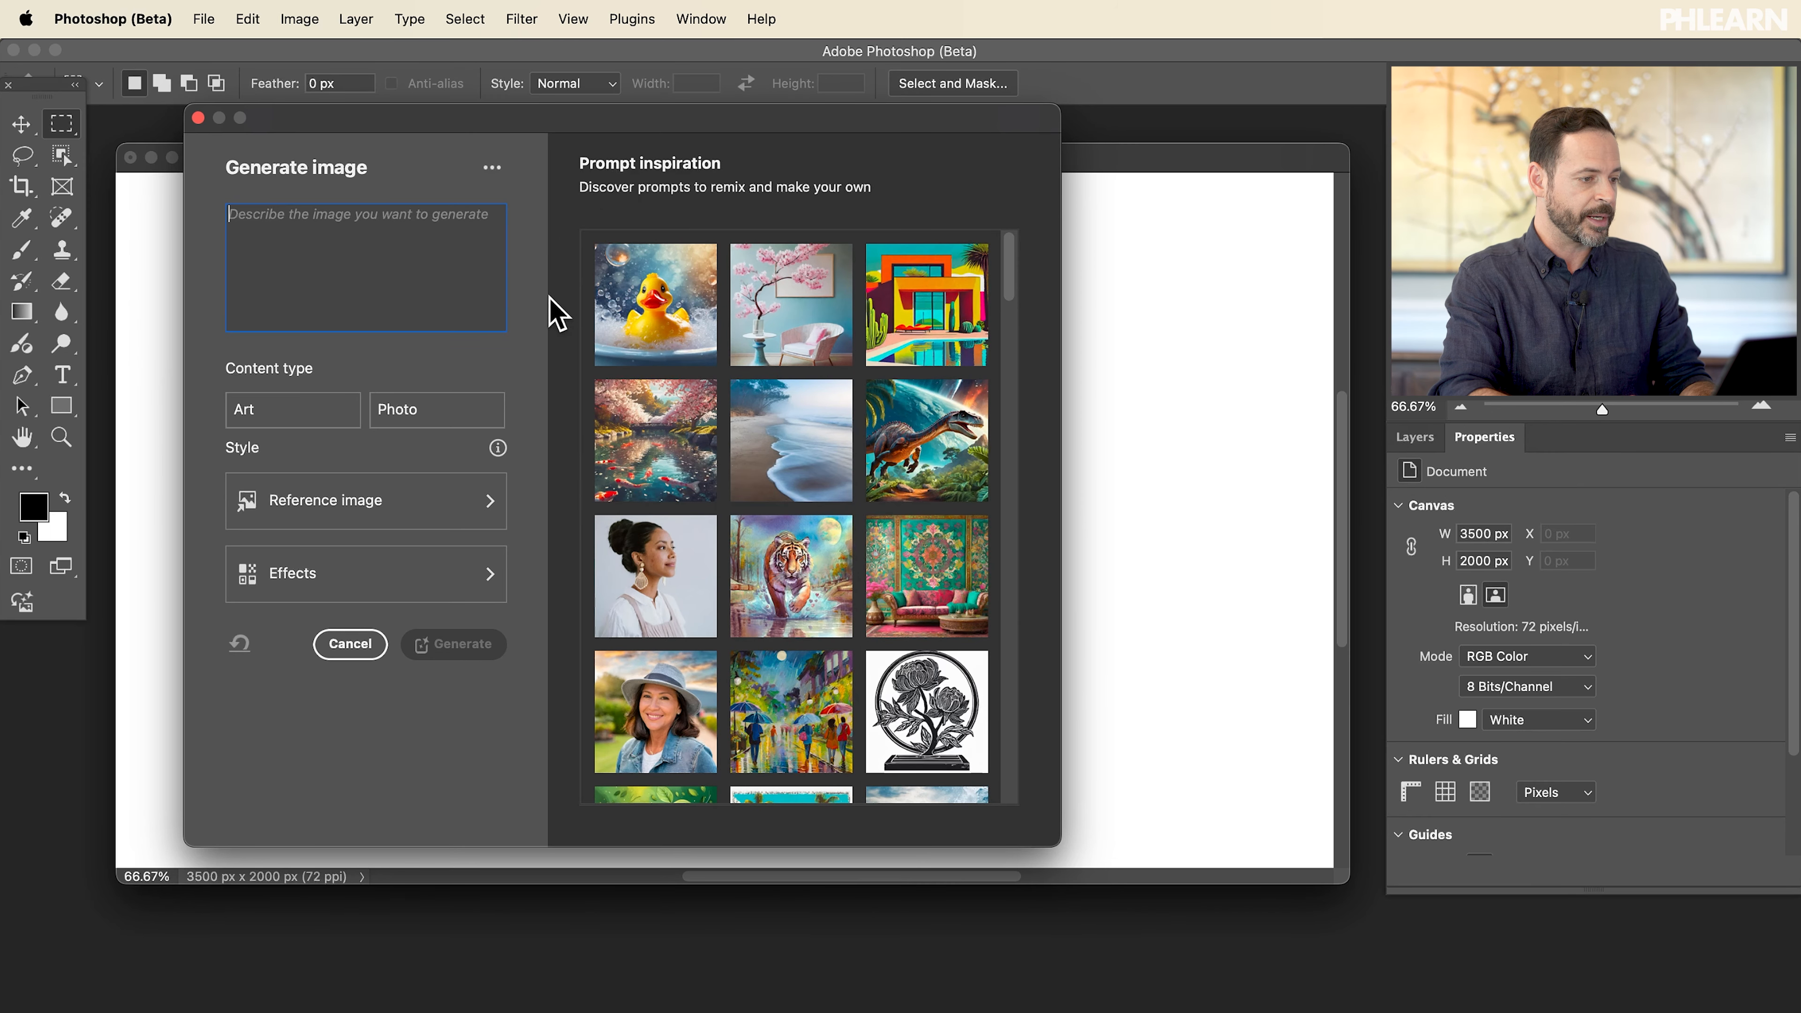
mouse_move(523, 327)
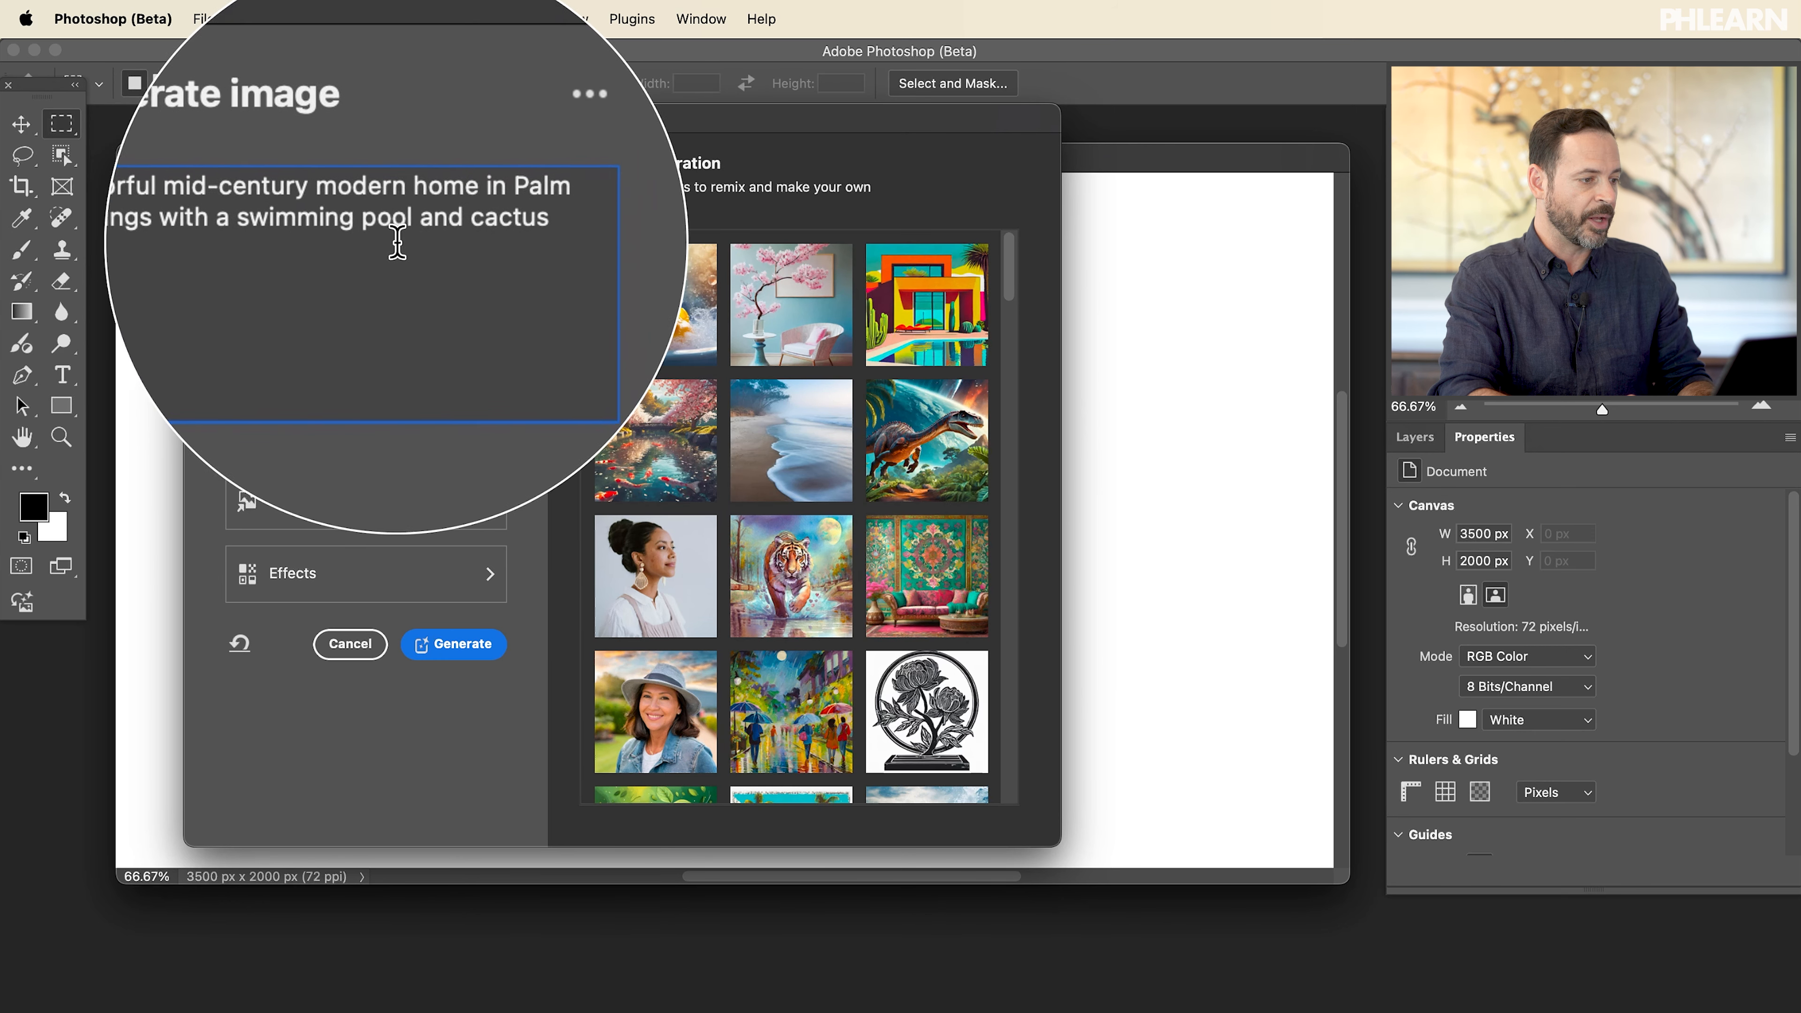
text(Foggy beach with water washing bright)
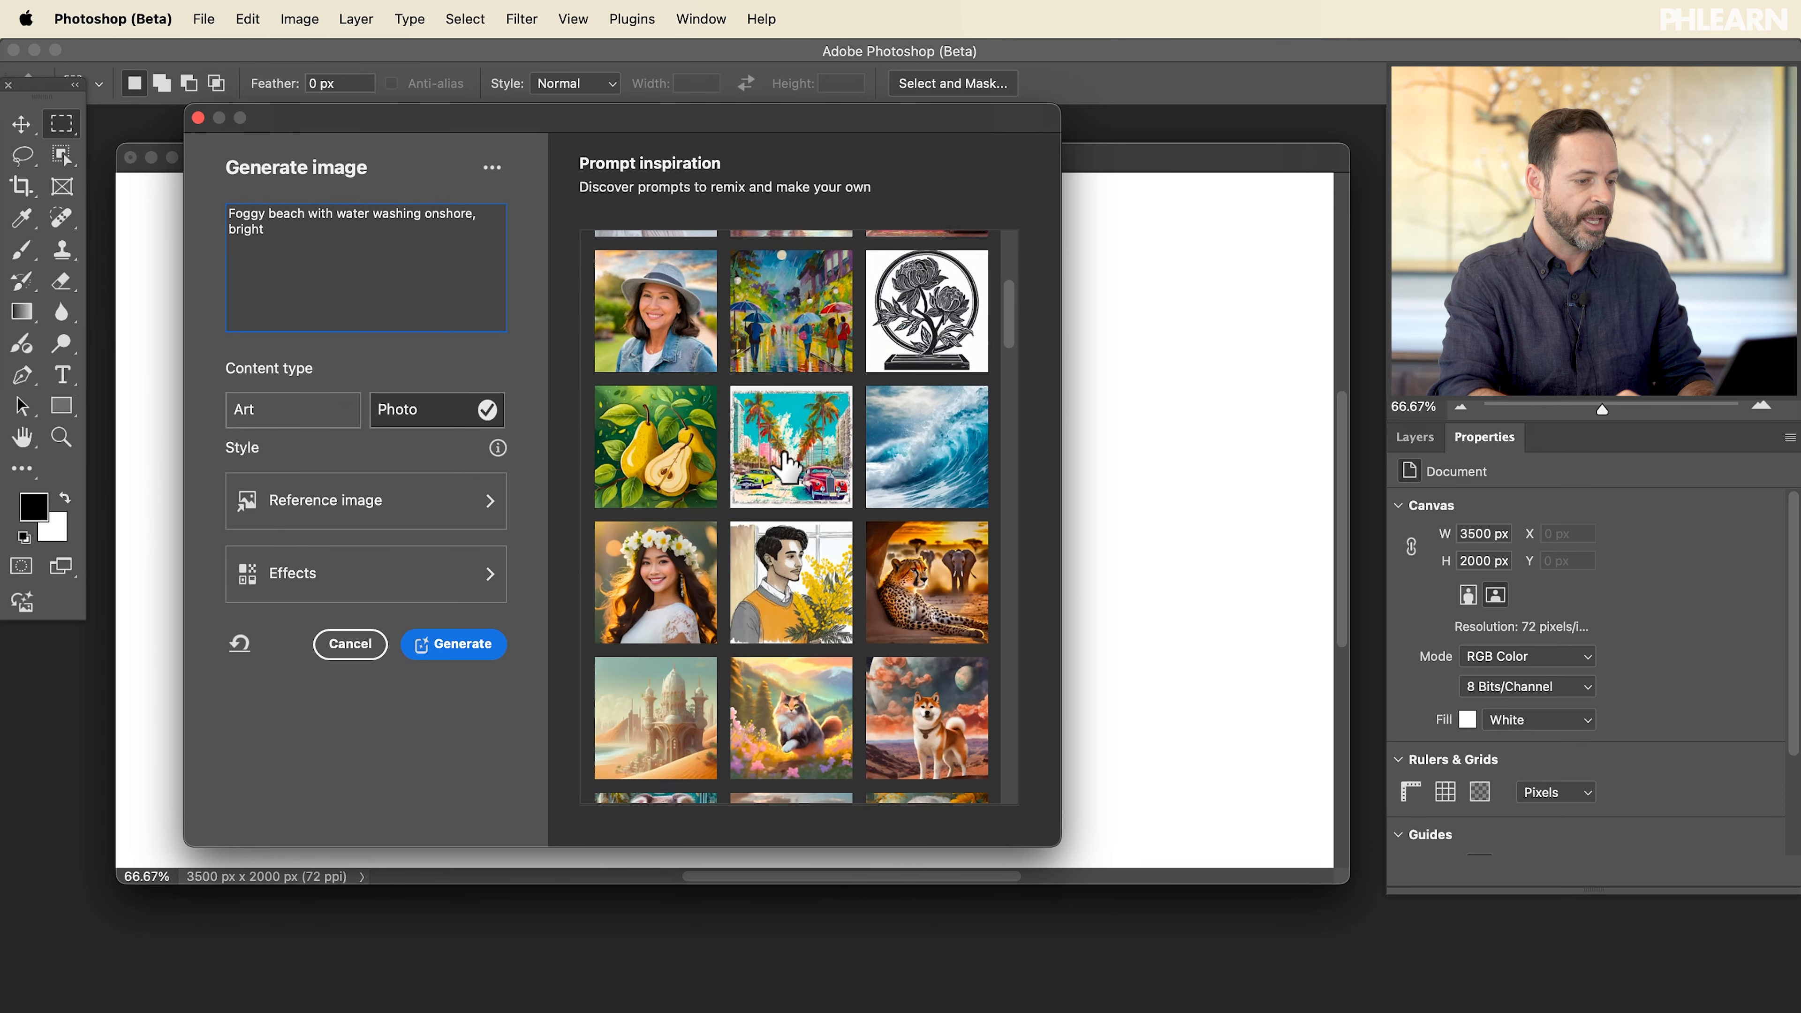
click(790, 472)
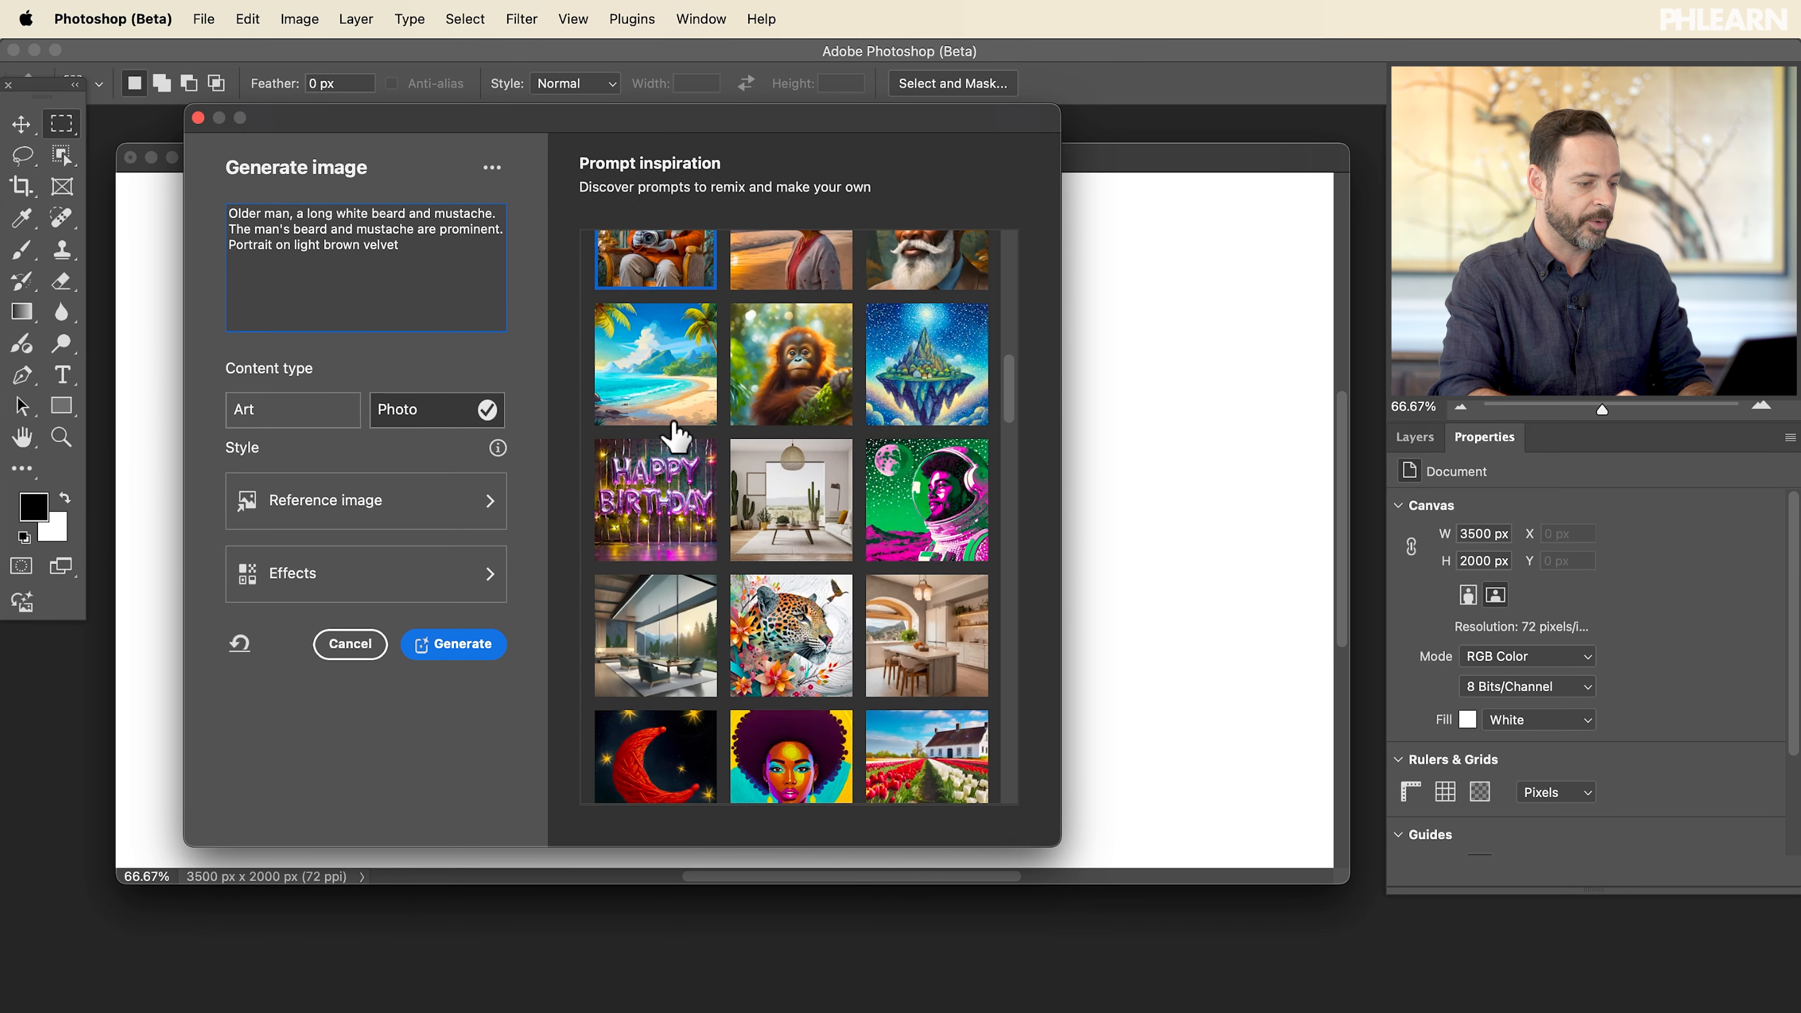
scroll(down, 3)
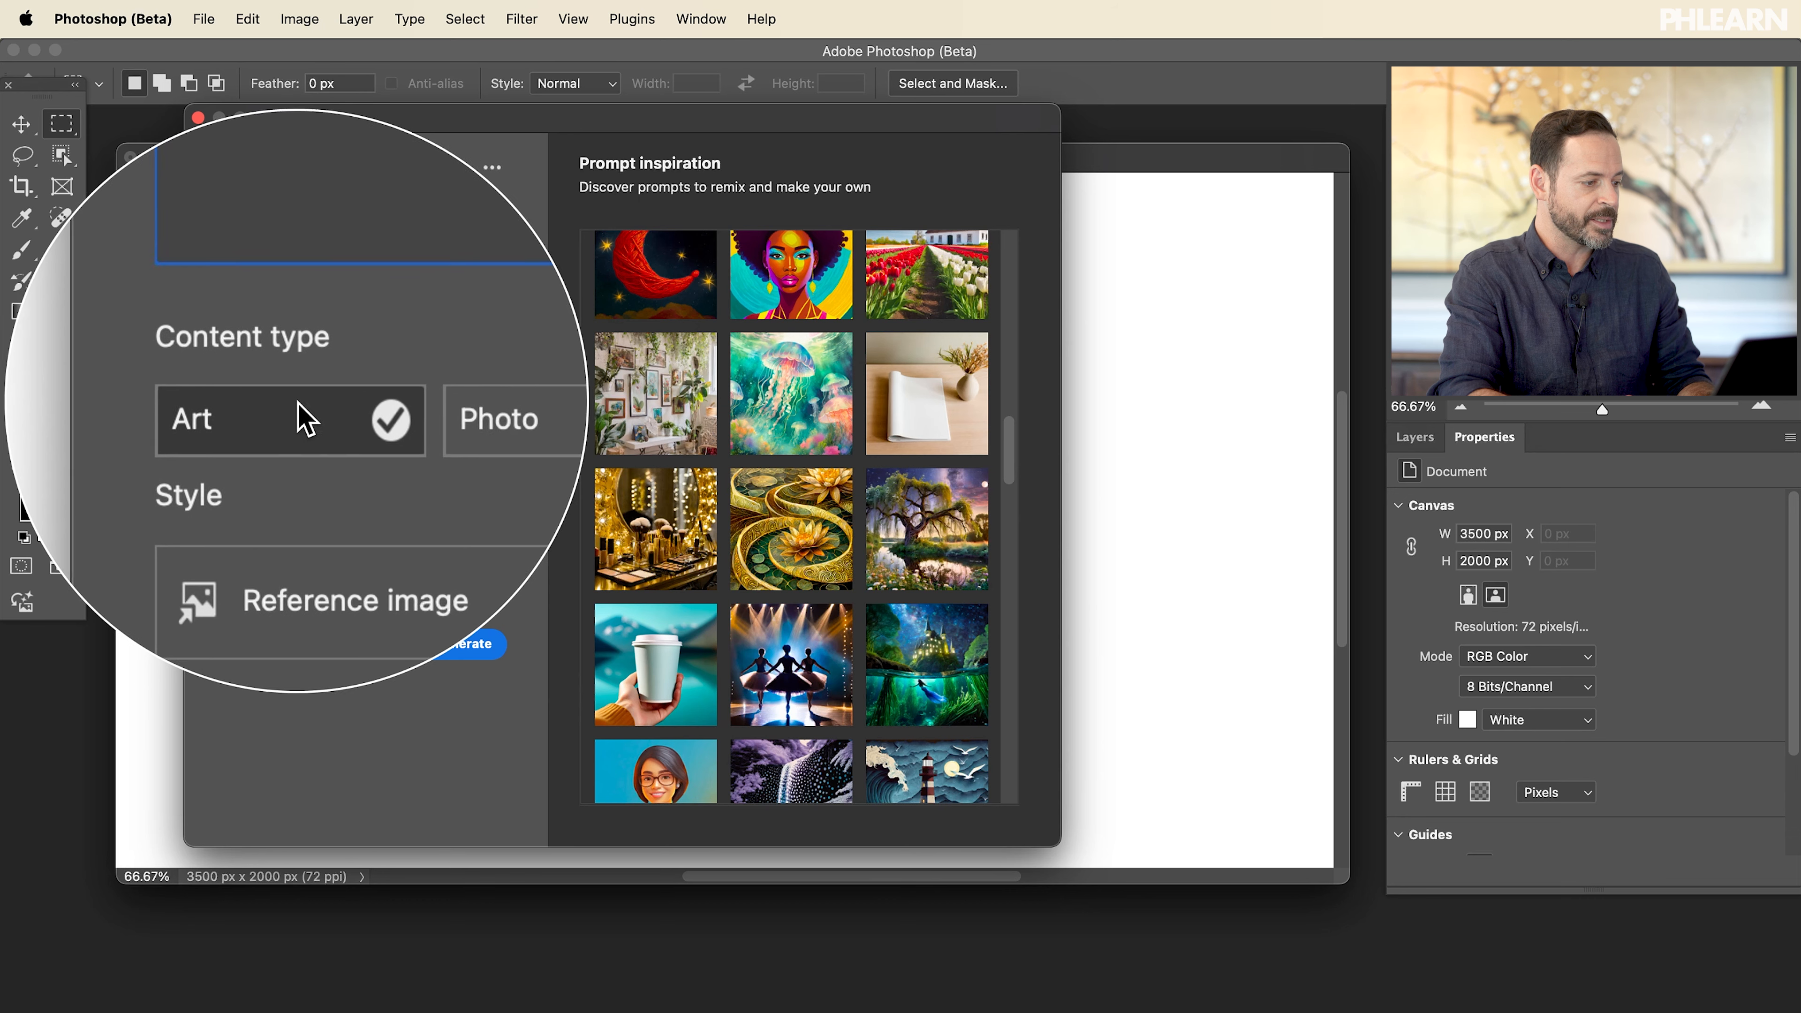
- Set content type to Photo and describe an underwater jellyfish forest with bioluminescent flowers in pastel colours
click(495, 419)
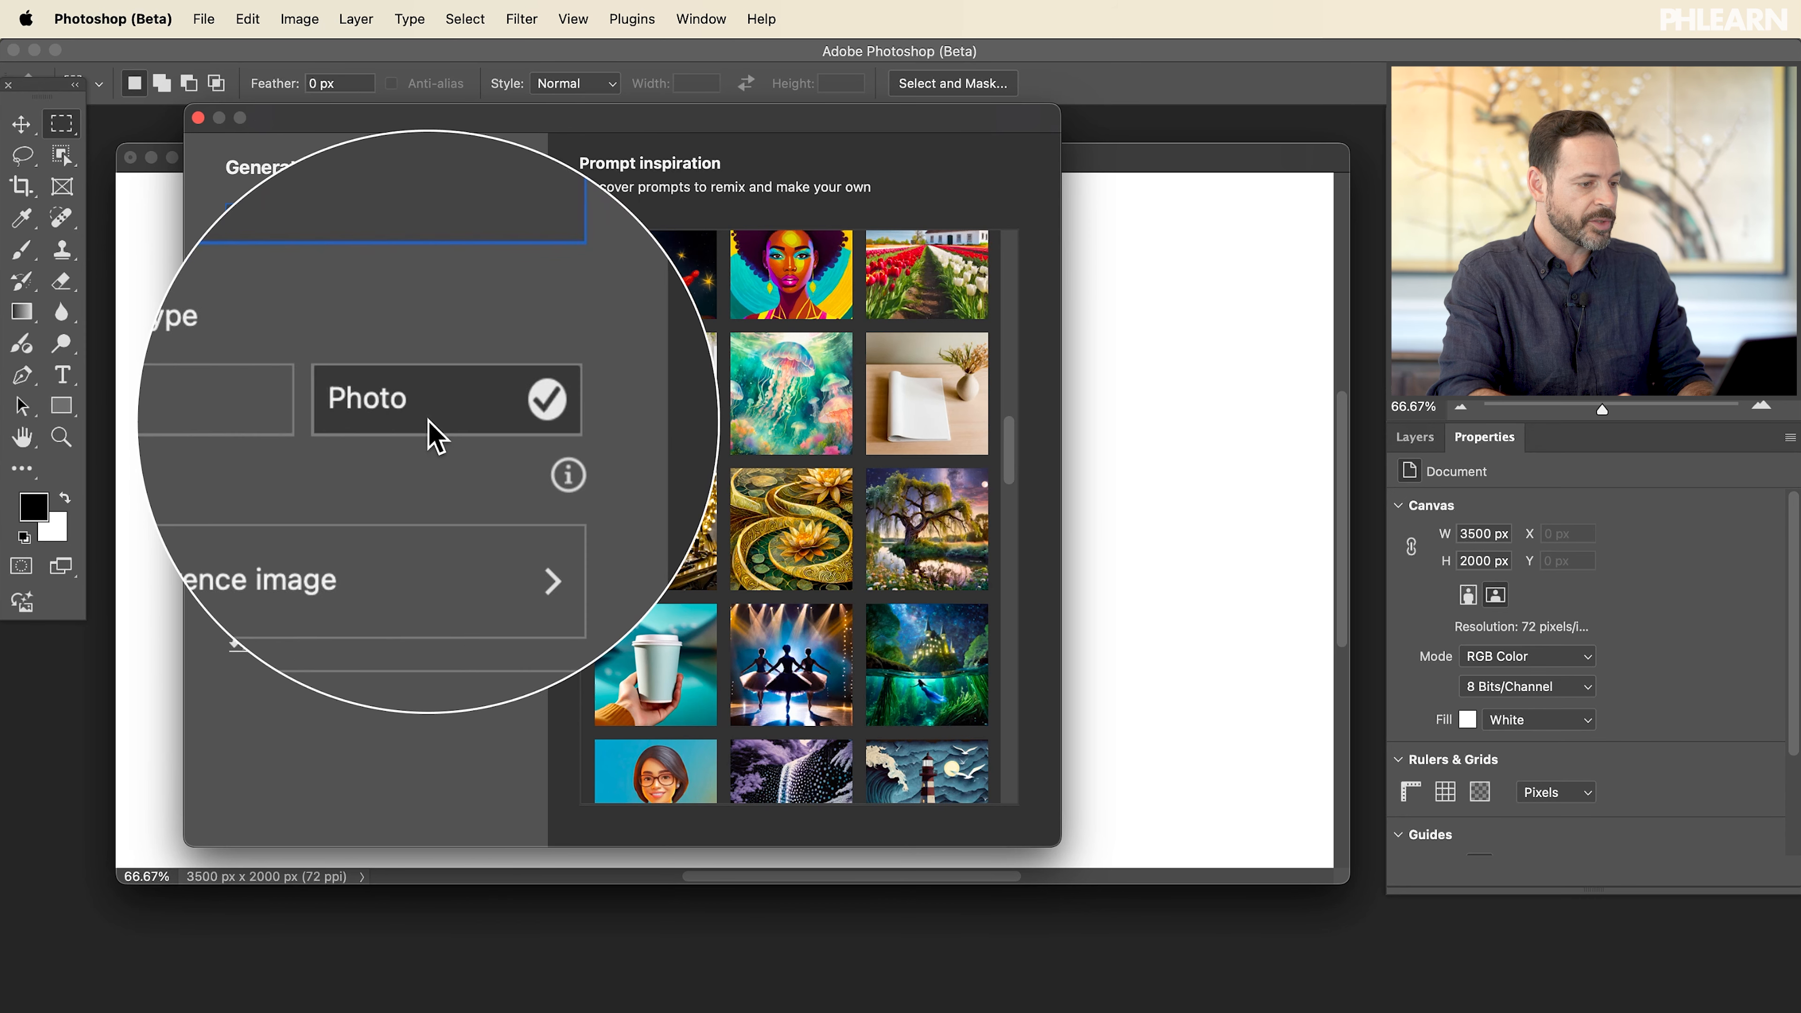
text(An underwater jellyfish forest where bioluminescent flowers emerge above w pastel colors)
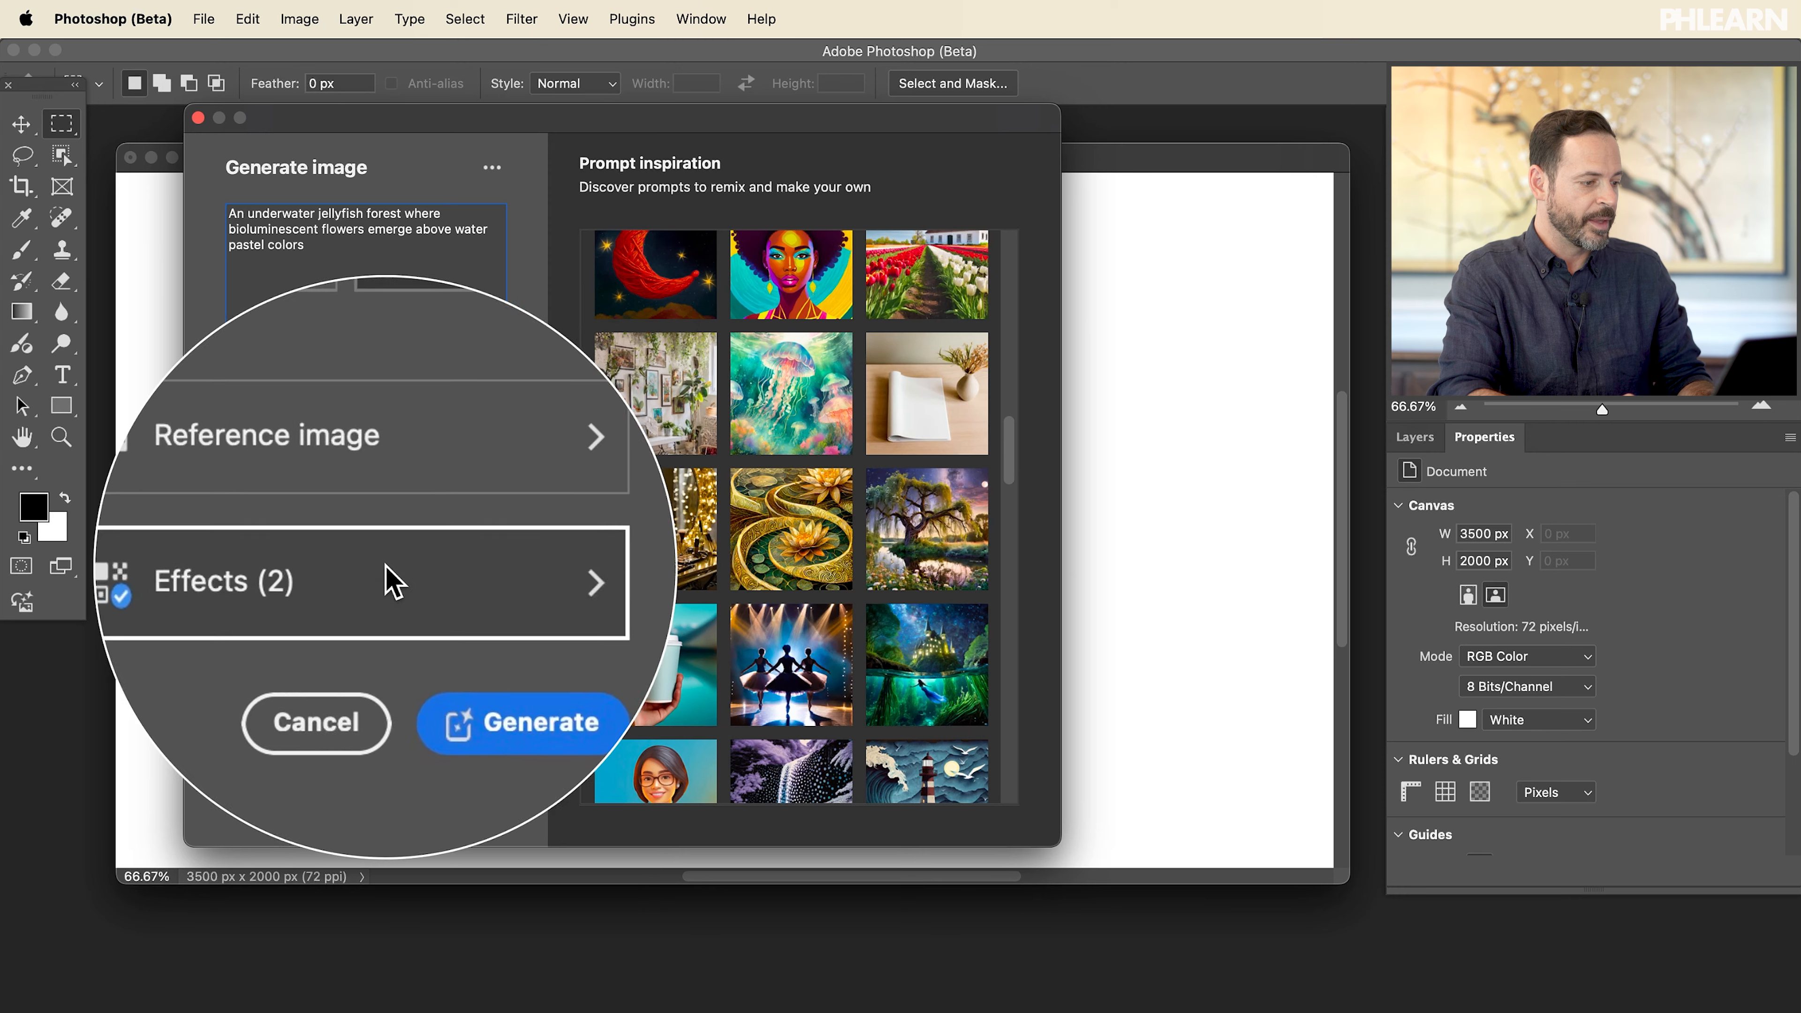
- Review the reference image, clear the Bioluminescent and Divine effects, and apply Cyberpunk alone
click(363, 434)
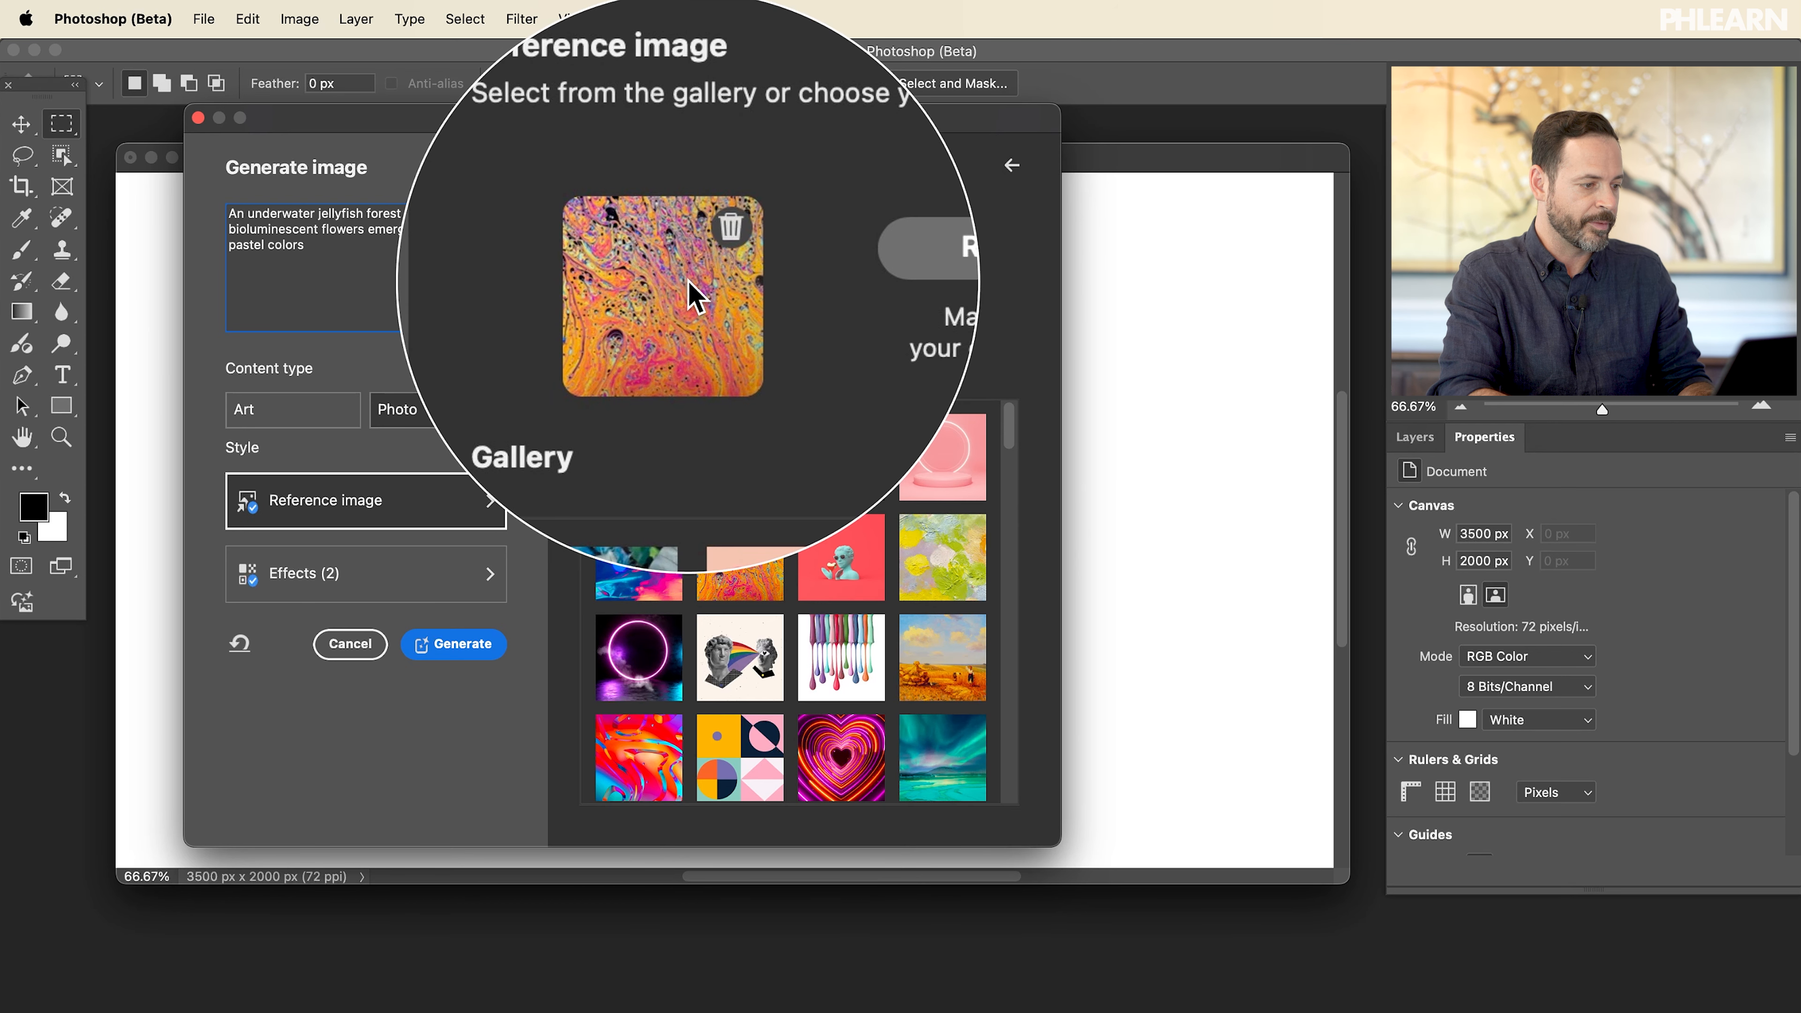
click(365, 573)
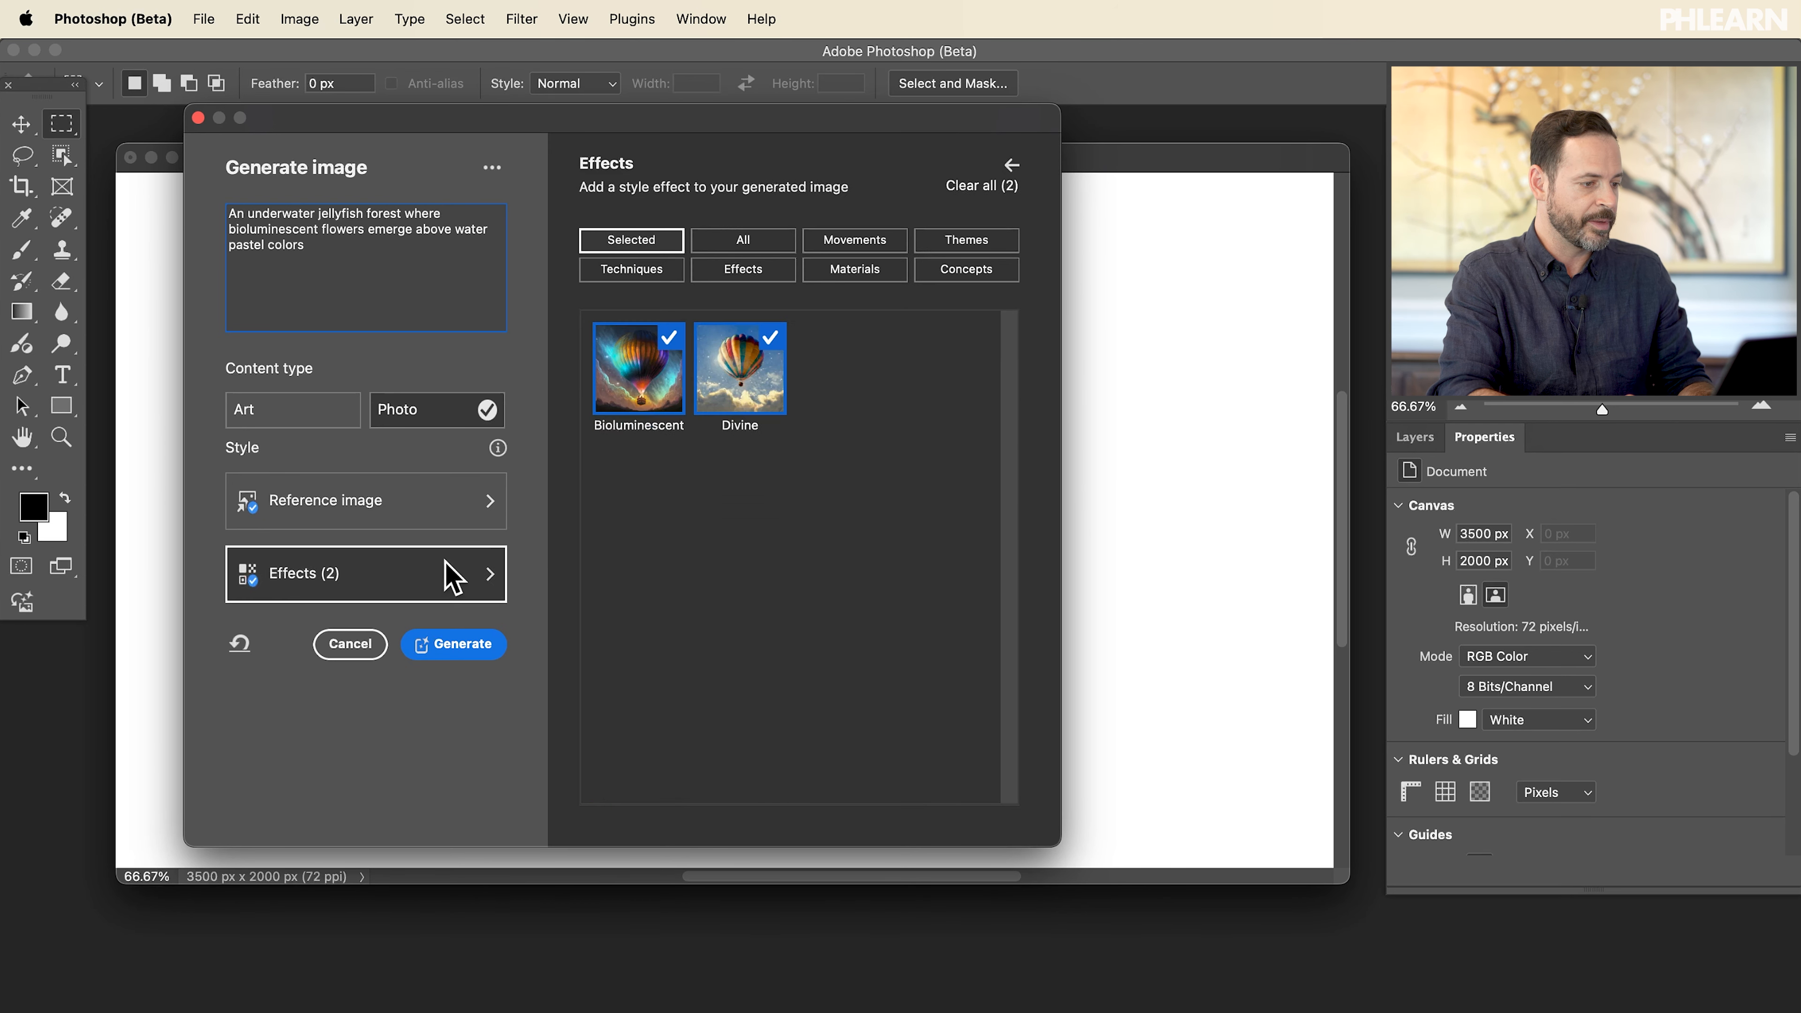
click(983, 185)
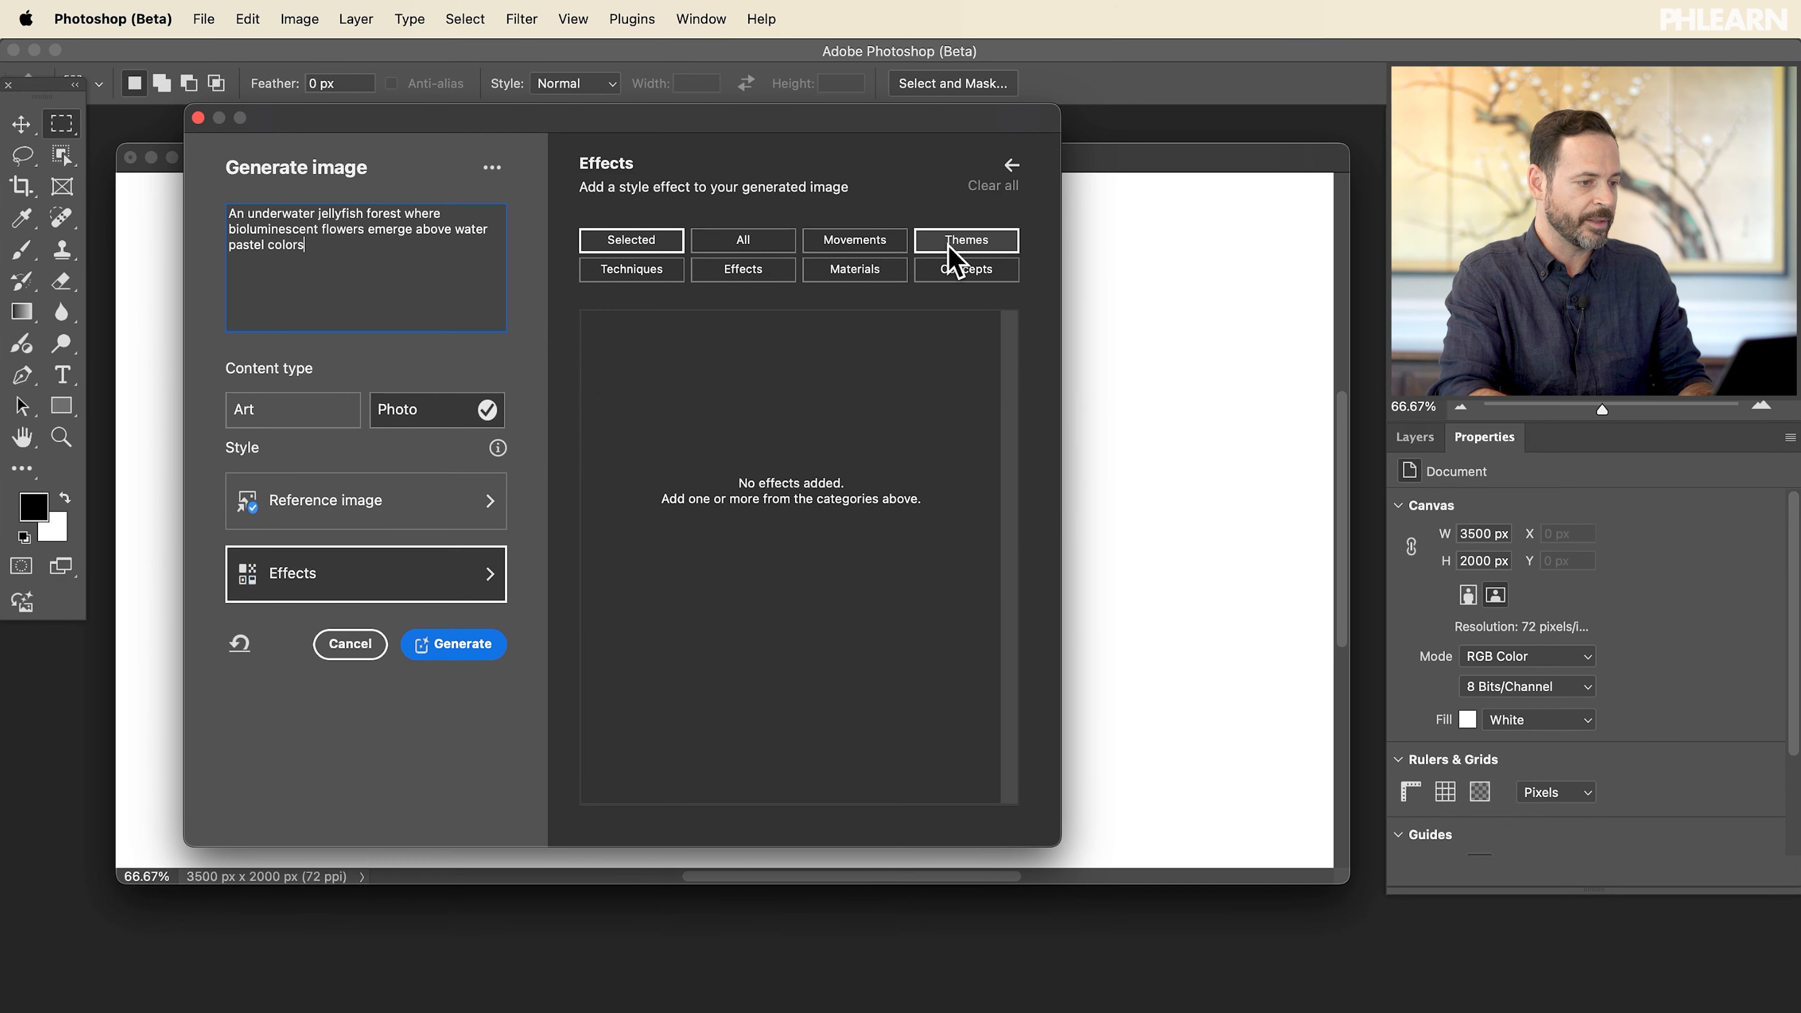
click(742, 240)
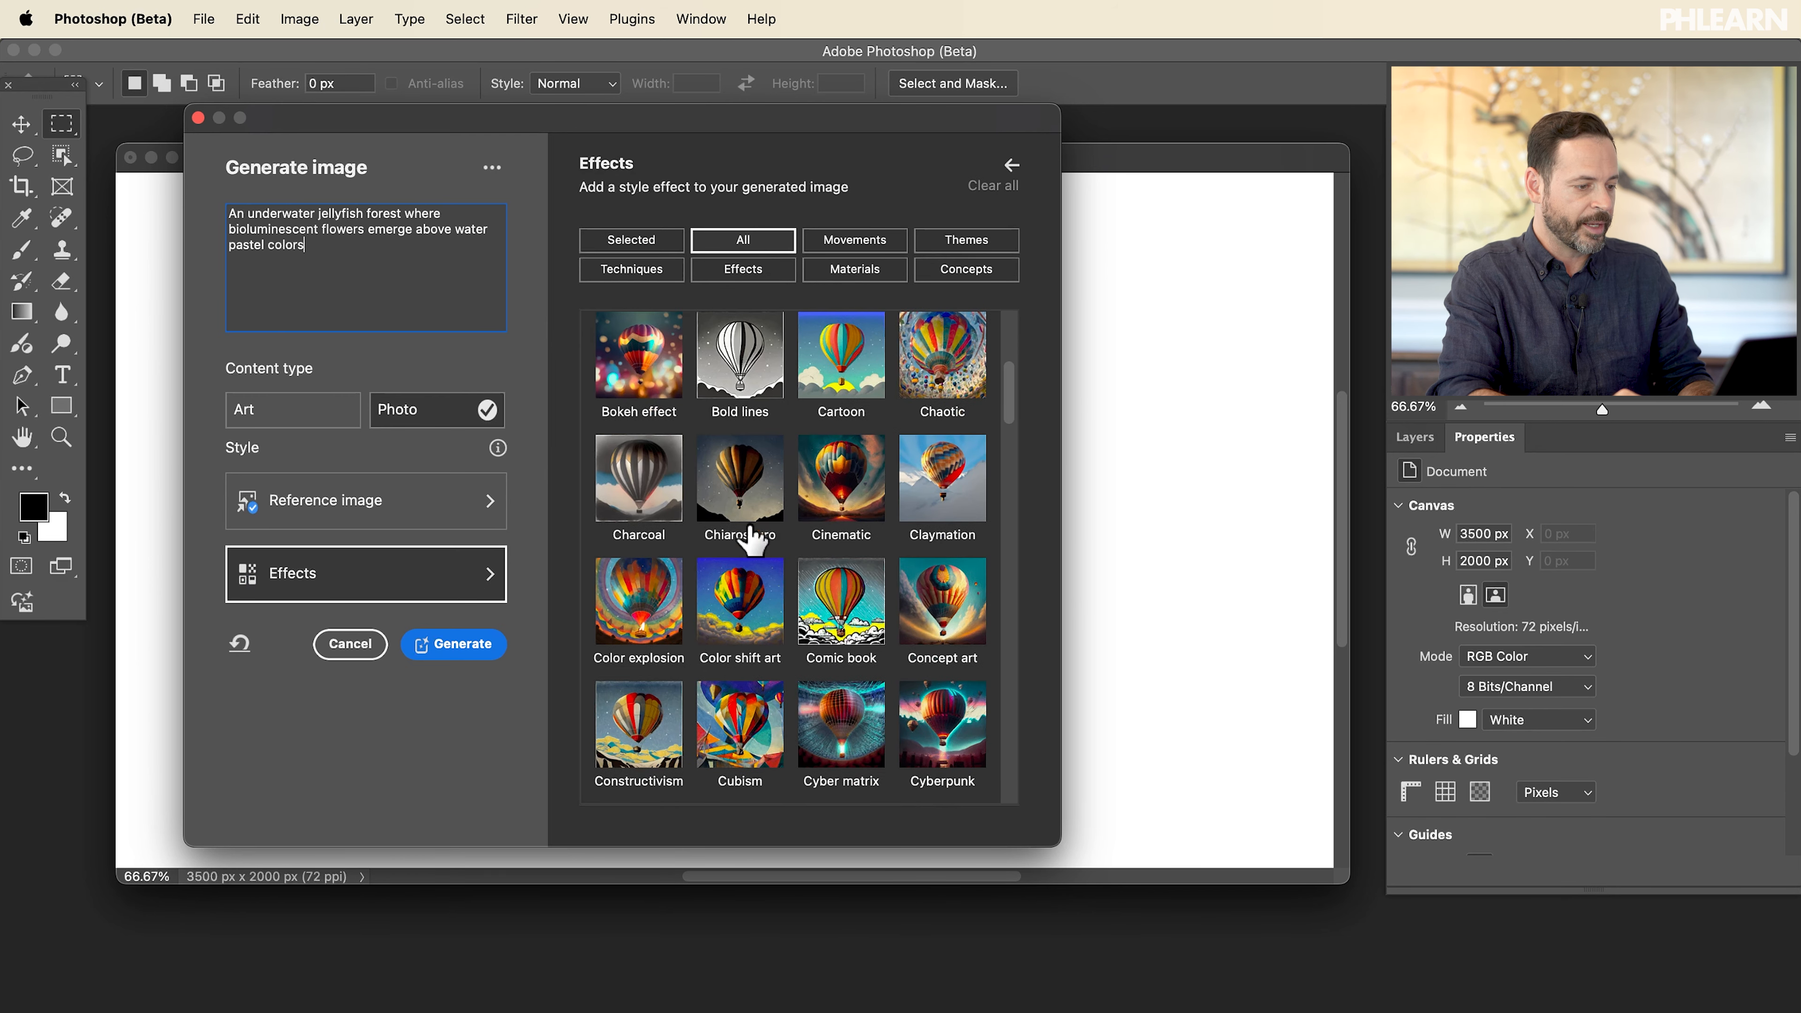
scroll(down, 3)
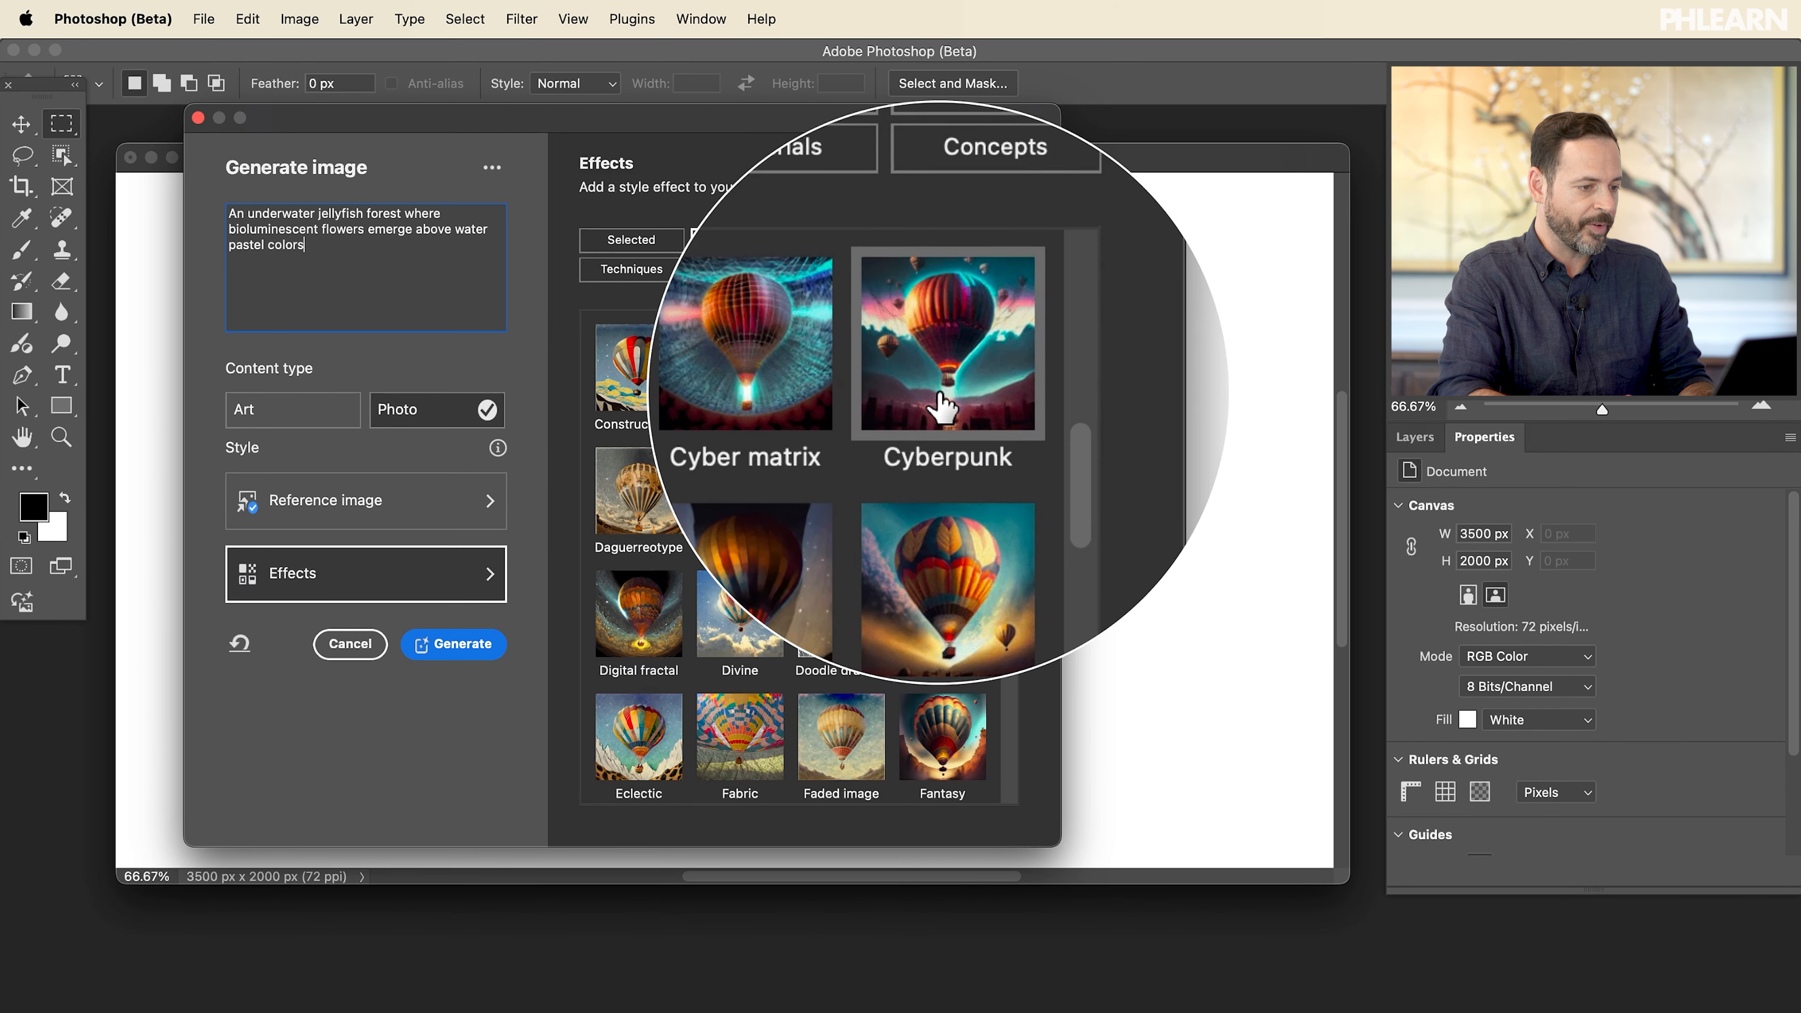
click(942, 359)
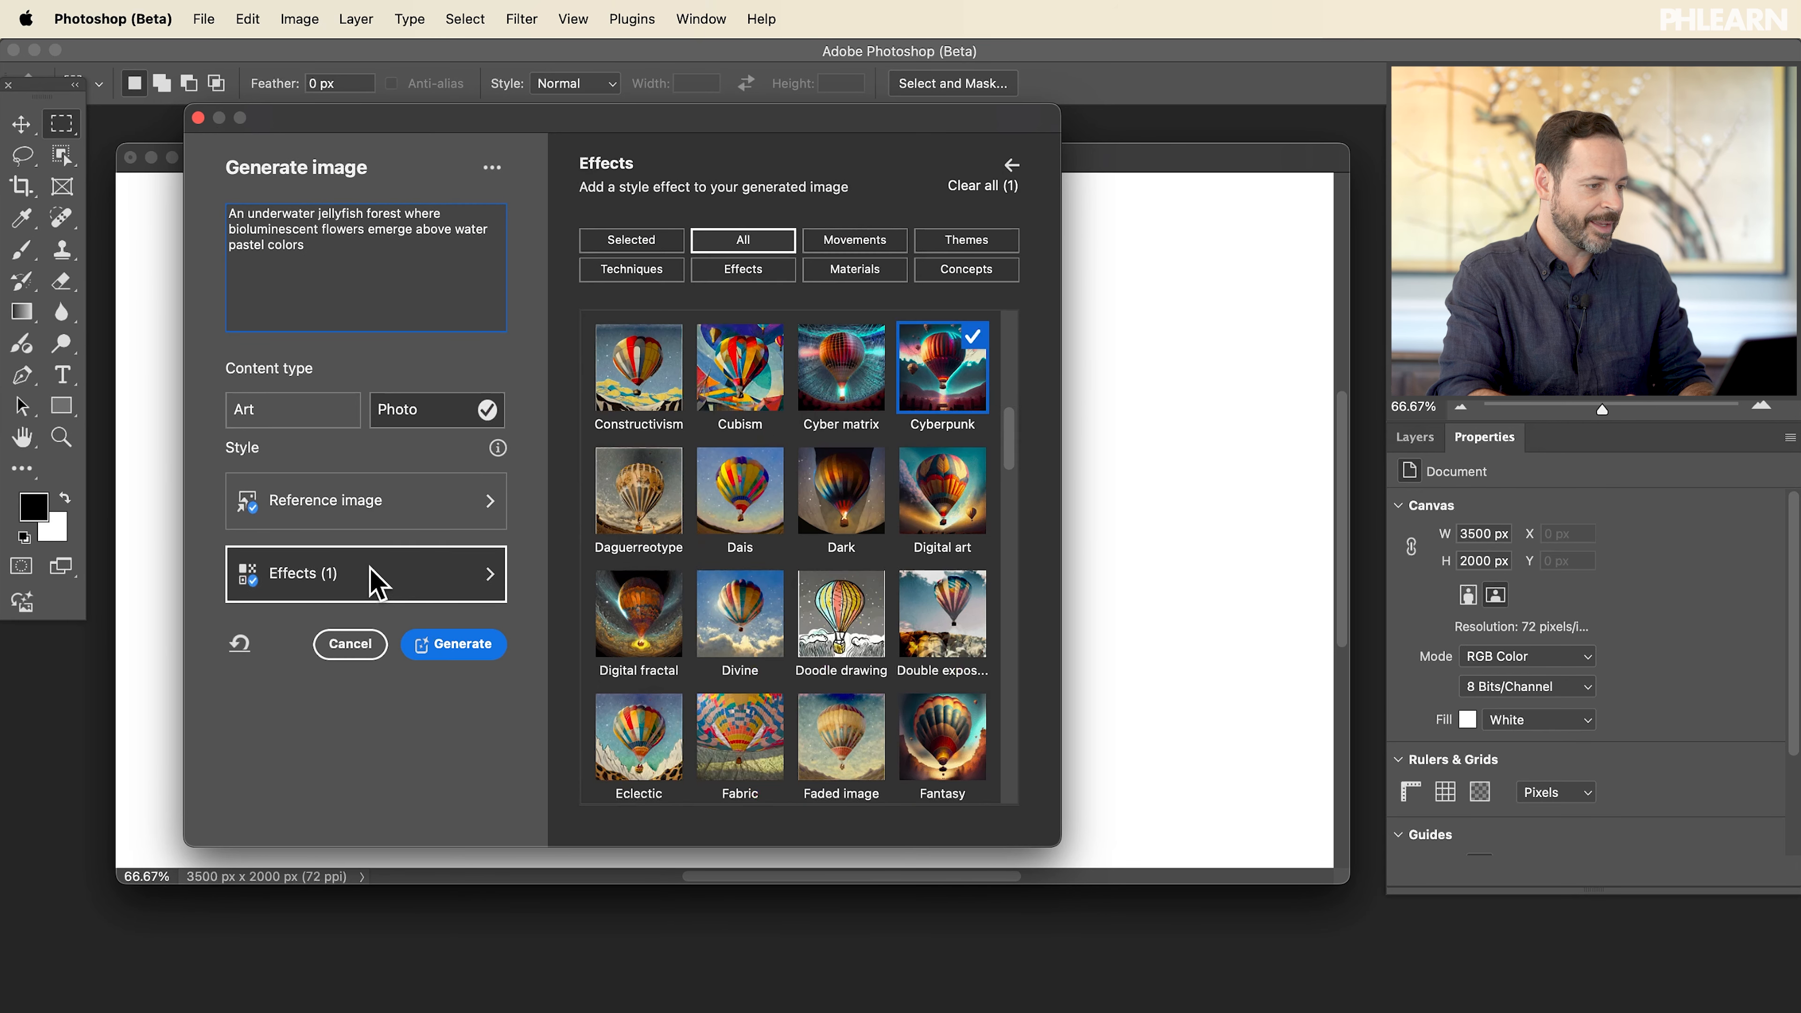
mouse_move(740, 441)
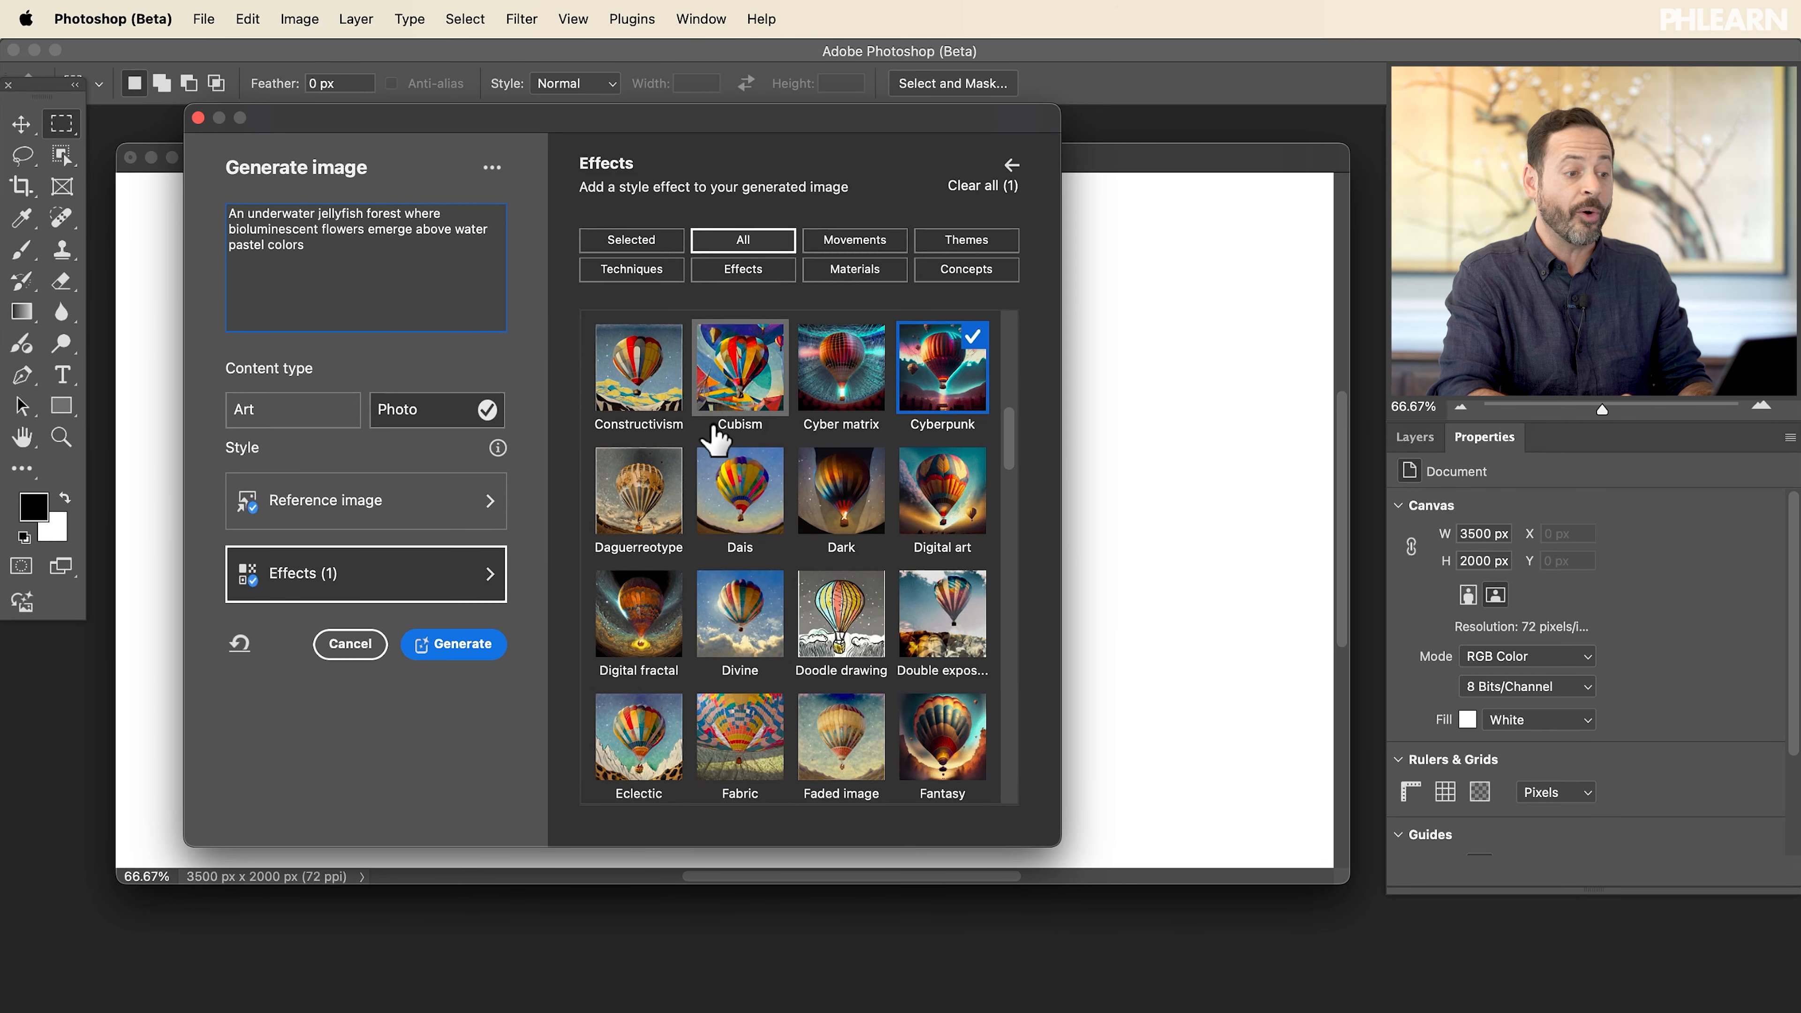
mouse_move(374, 598)
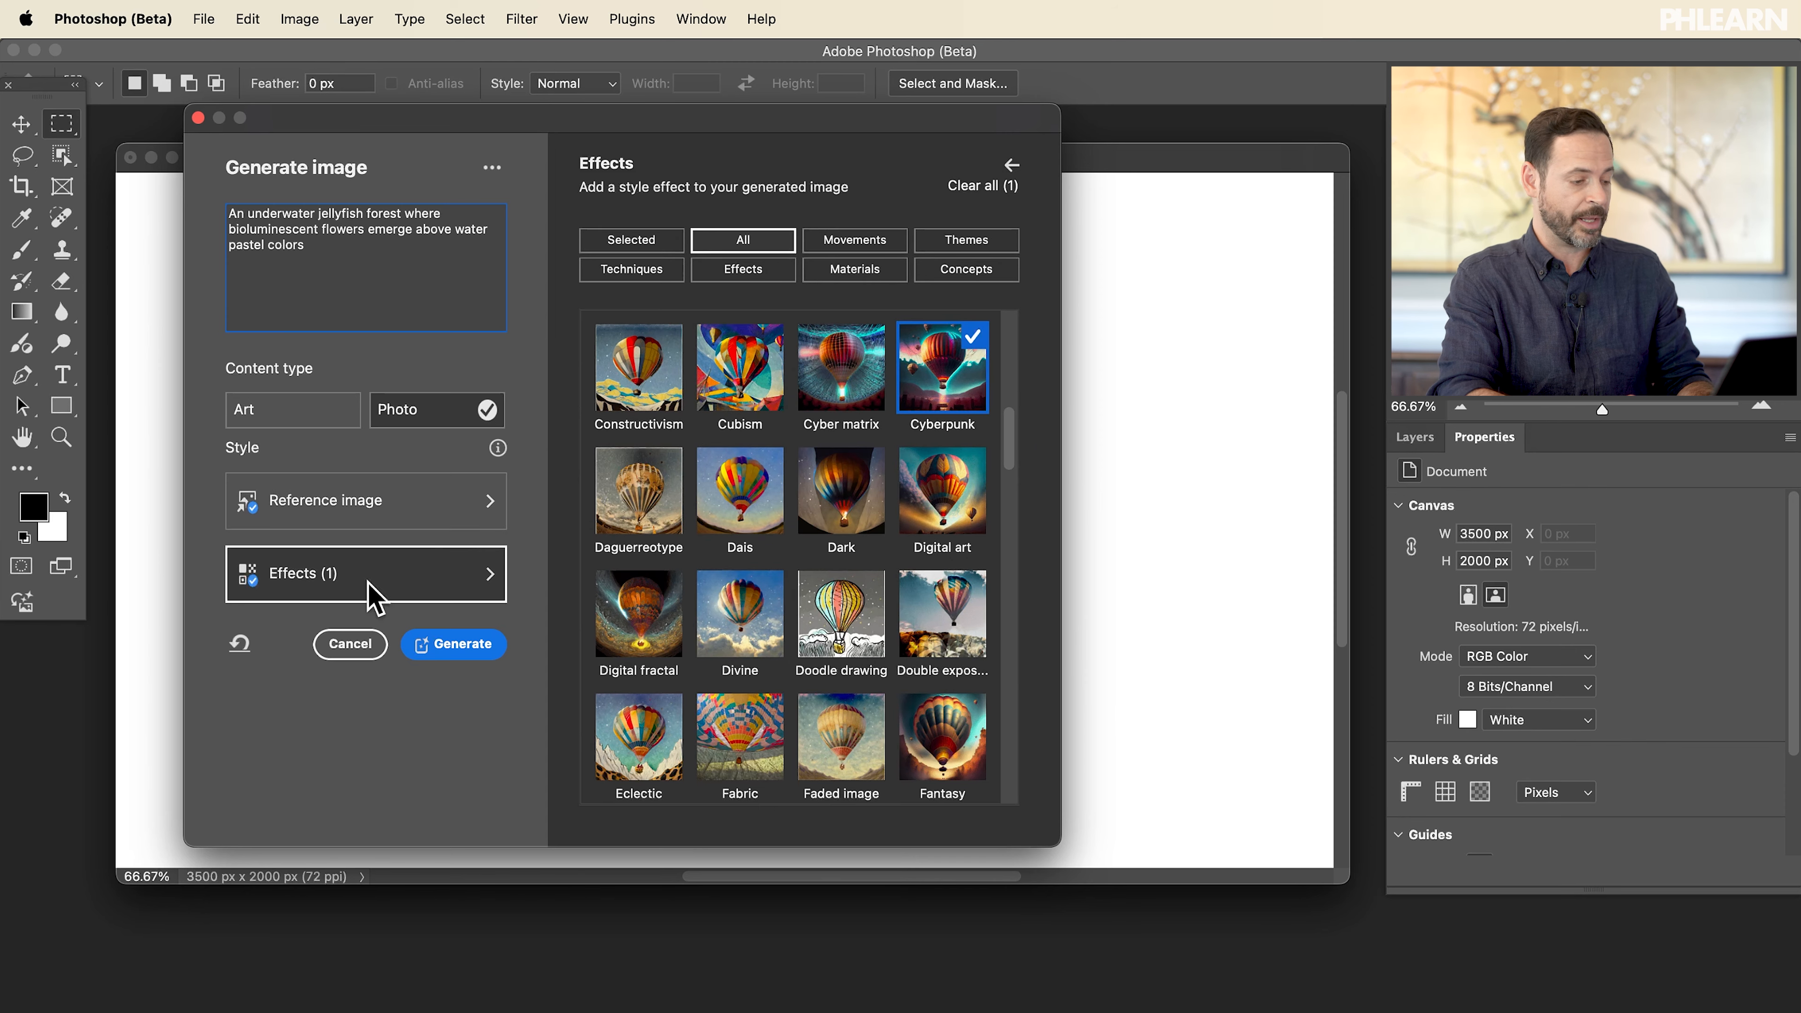
- Generate the jellyfish forest and preview the second and third variations
click(452, 643)
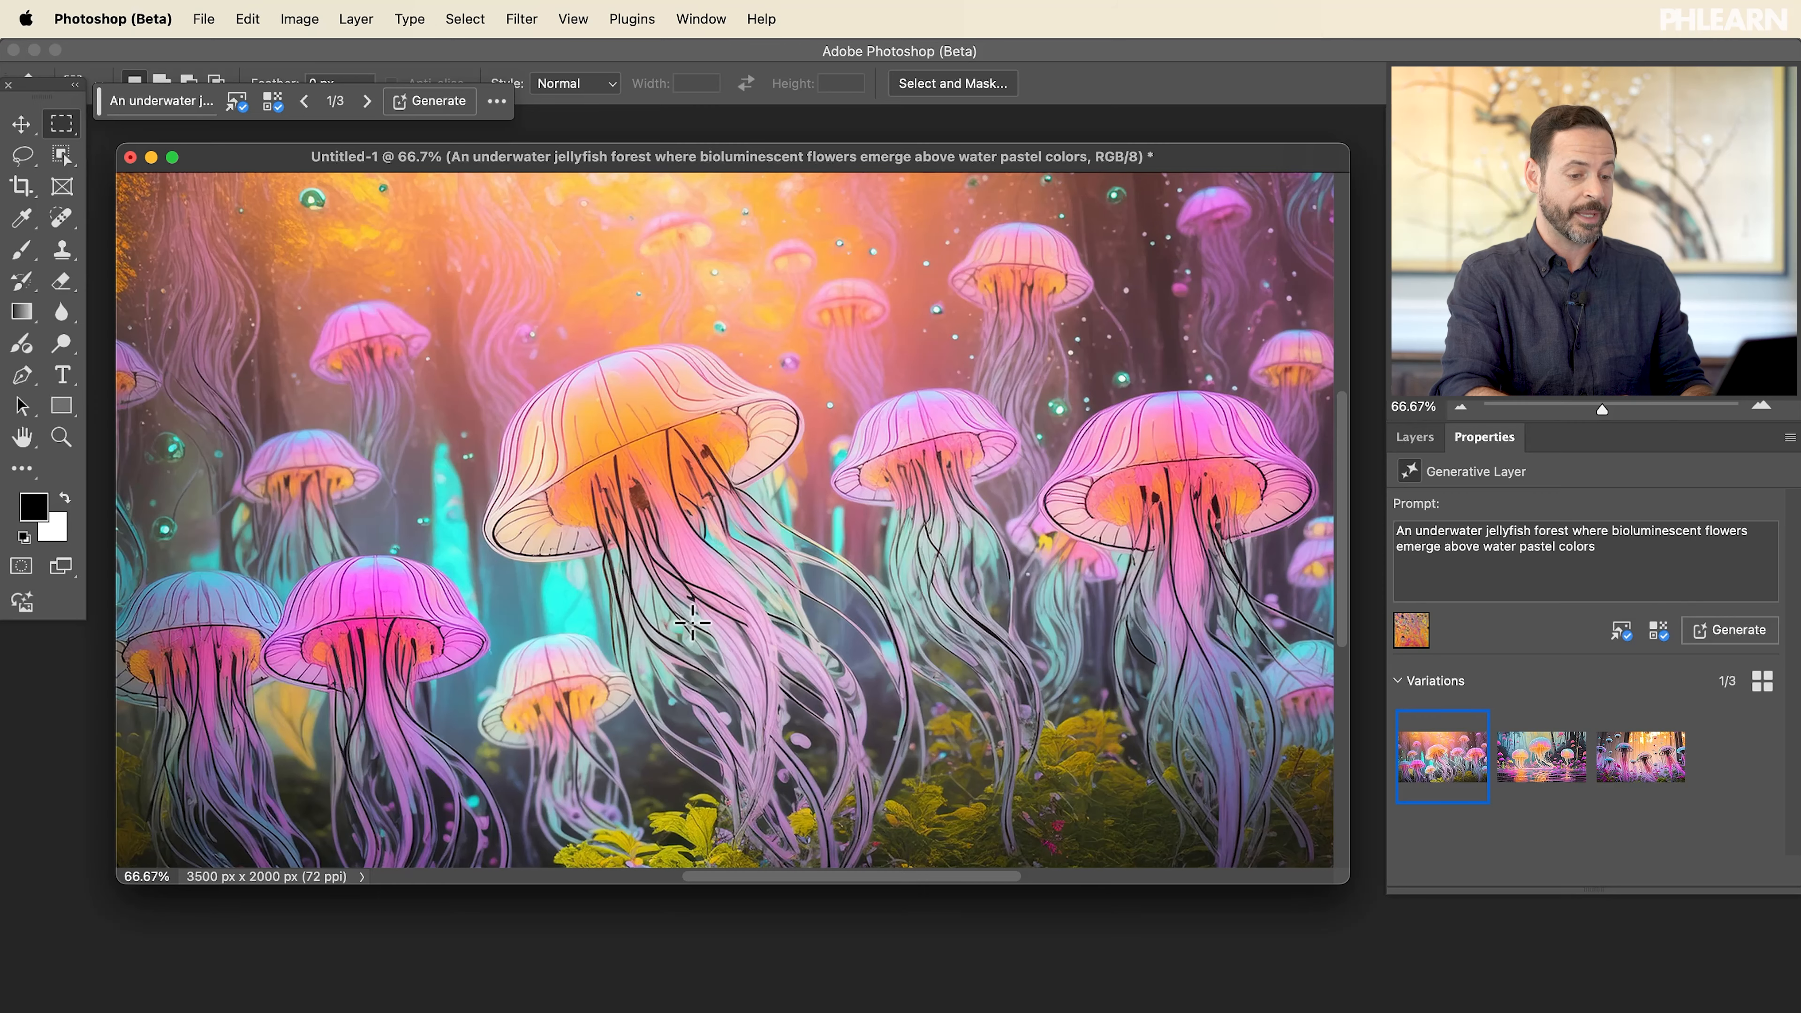
click(1540, 756)
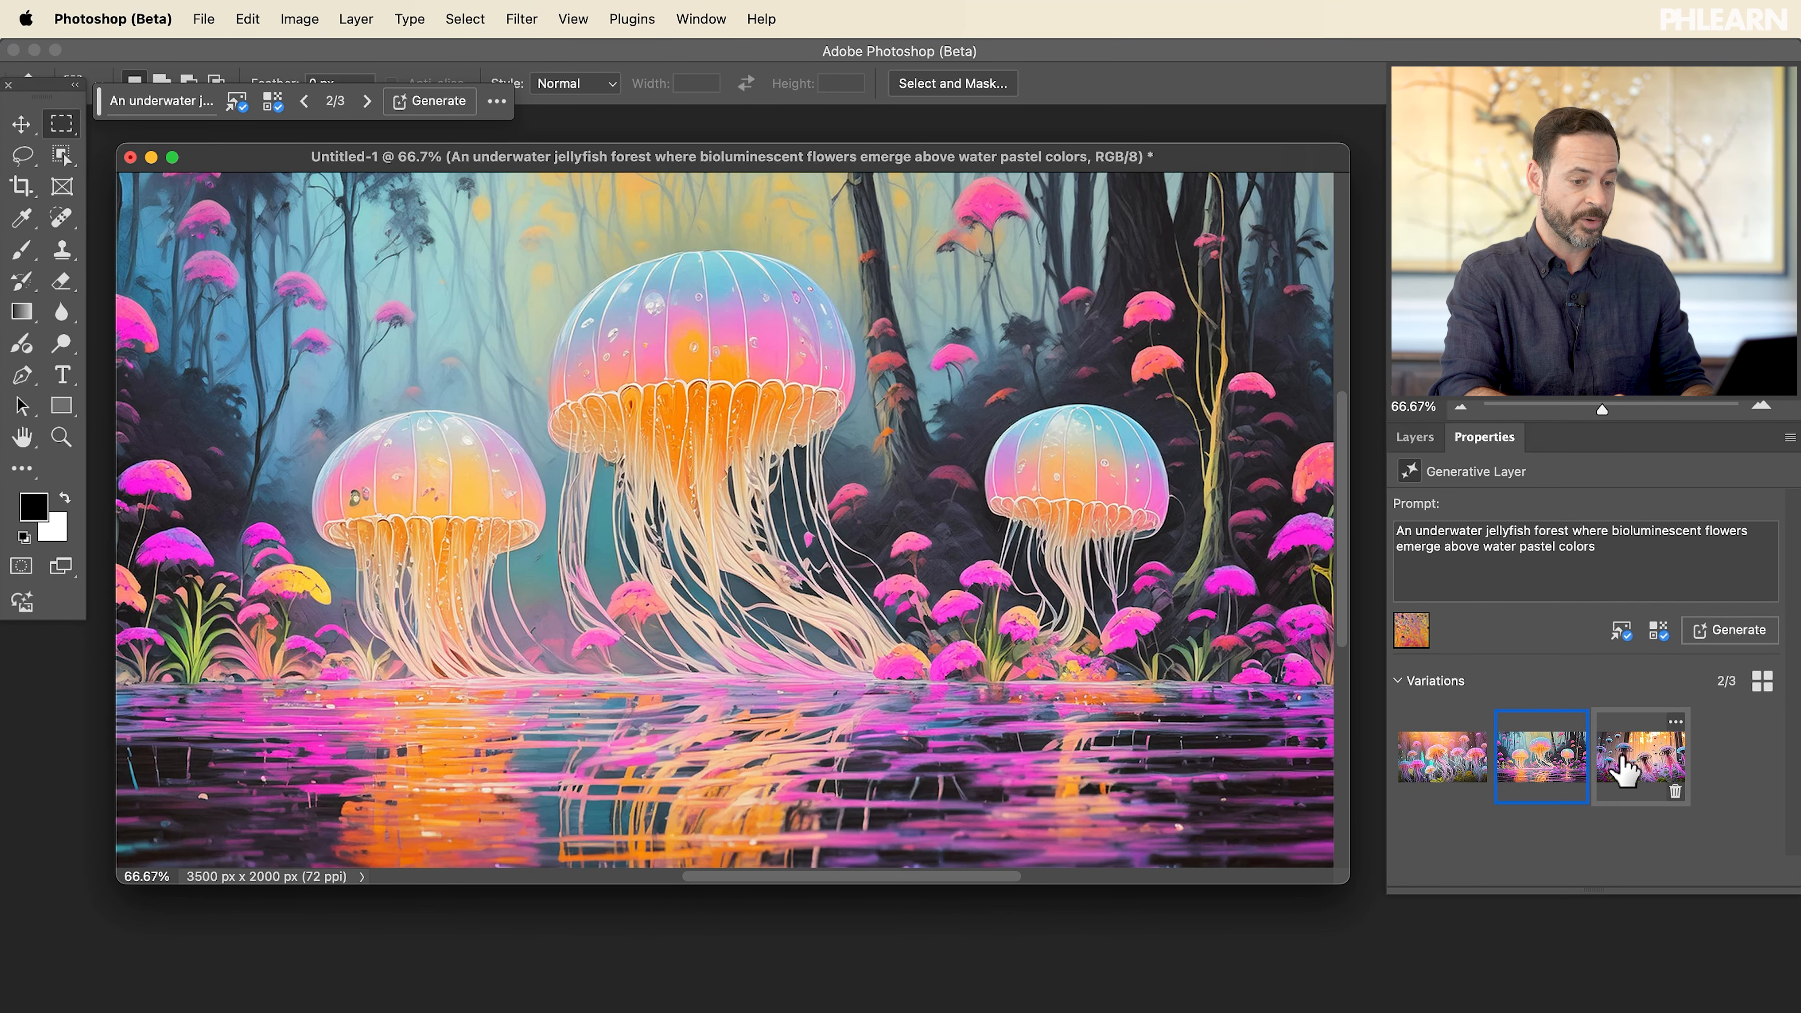
click(1641, 758)
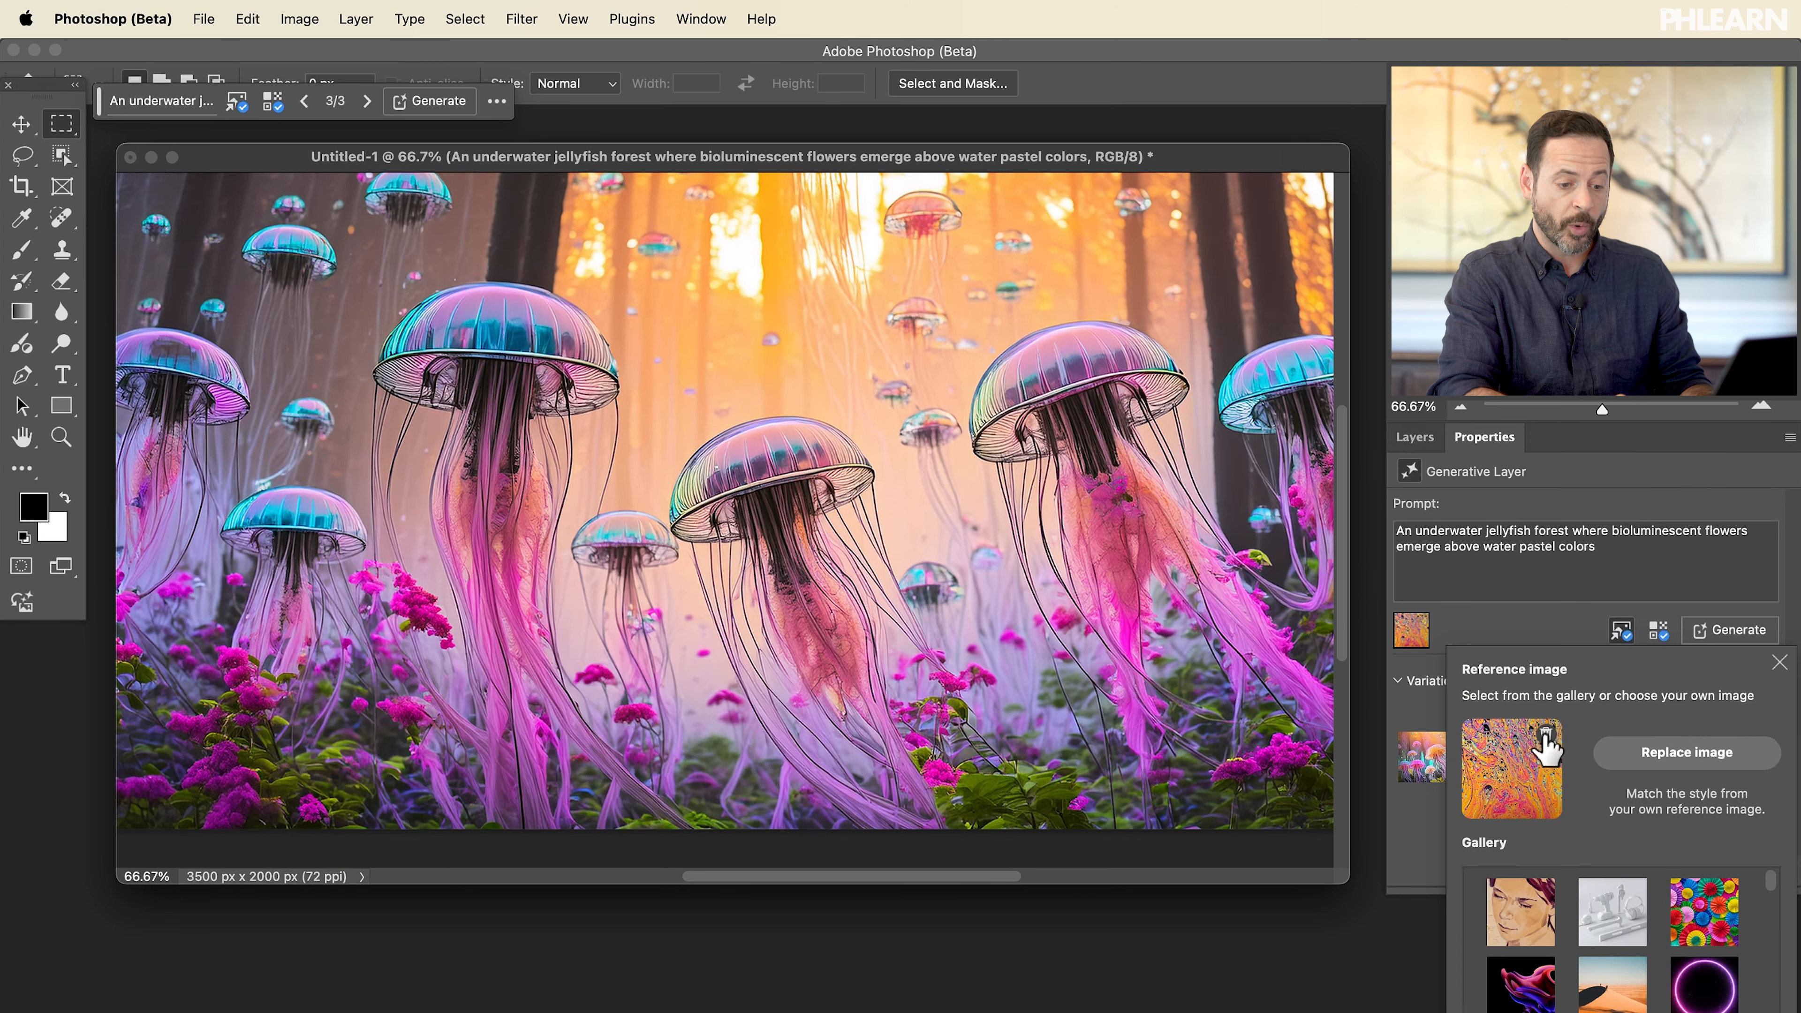
- Regenerate with the colourful paper-rosette reference image and compare the three new variations, settling on the first
click(1704, 911)
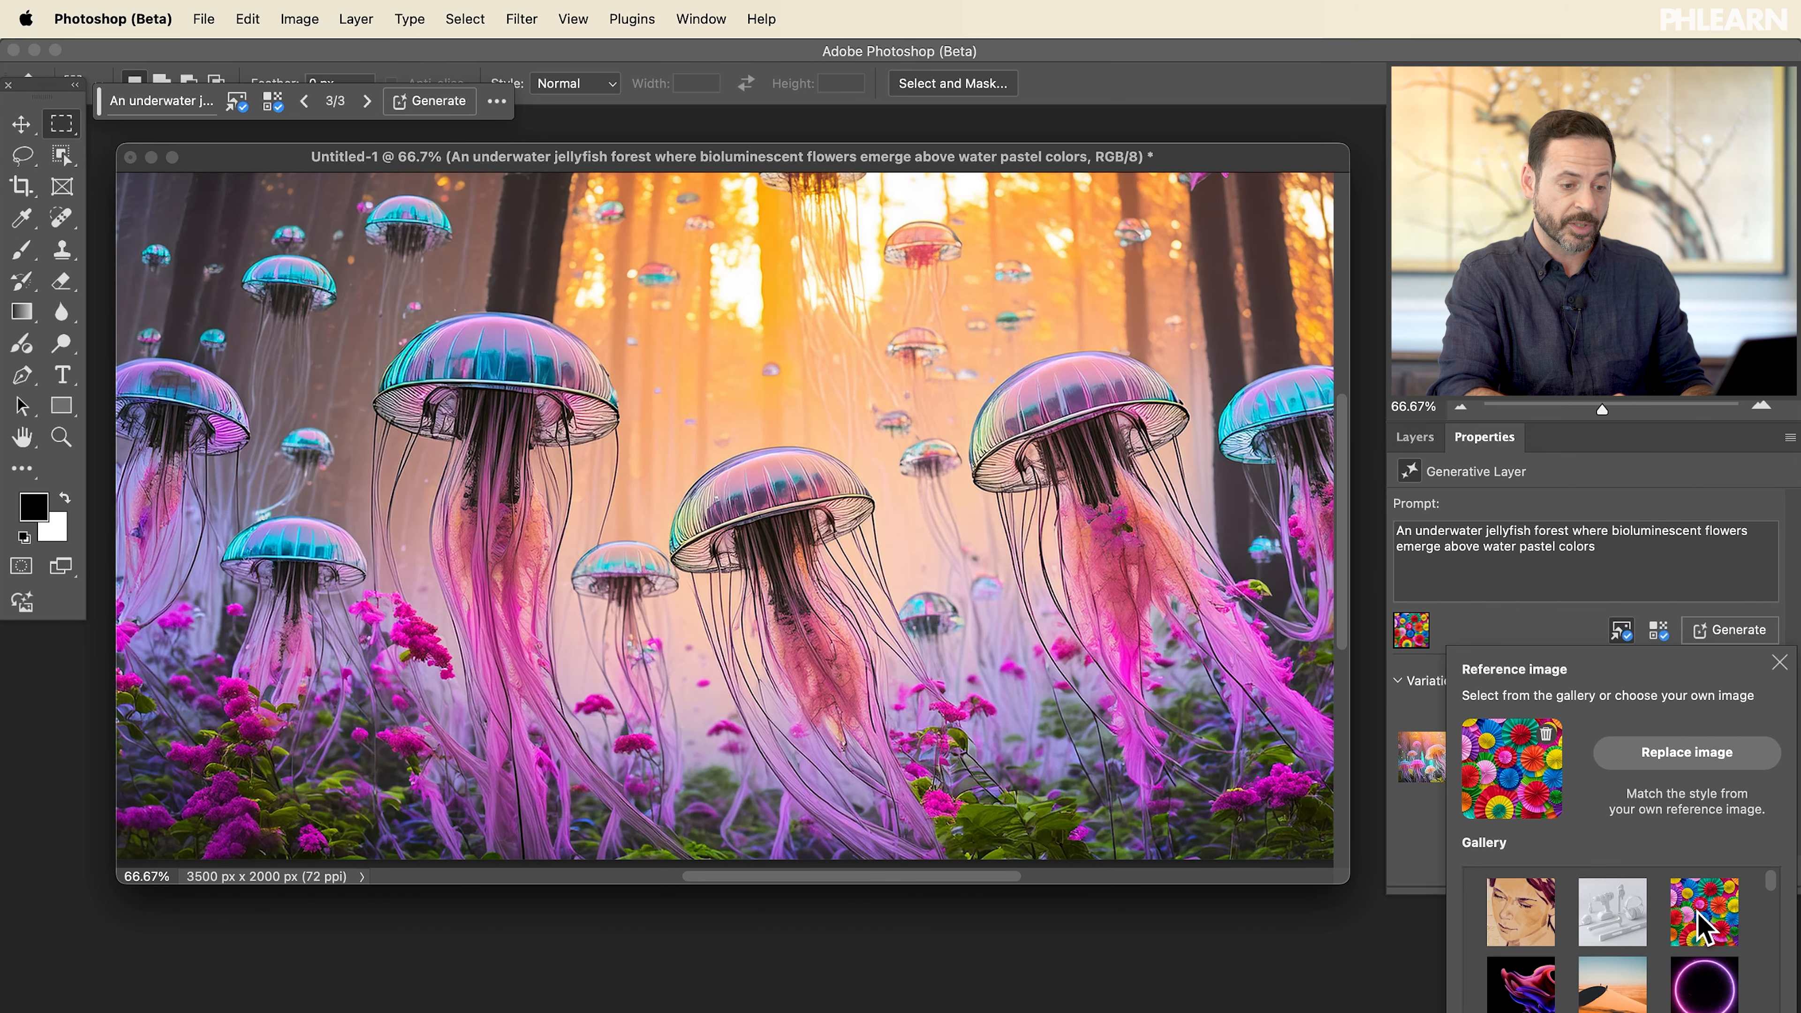
mouse_move(1767, 689)
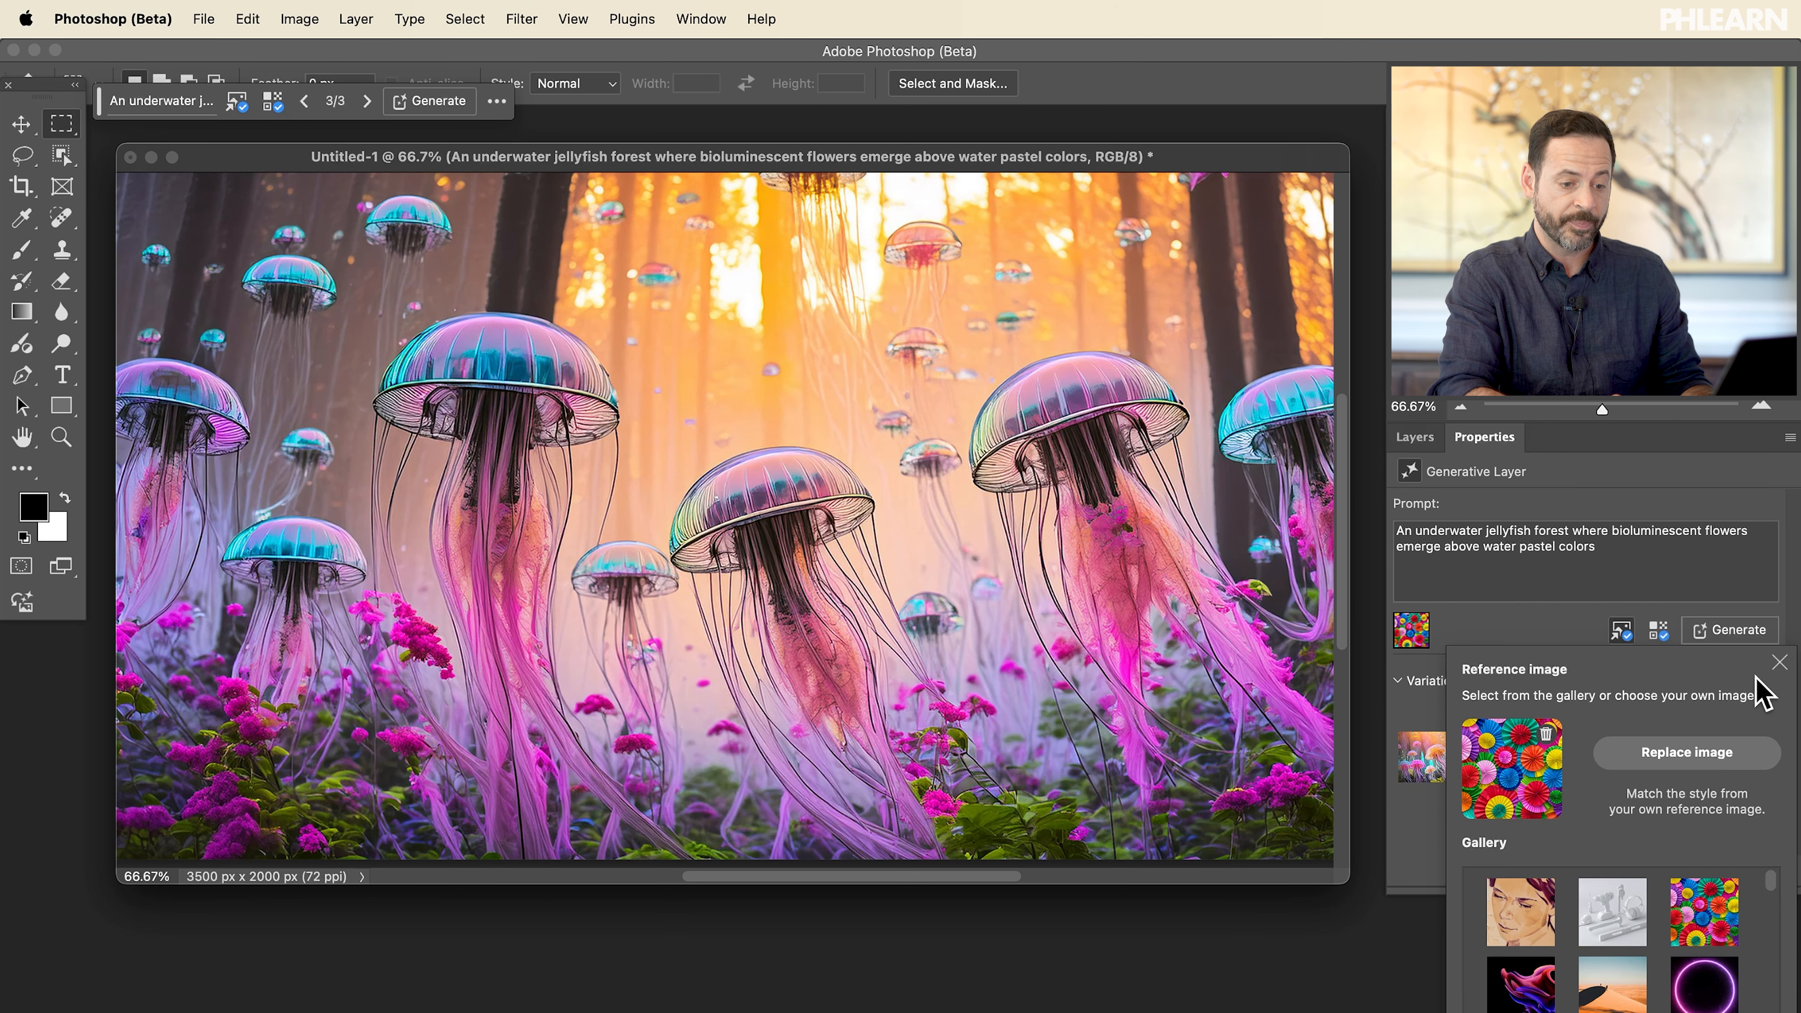
click(1729, 630)
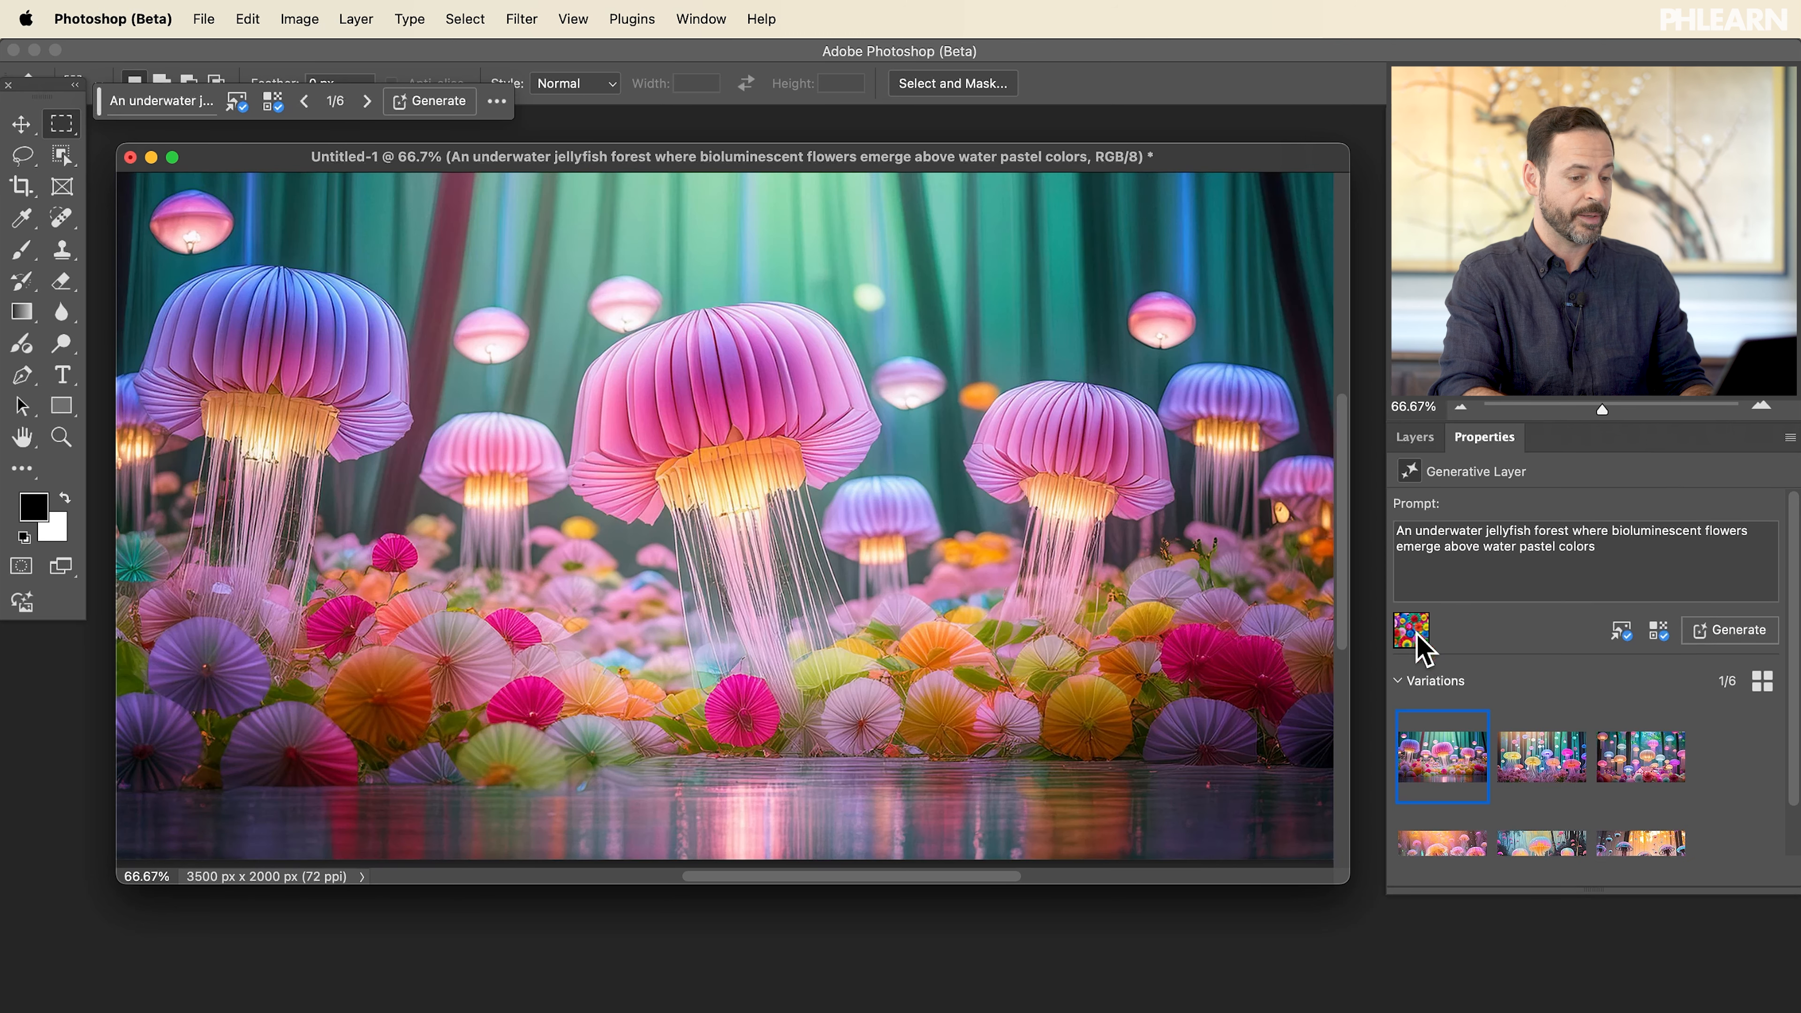
click(1639, 757)
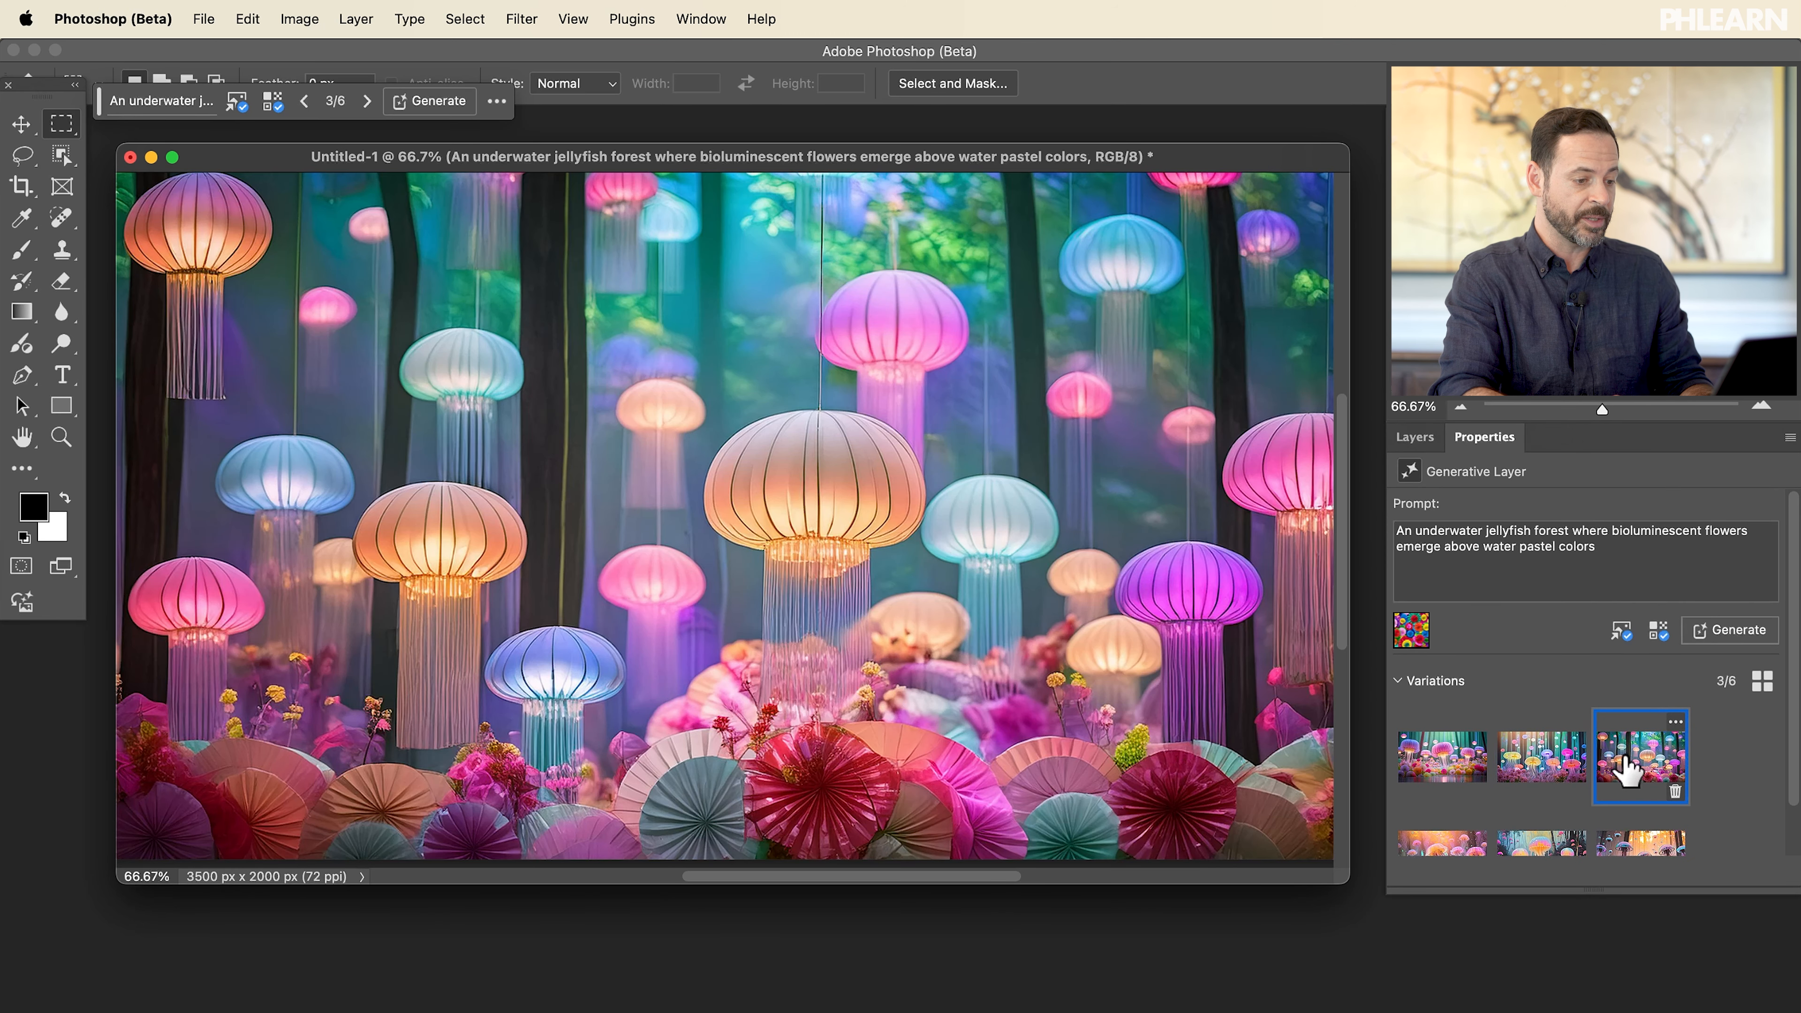
click(1541, 757)
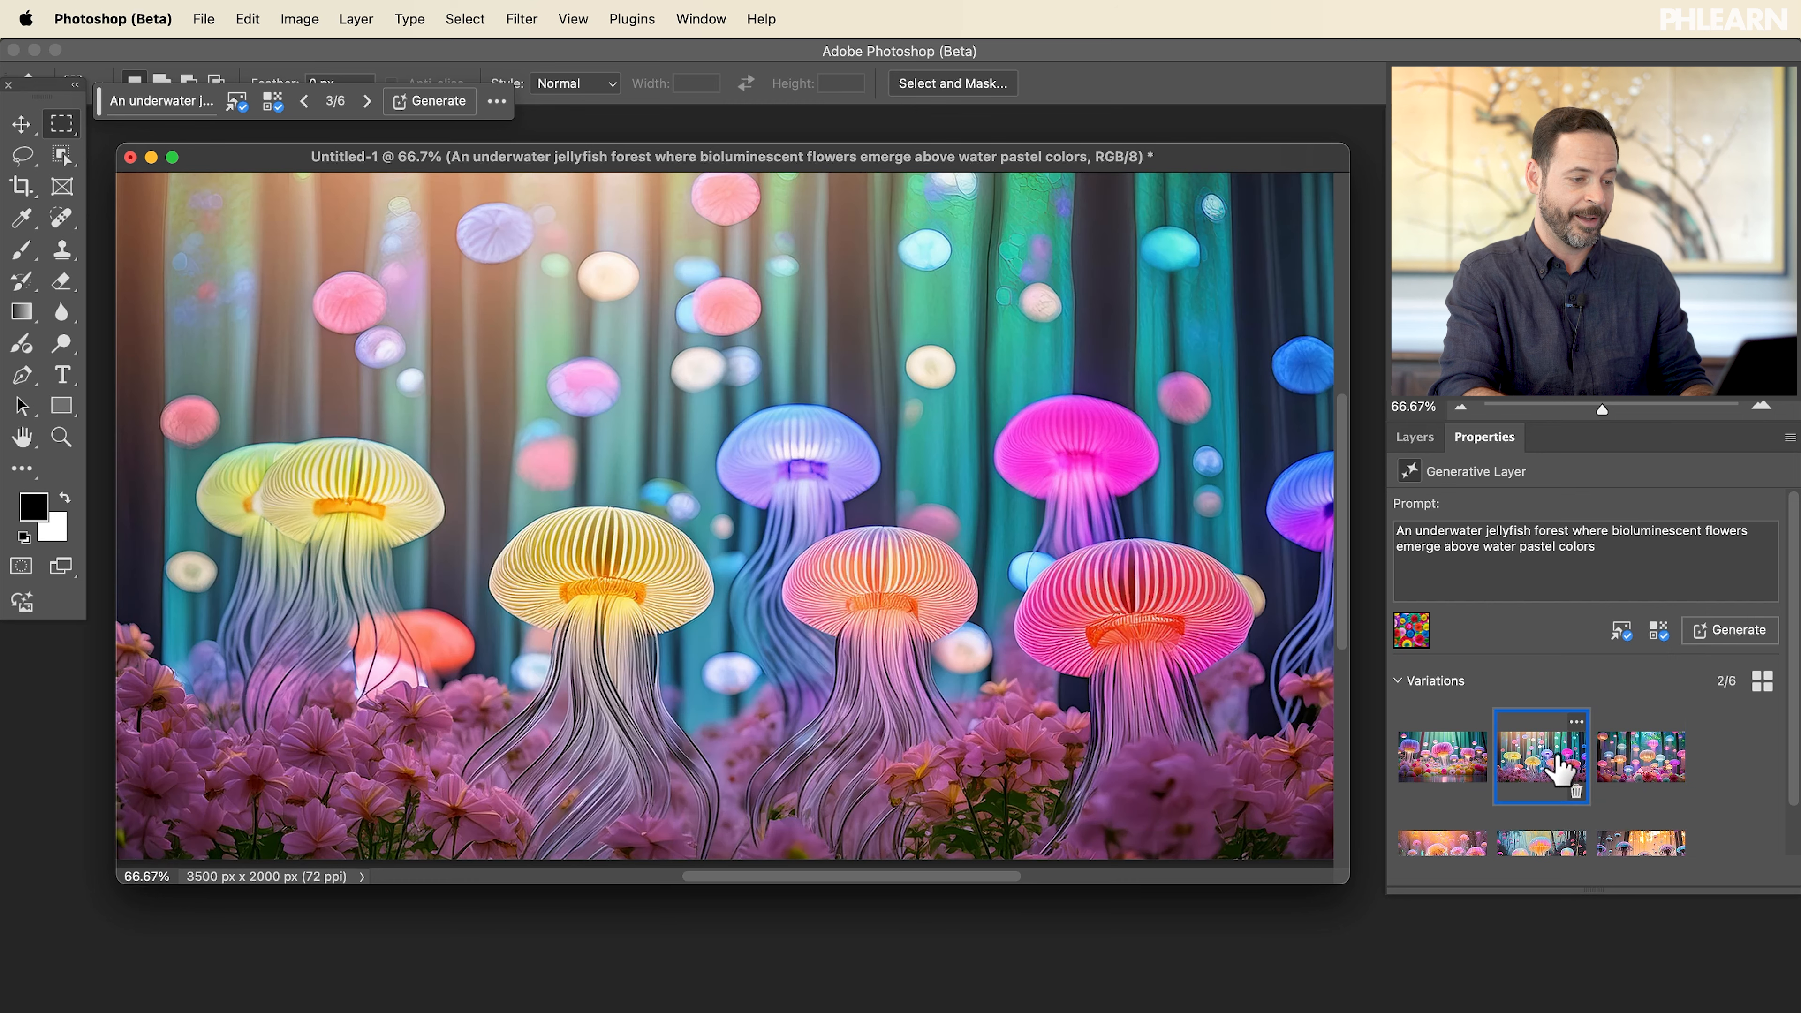
click(1442, 758)
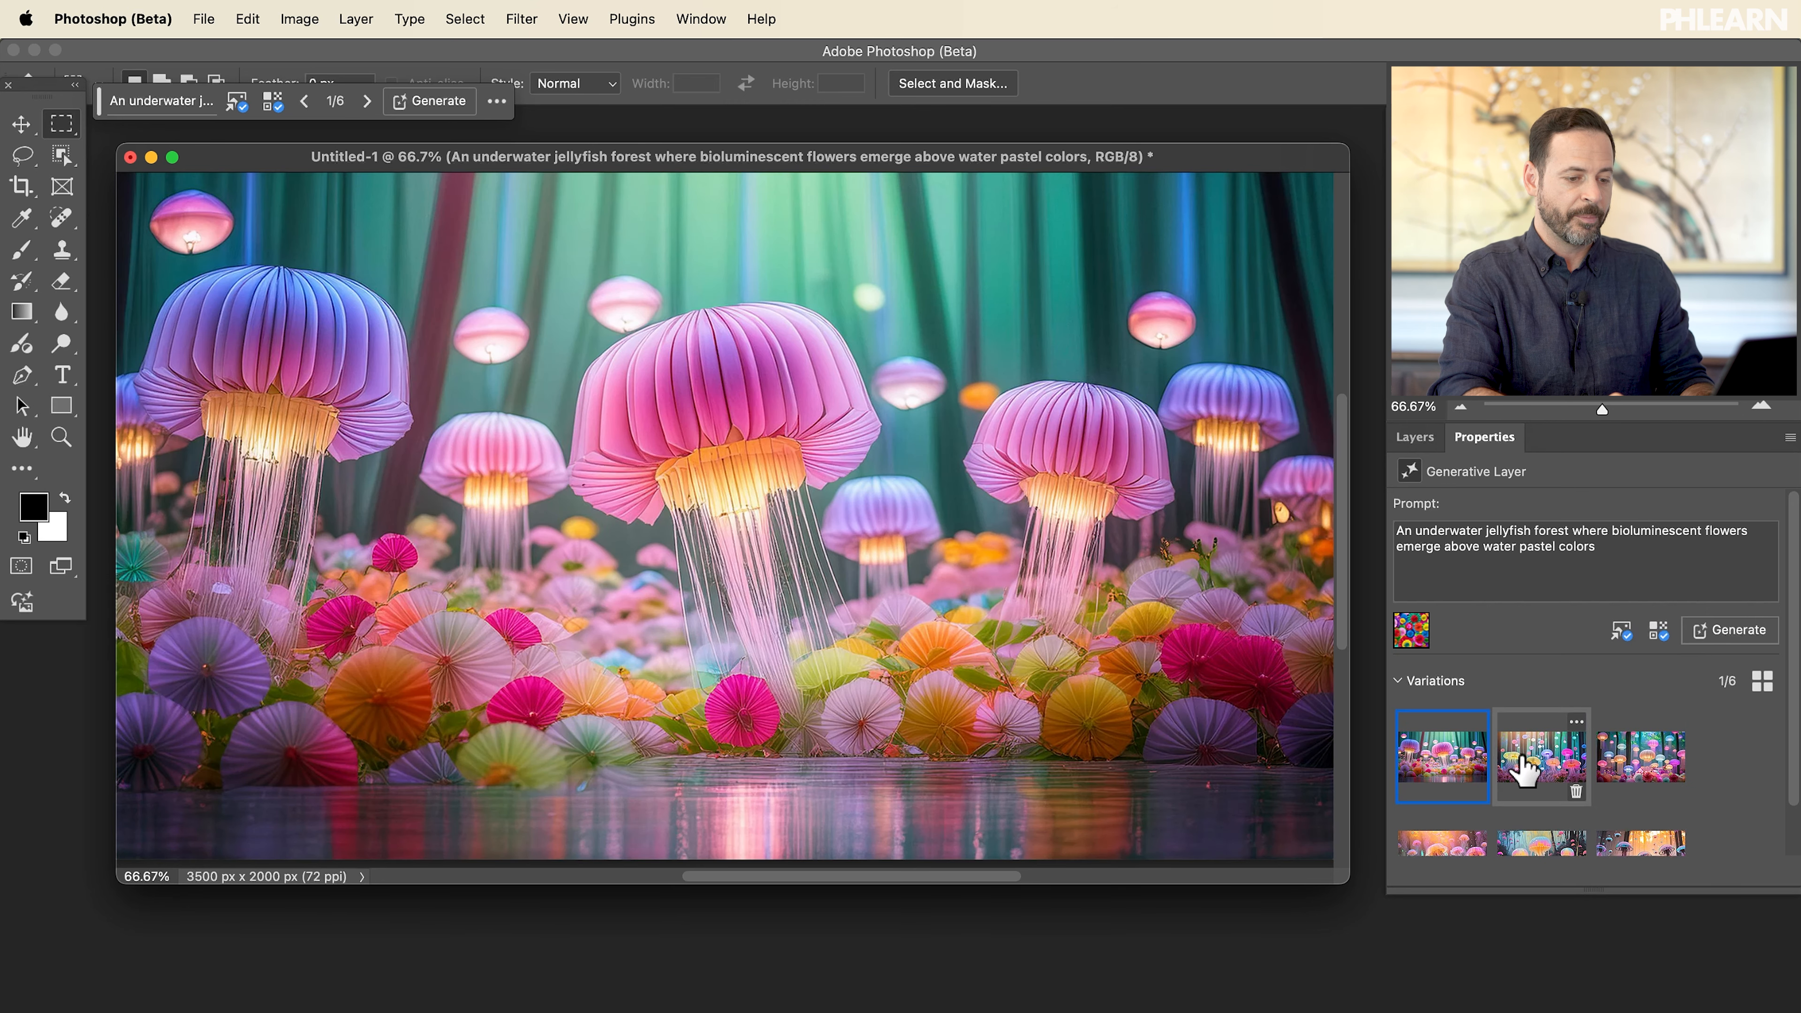
click(1540, 756)
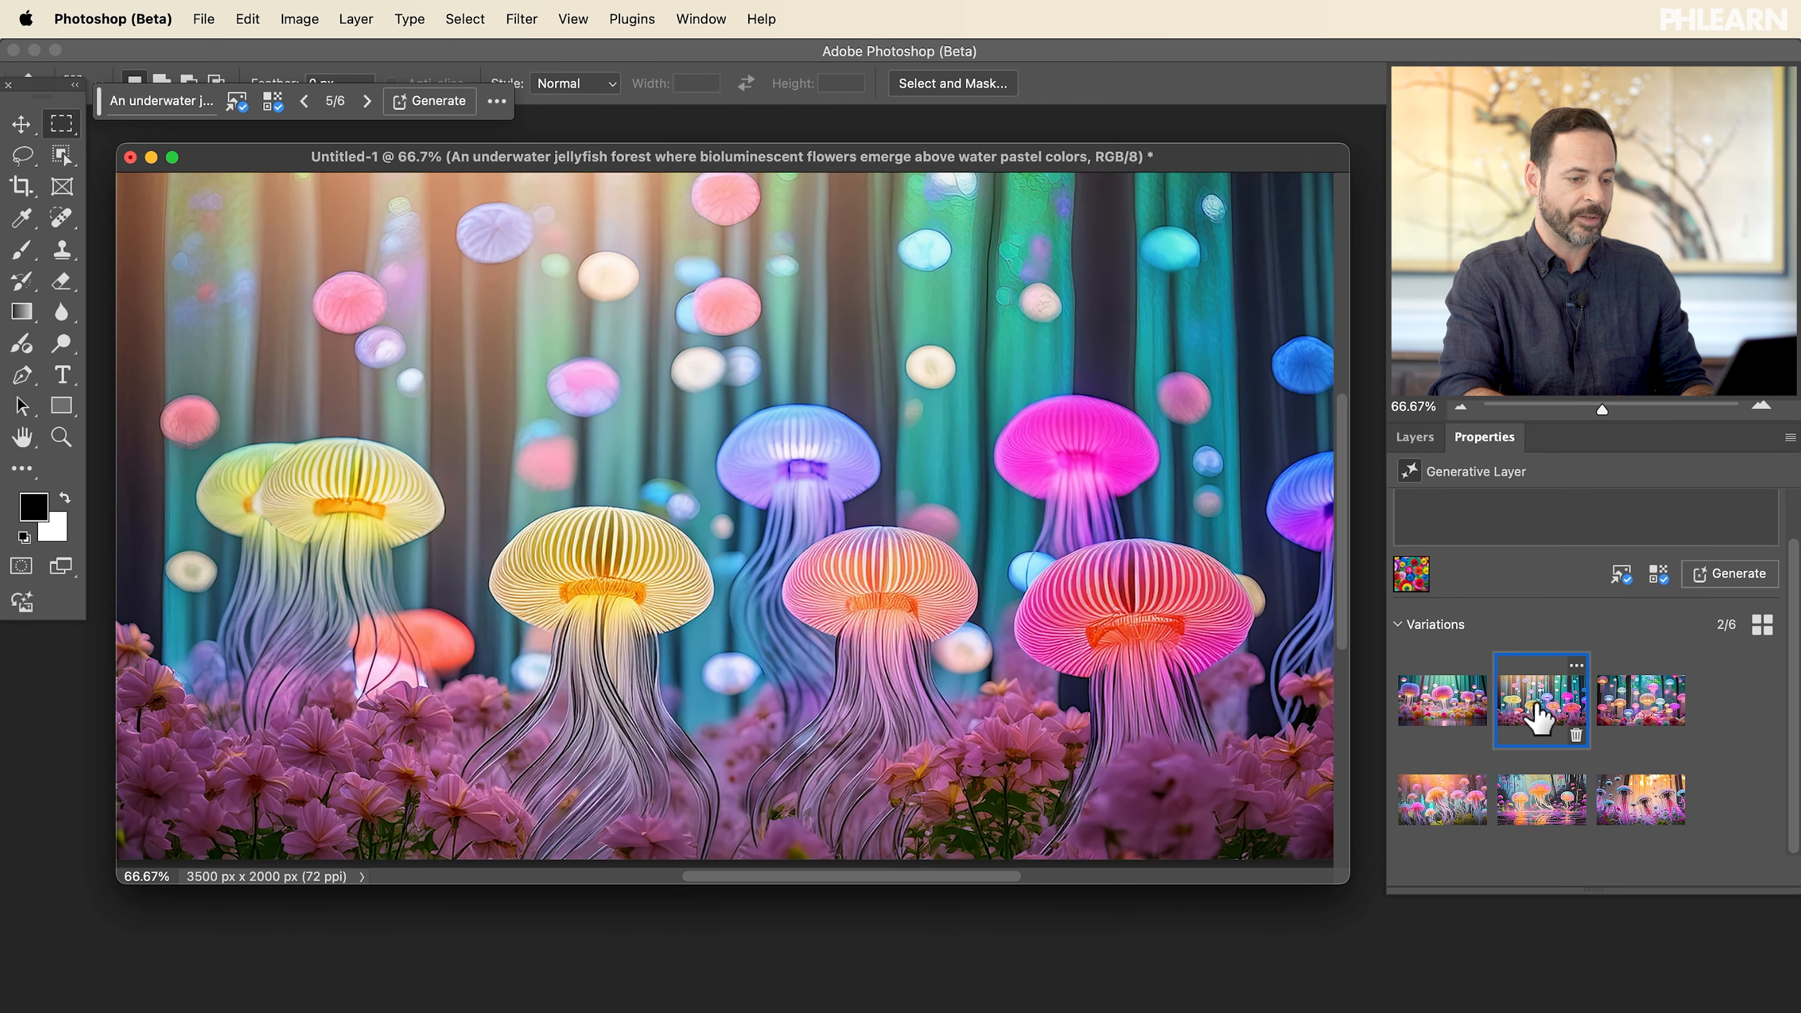
click(1441, 701)
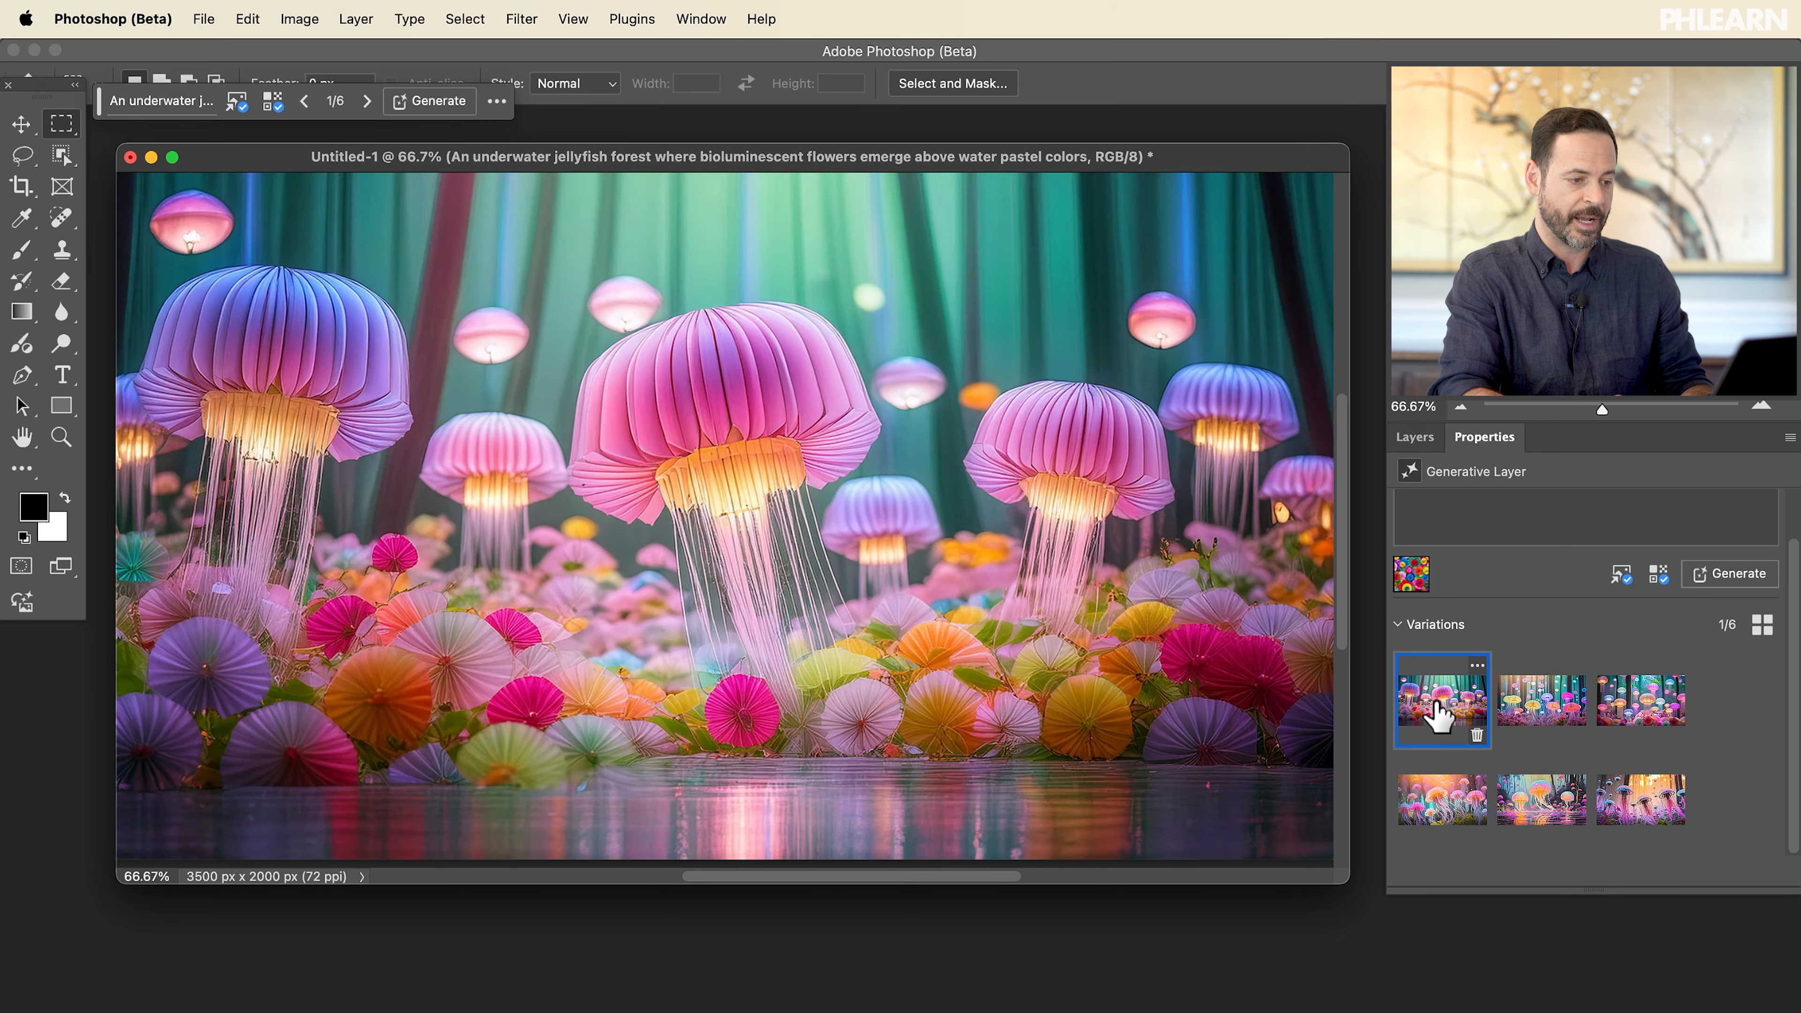
click(1659, 573)
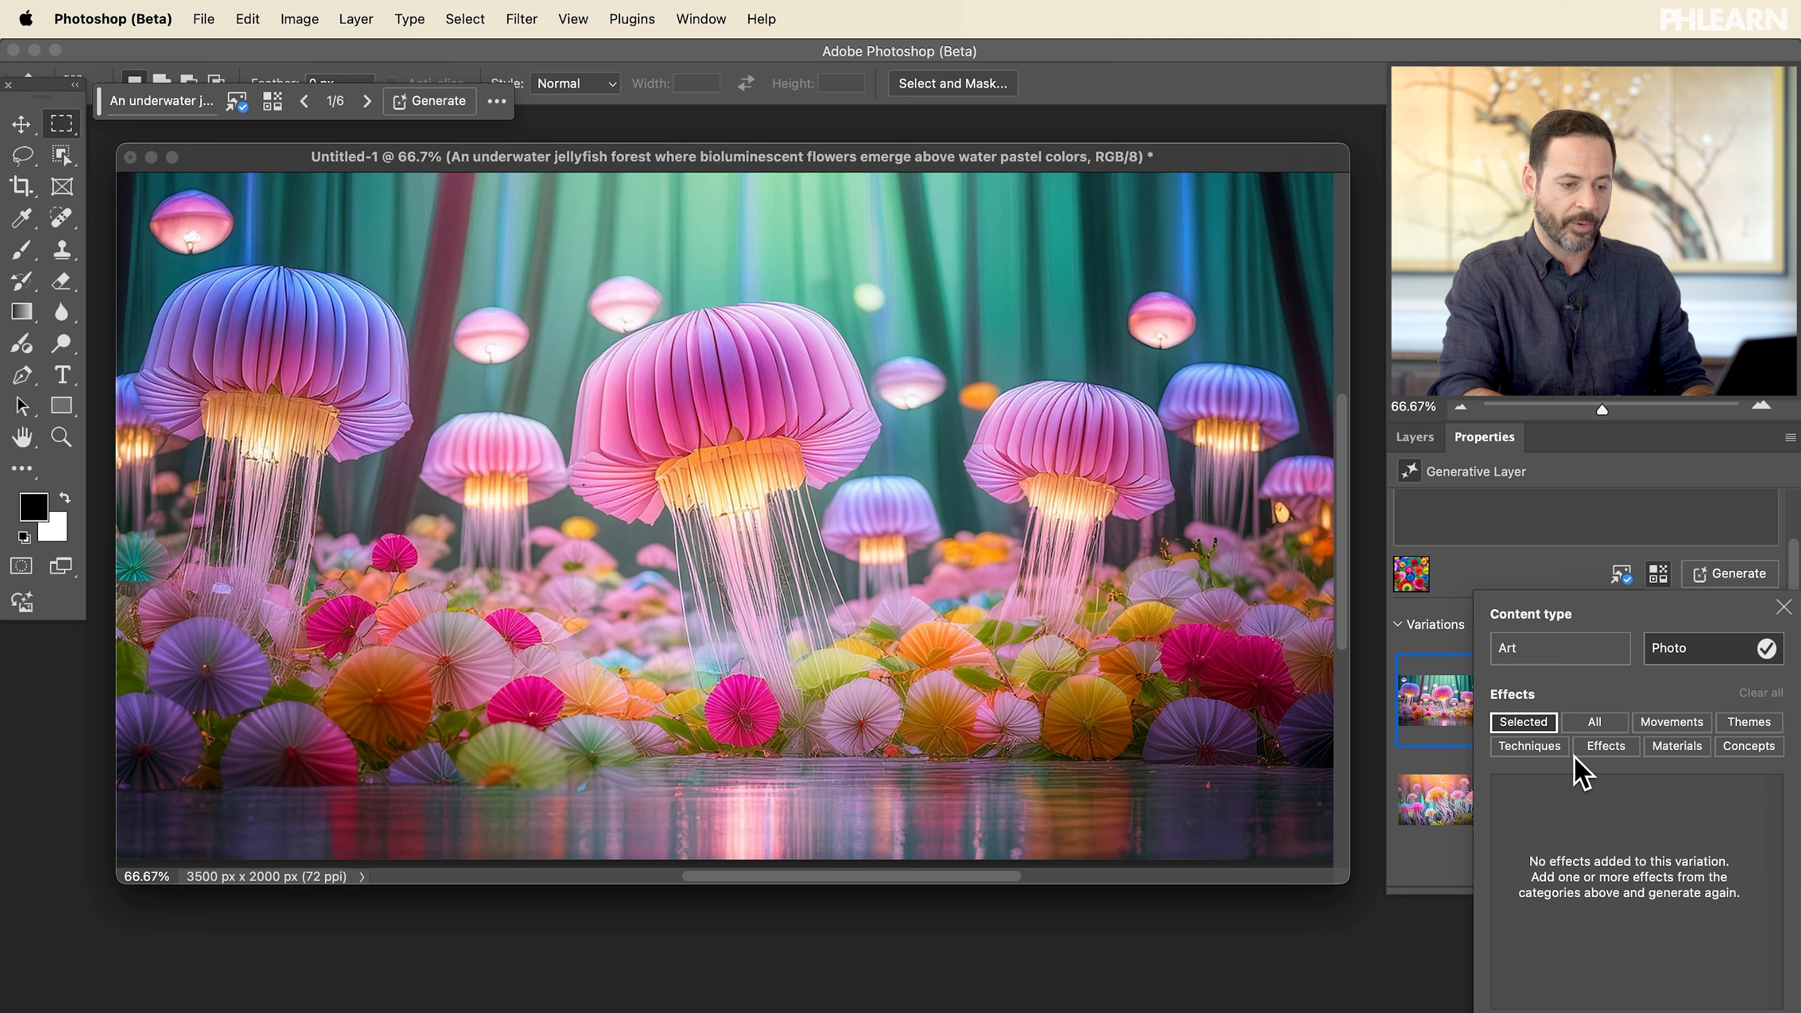
- Add the Antique photo effect, regenerate, and preview the new variations, ending on the second
click(1595, 722)
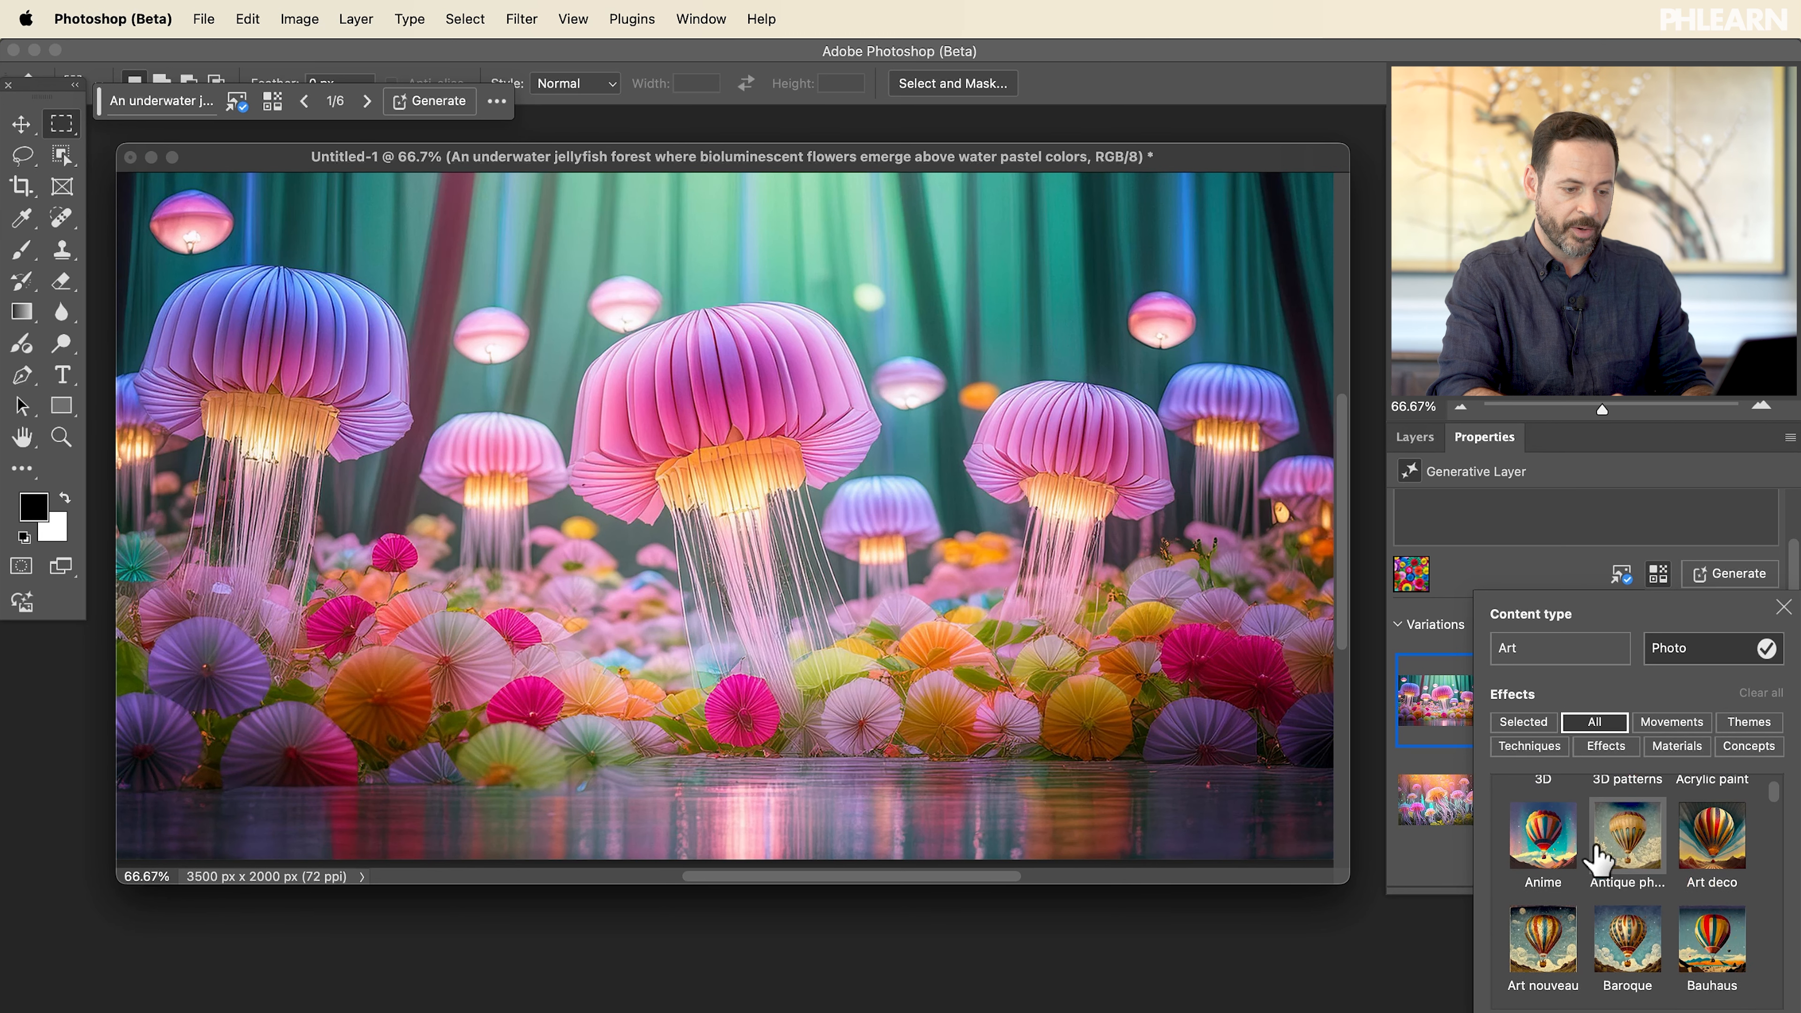
click(1626, 835)
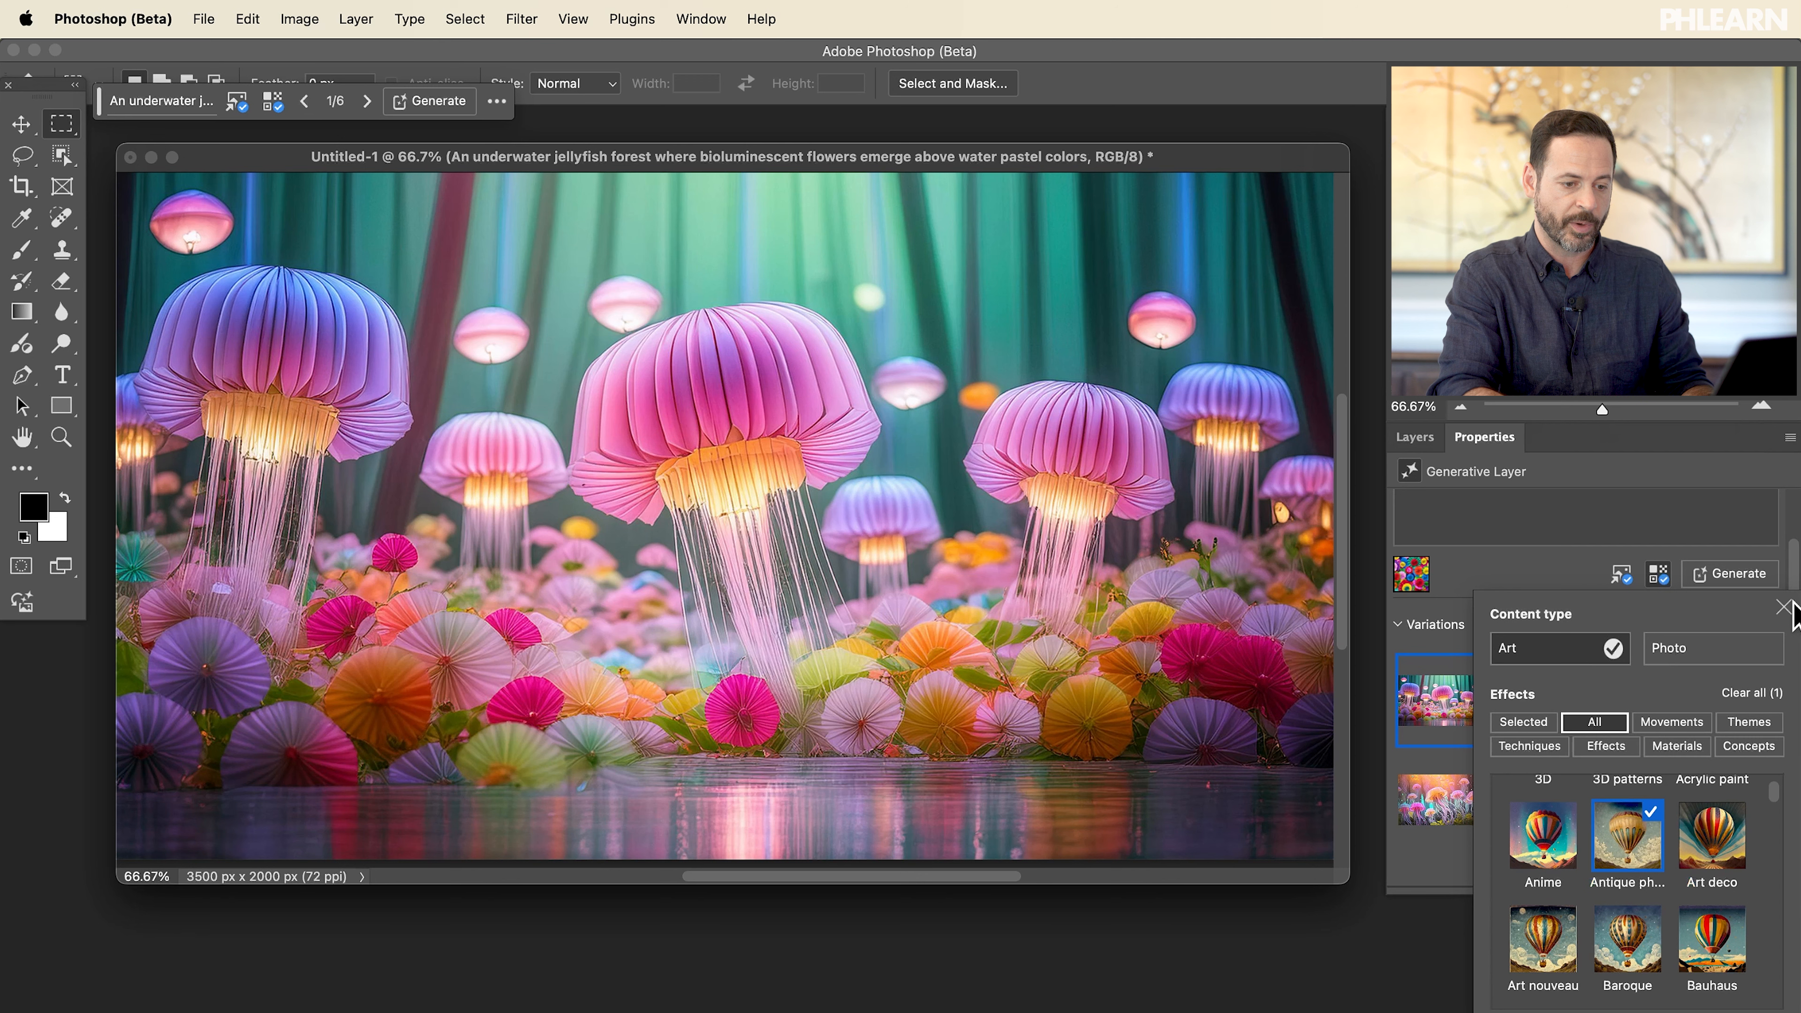
click(1729, 573)
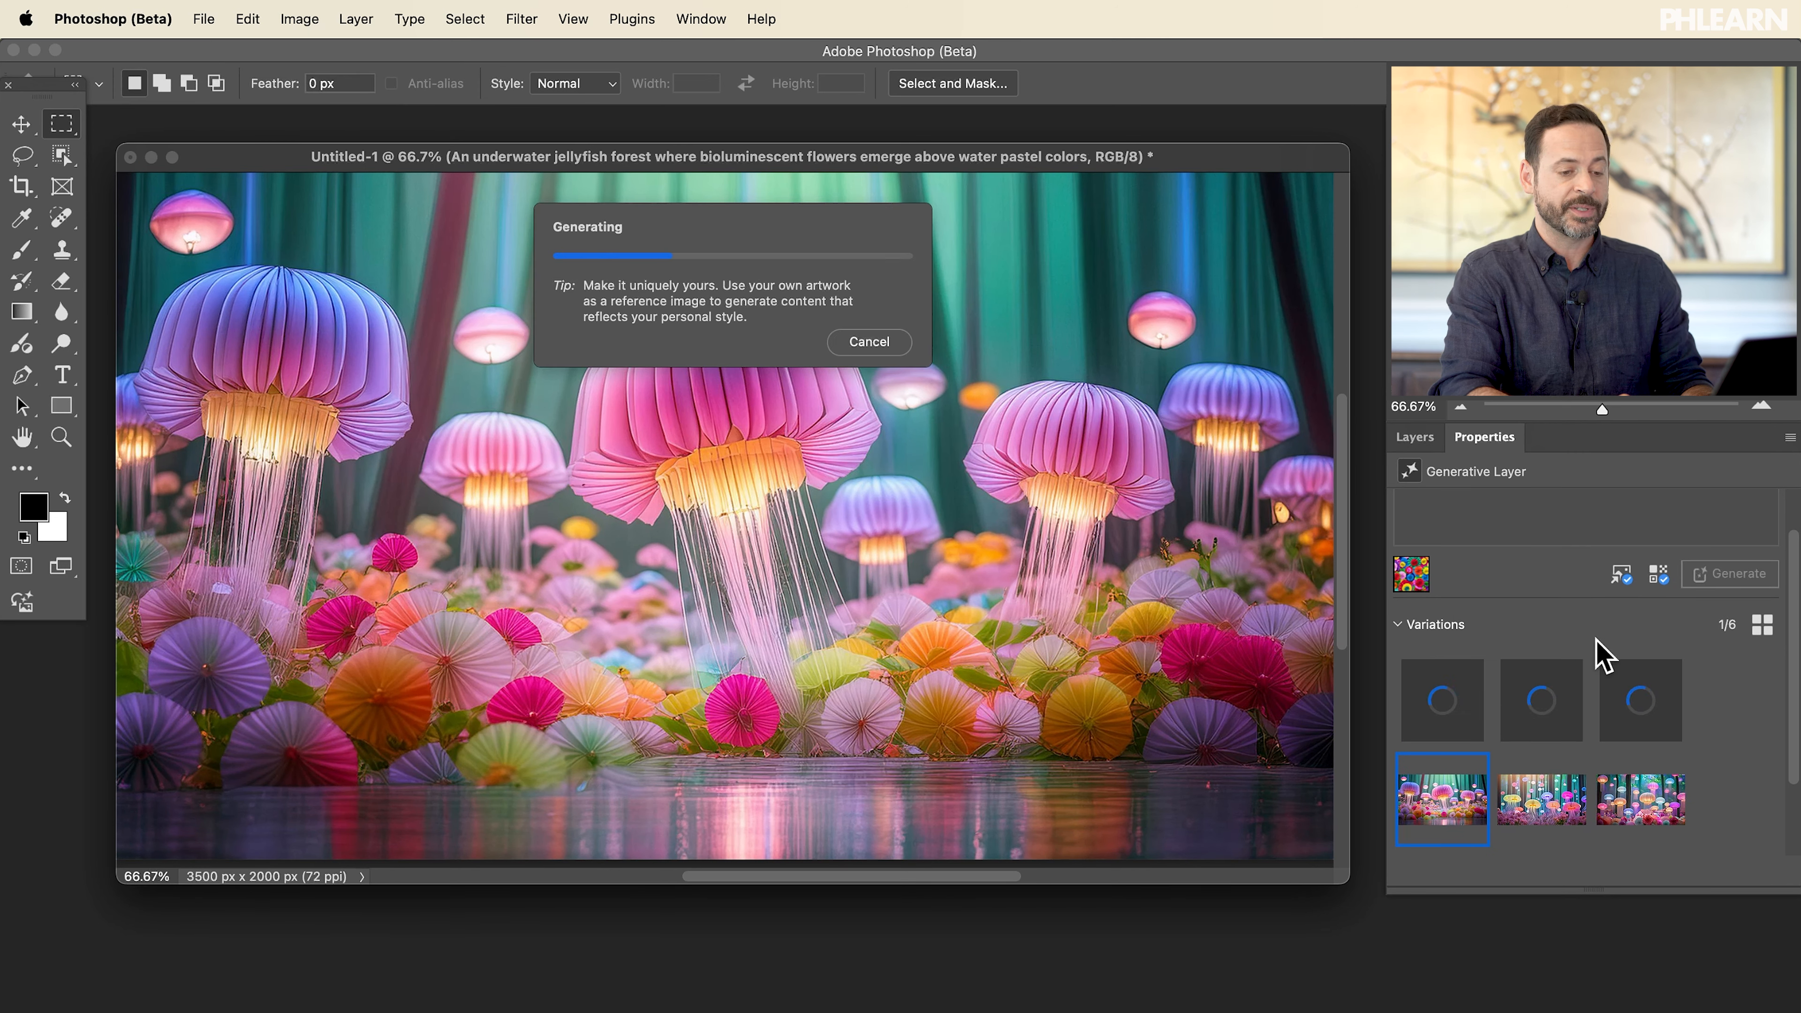
mouse_move(1664, 603)
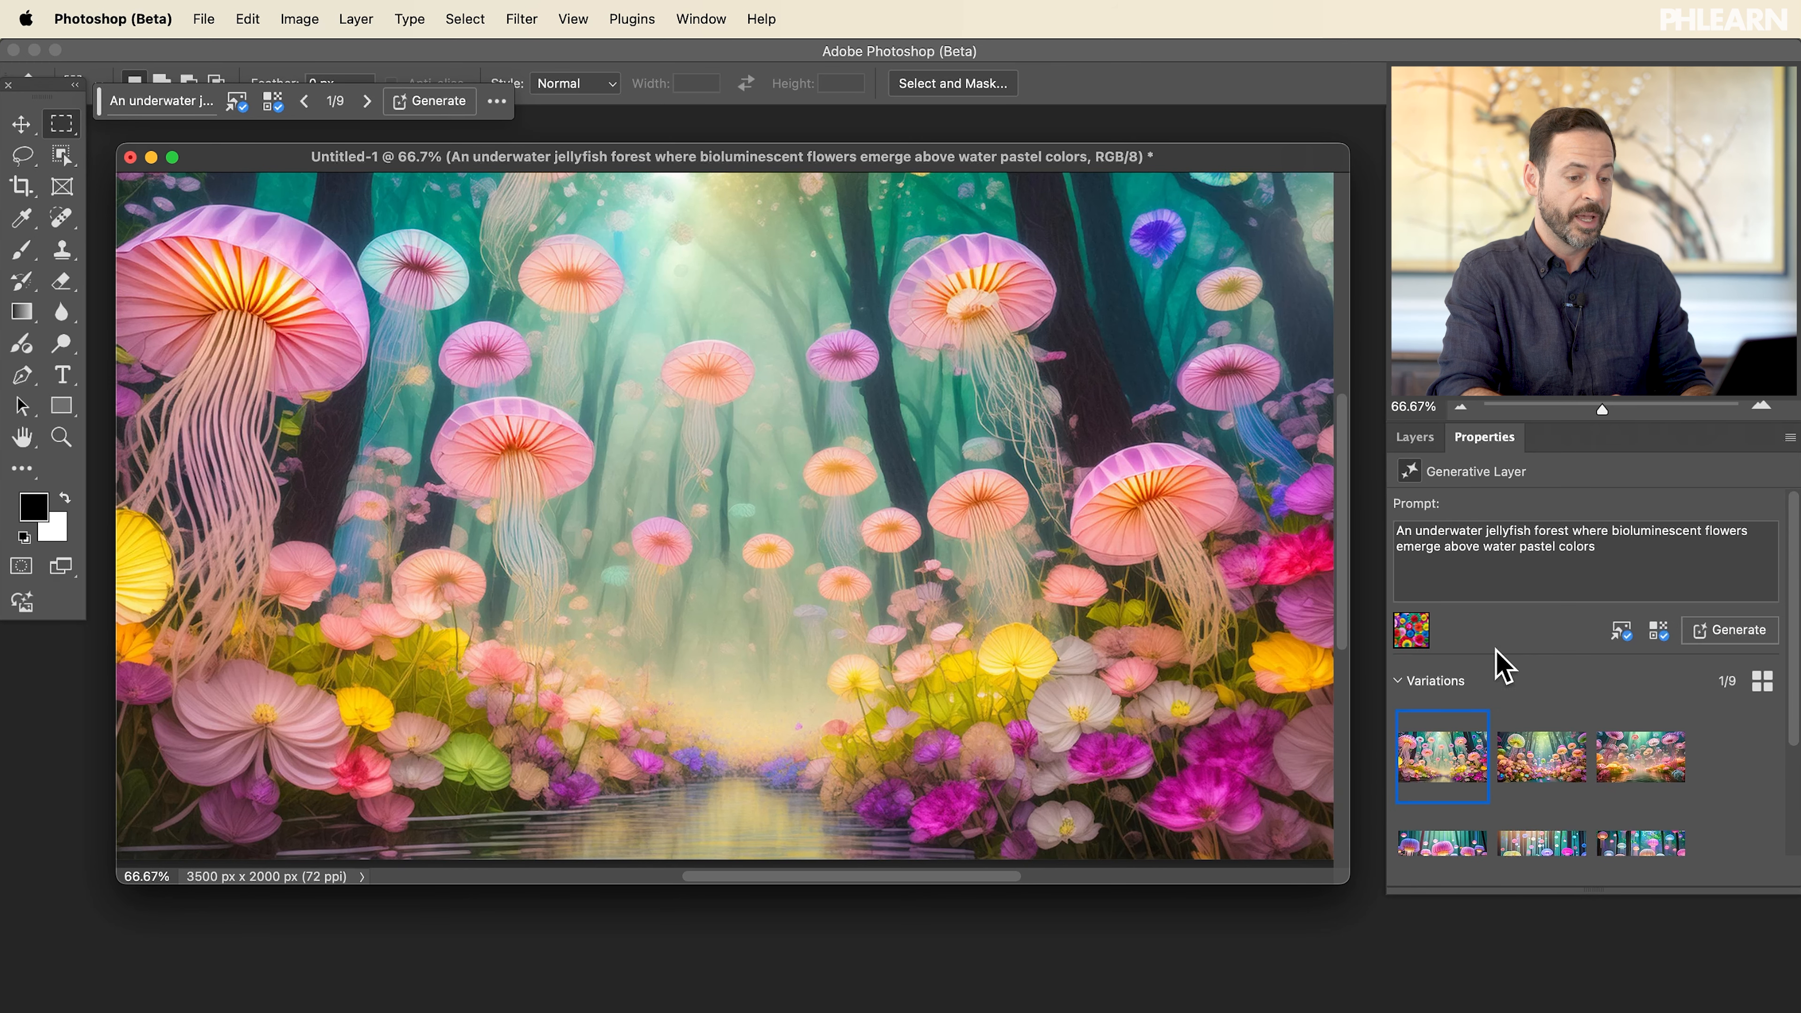
click(1641, 757)
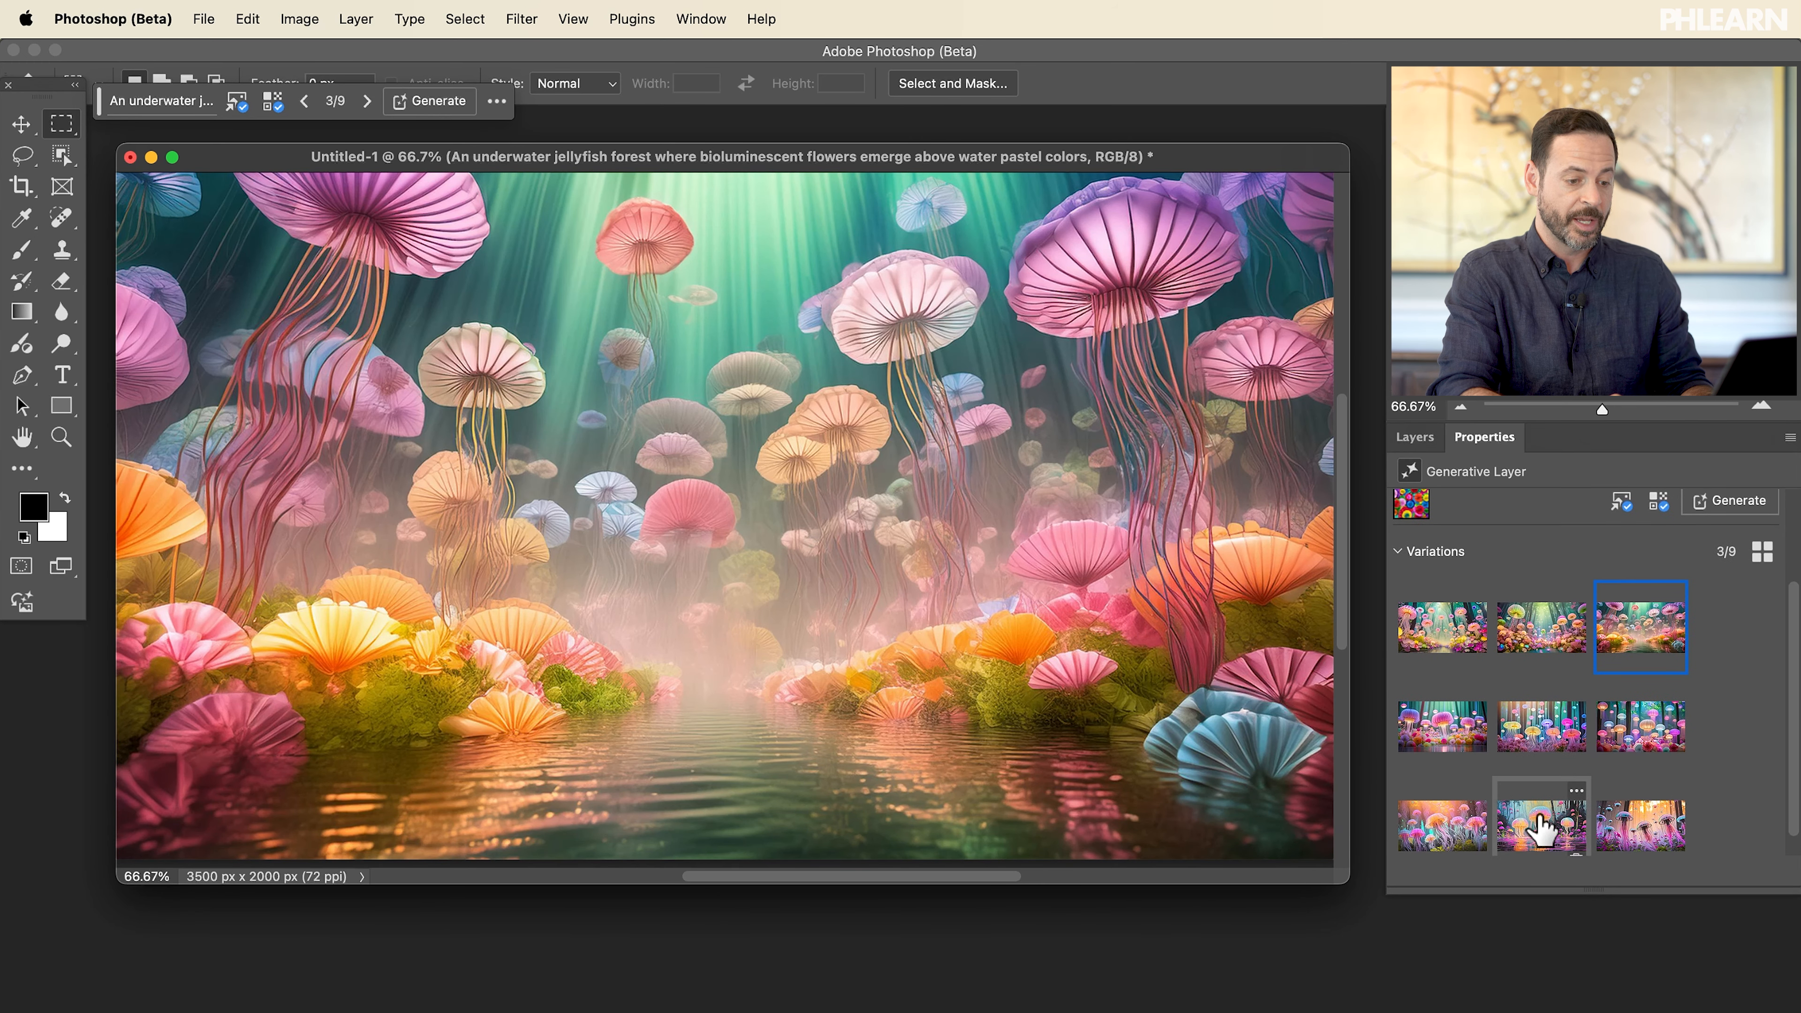
click(1541, 628)
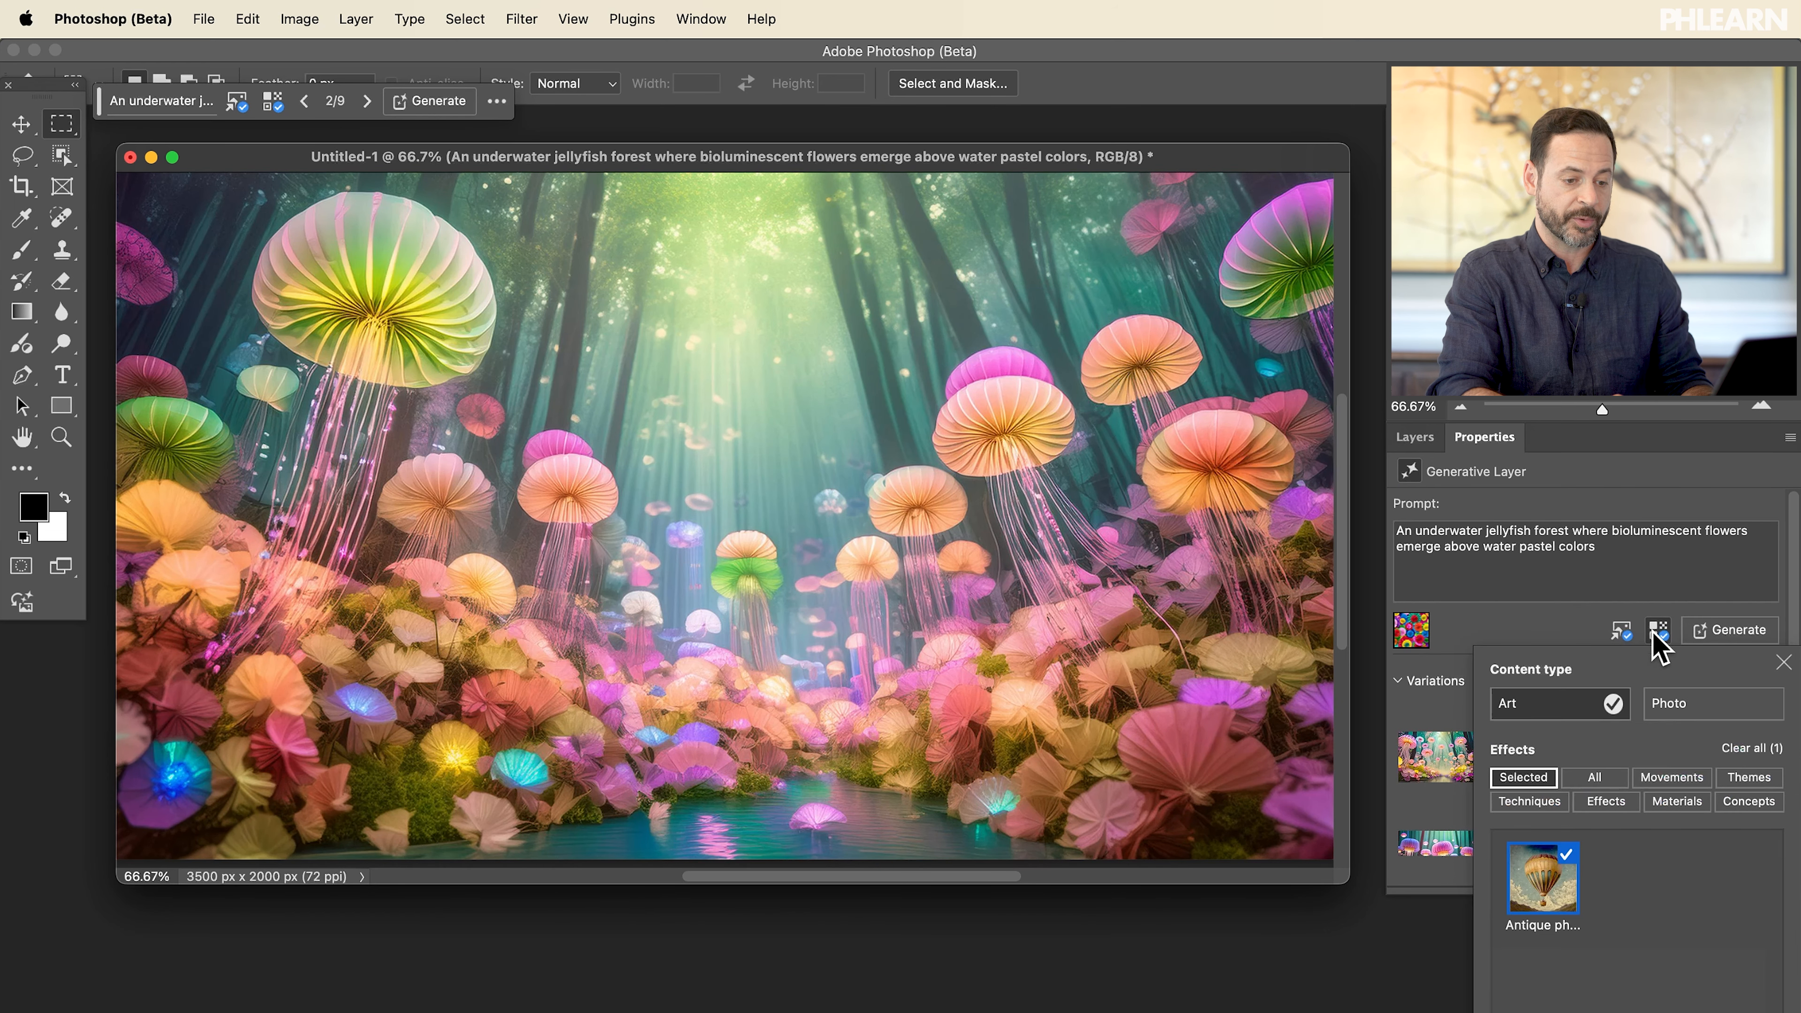
- Review the effects list and generate three more jellyfish forest variations
click(1595, 777)
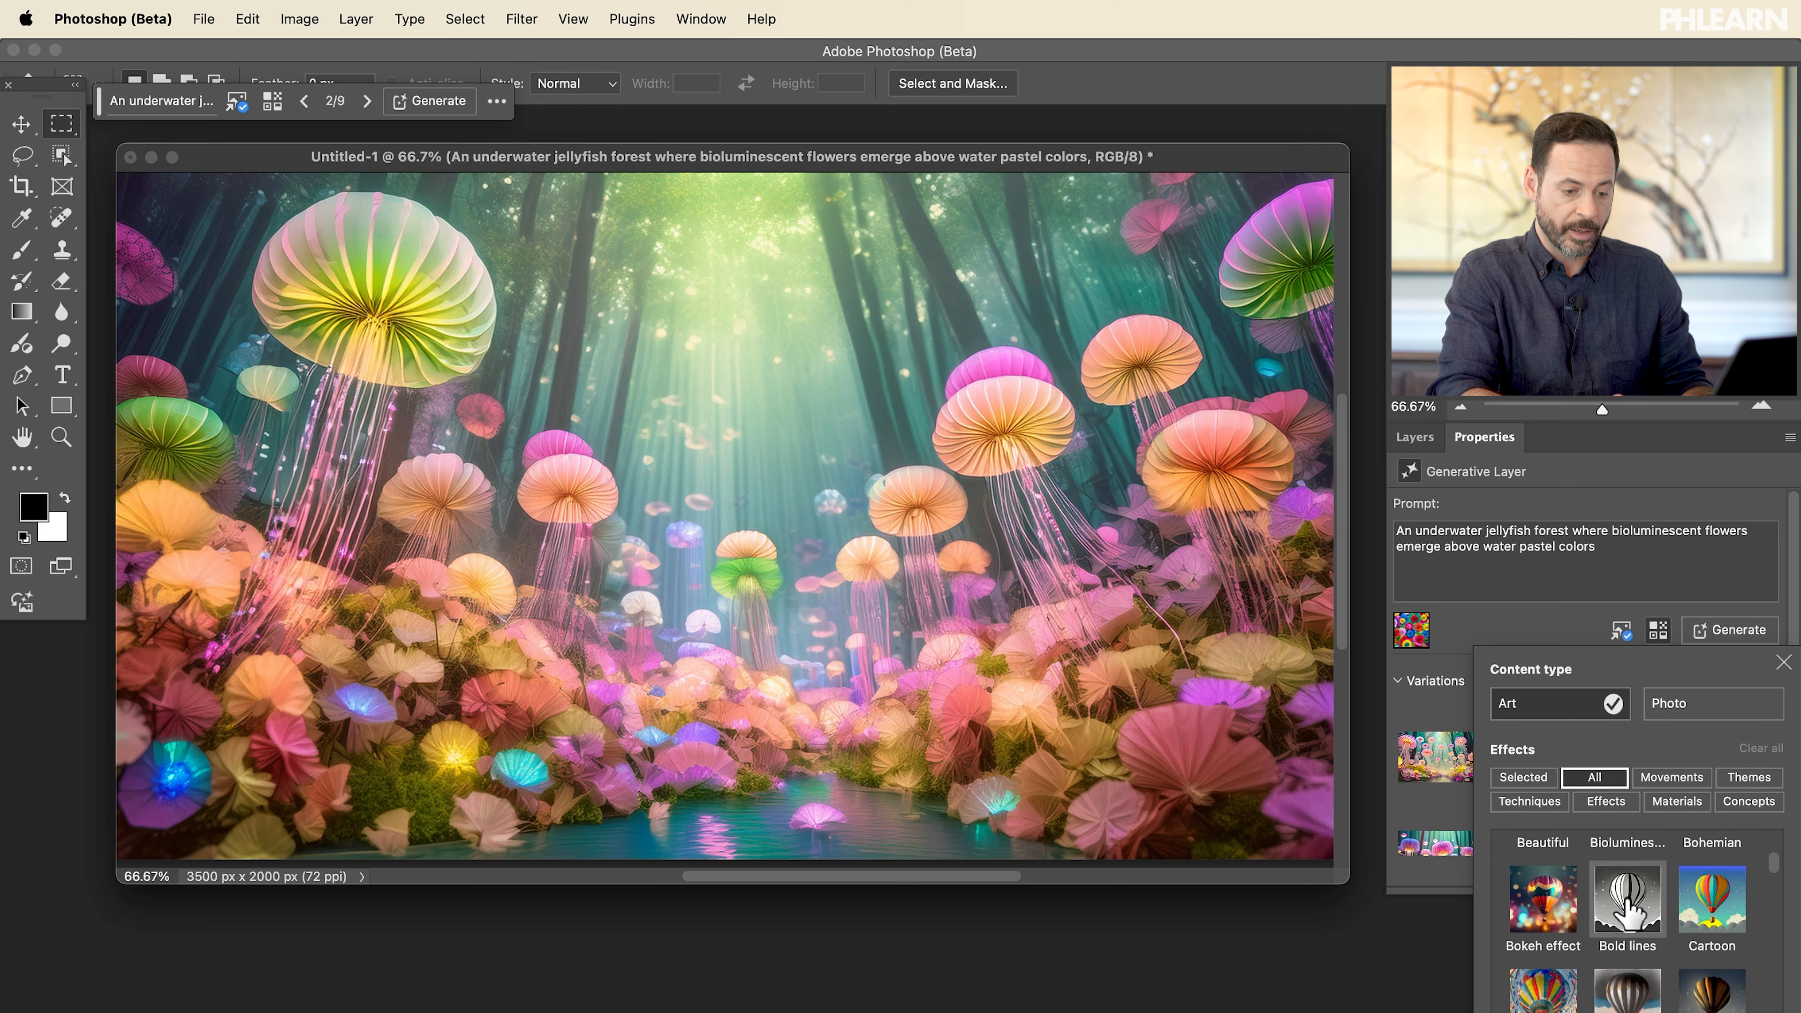
click(1781, 661)
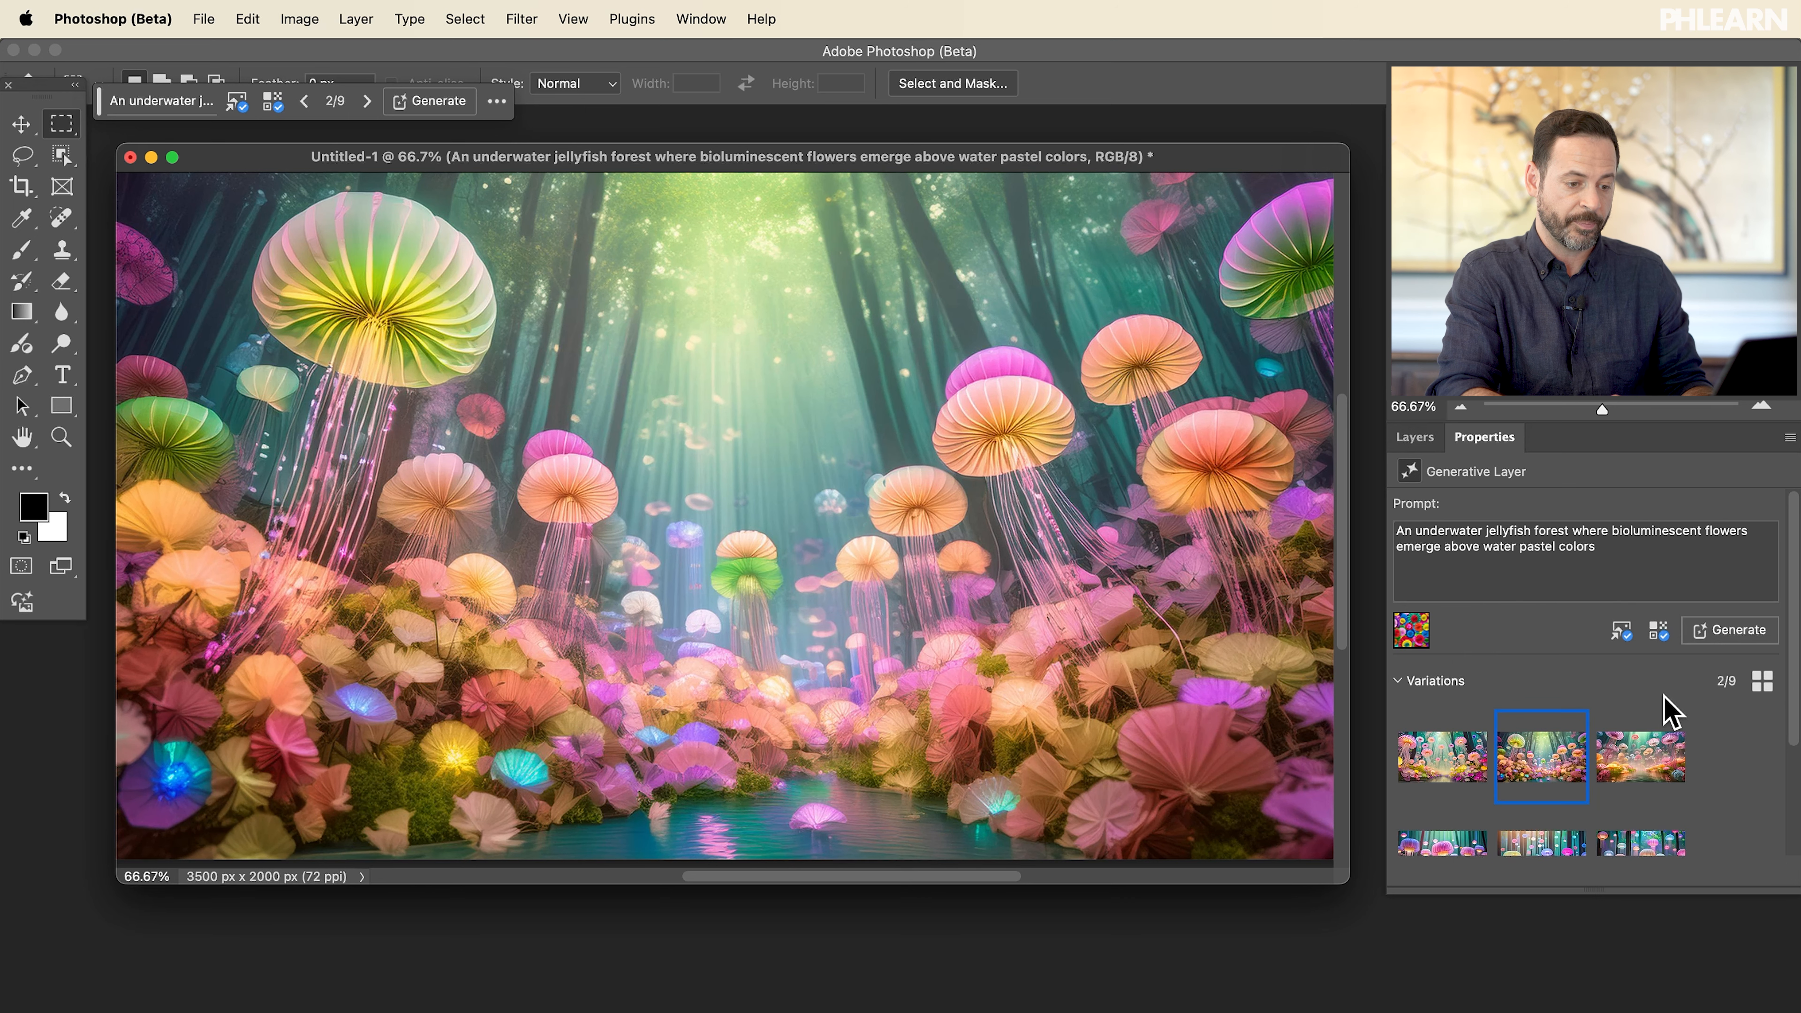
click(1729, 630)
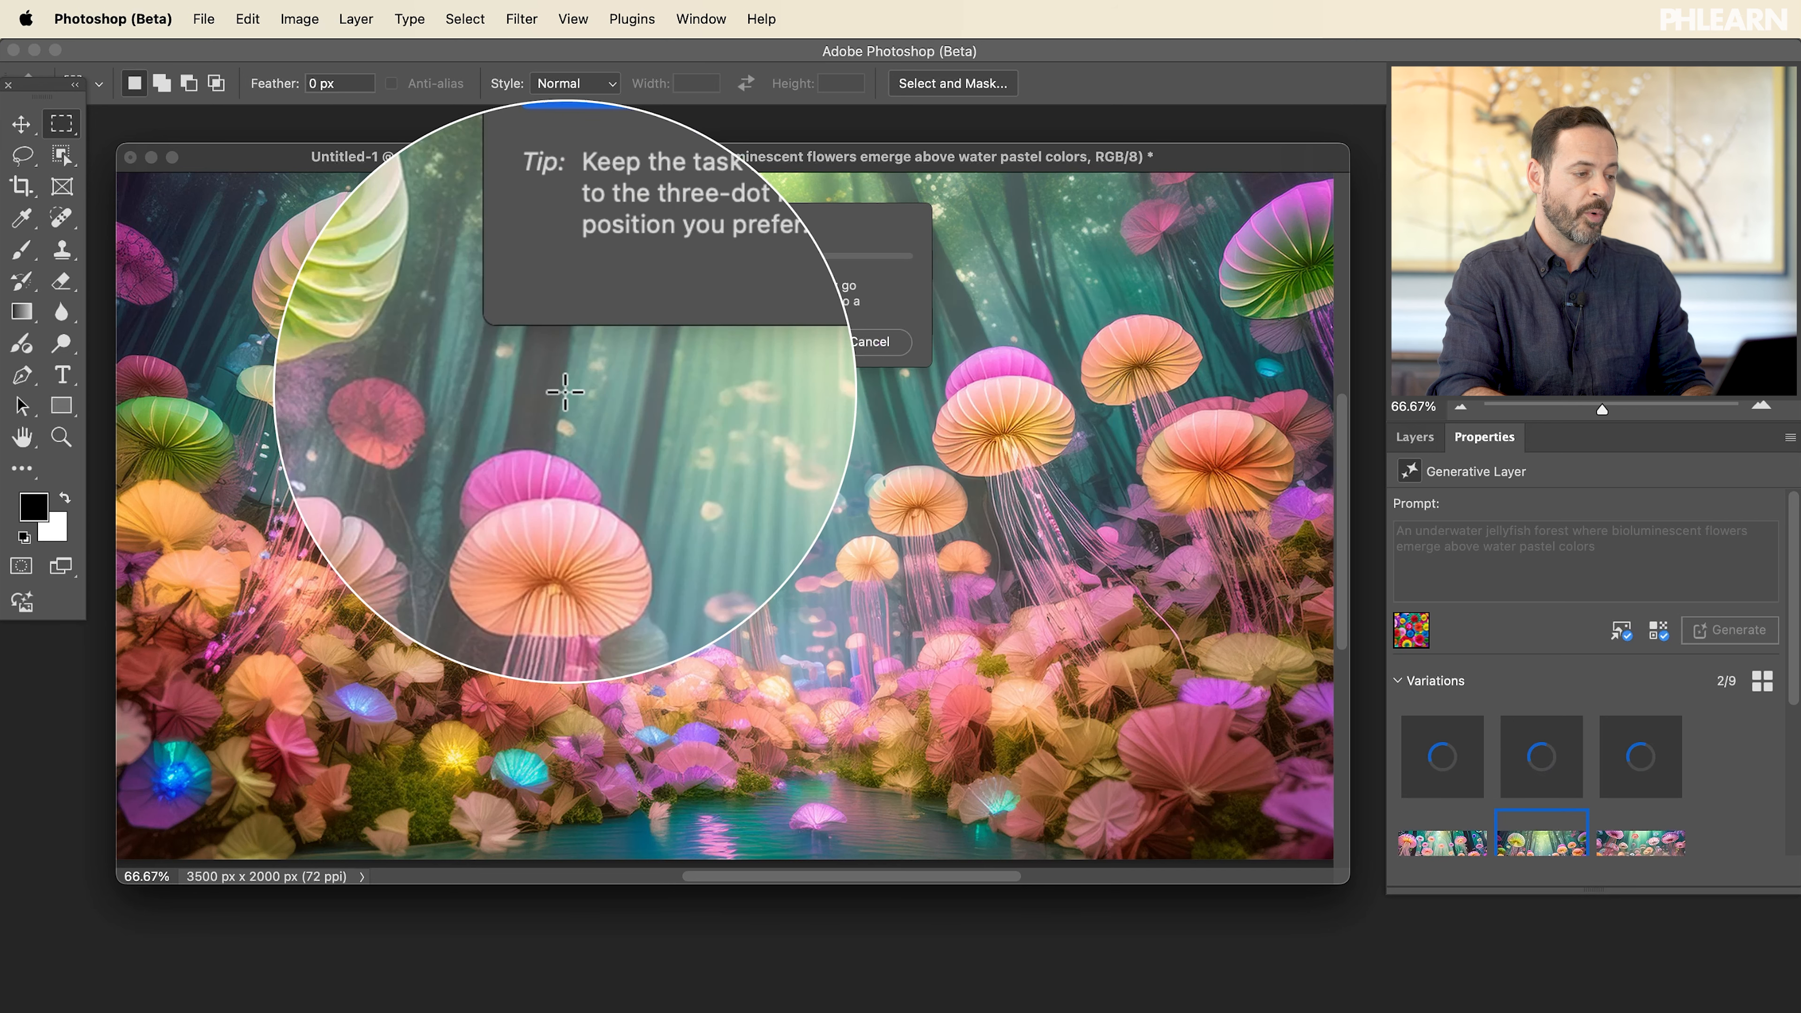
click(1729, 630)
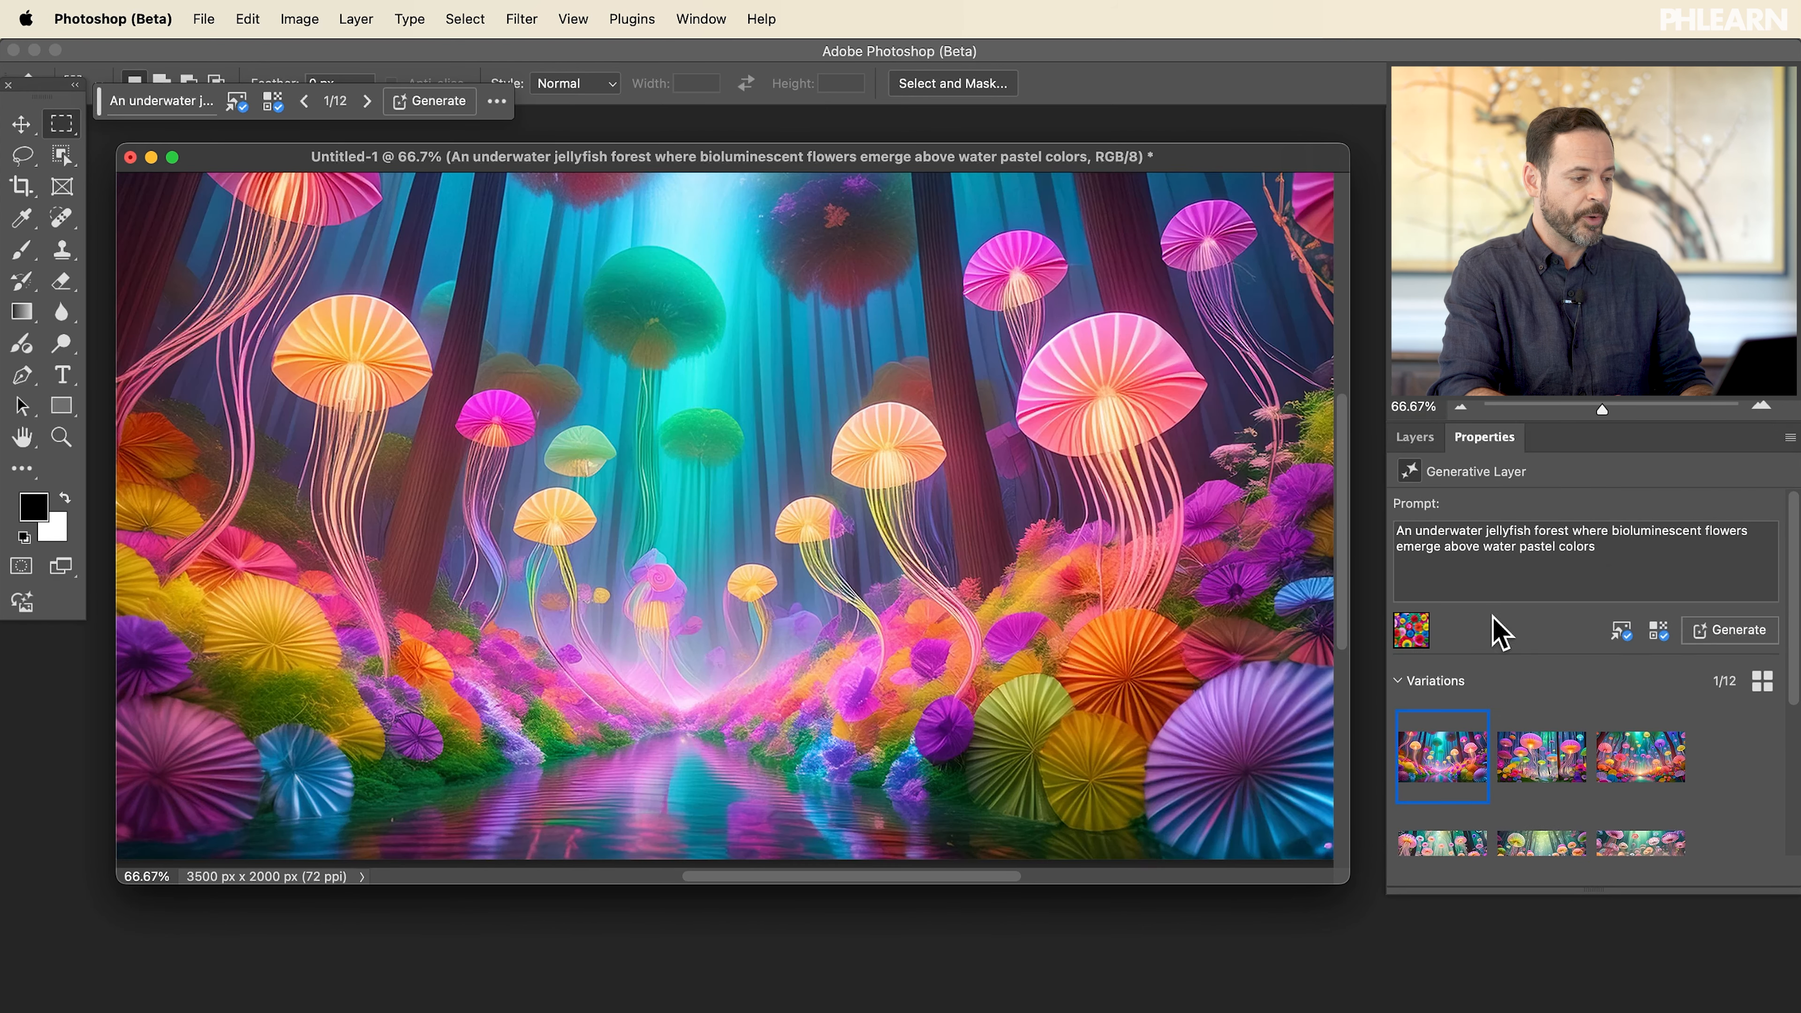
- Compare variations 3, 11 and 1, then bring up the reference image options
click(1541, 757)
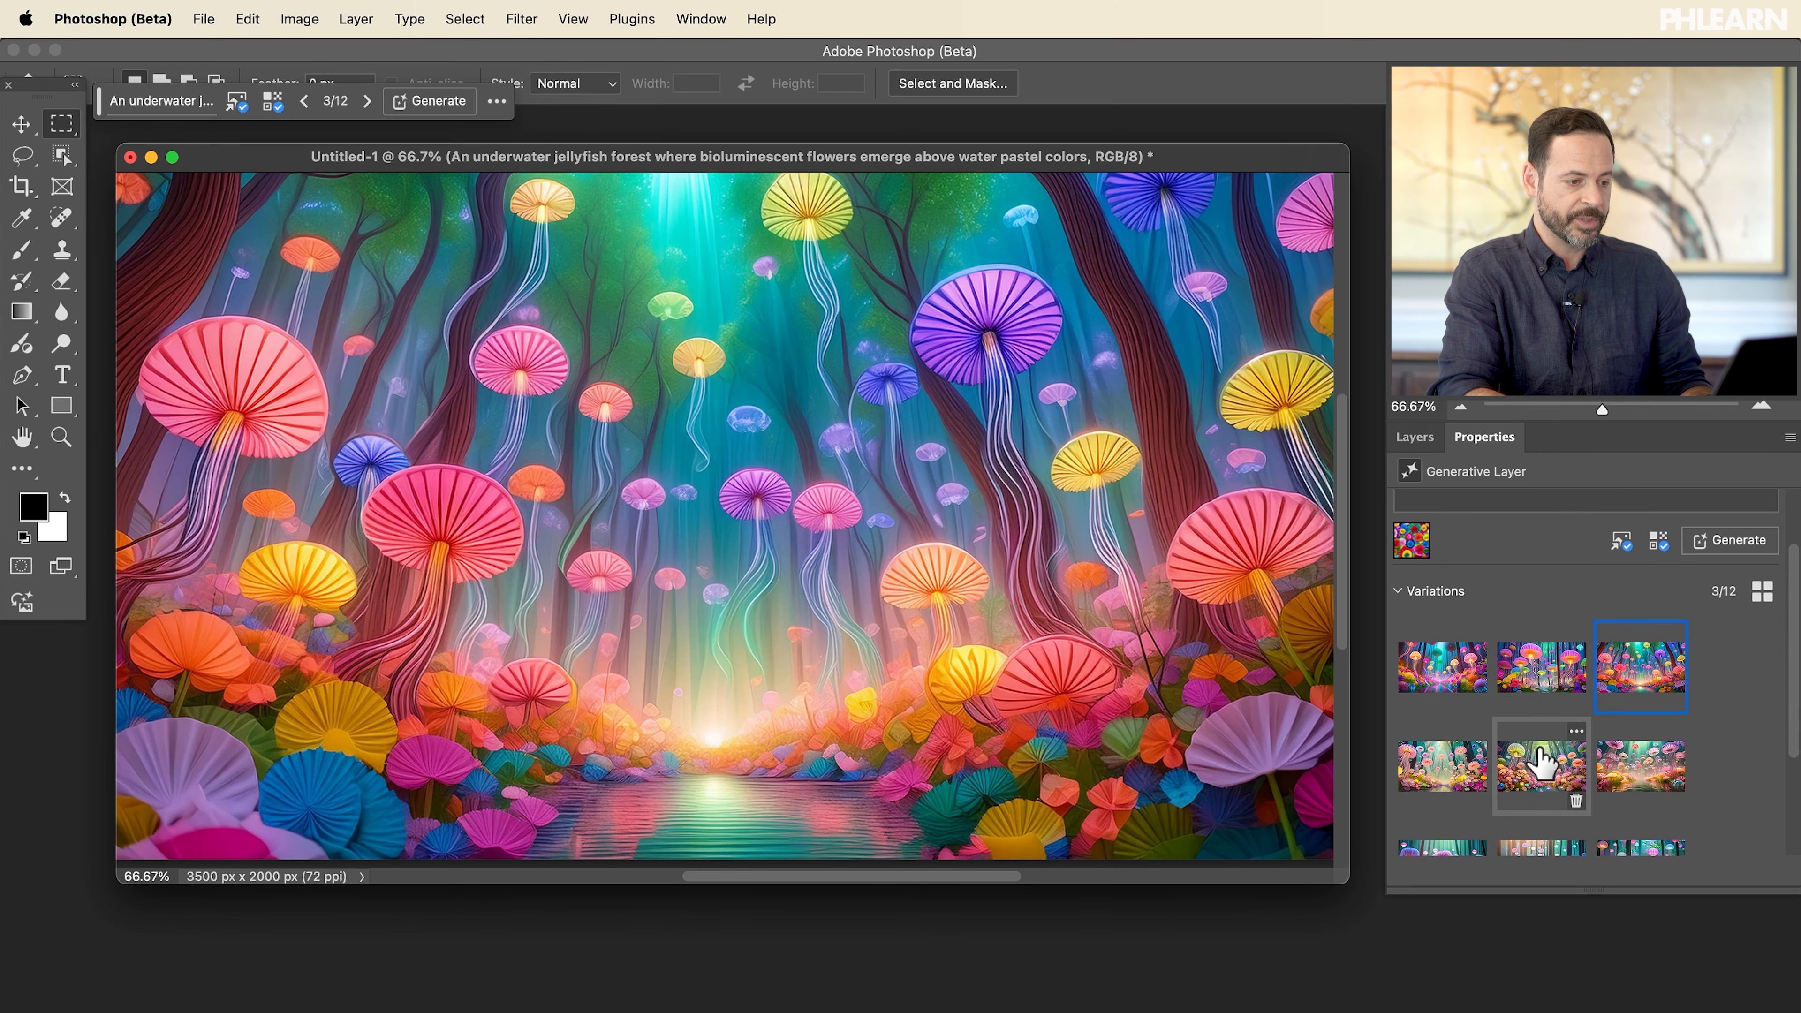
click(1541, 722)
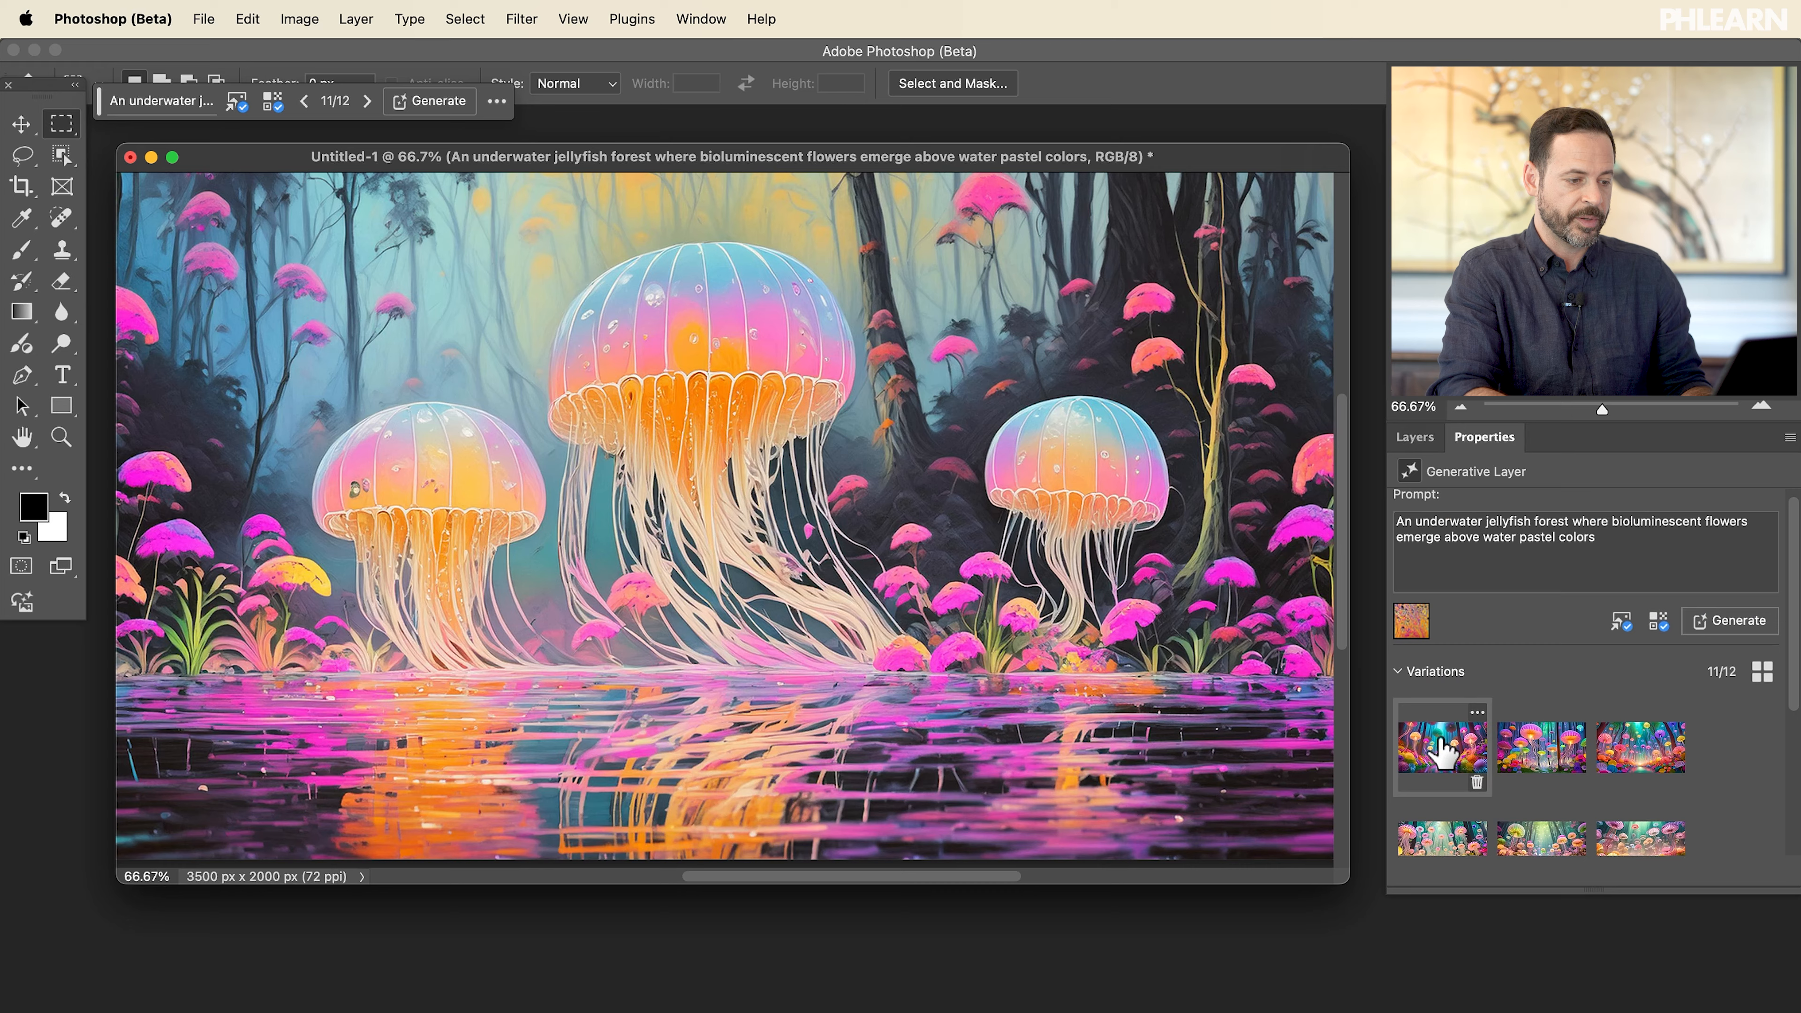
click(1442, 749)
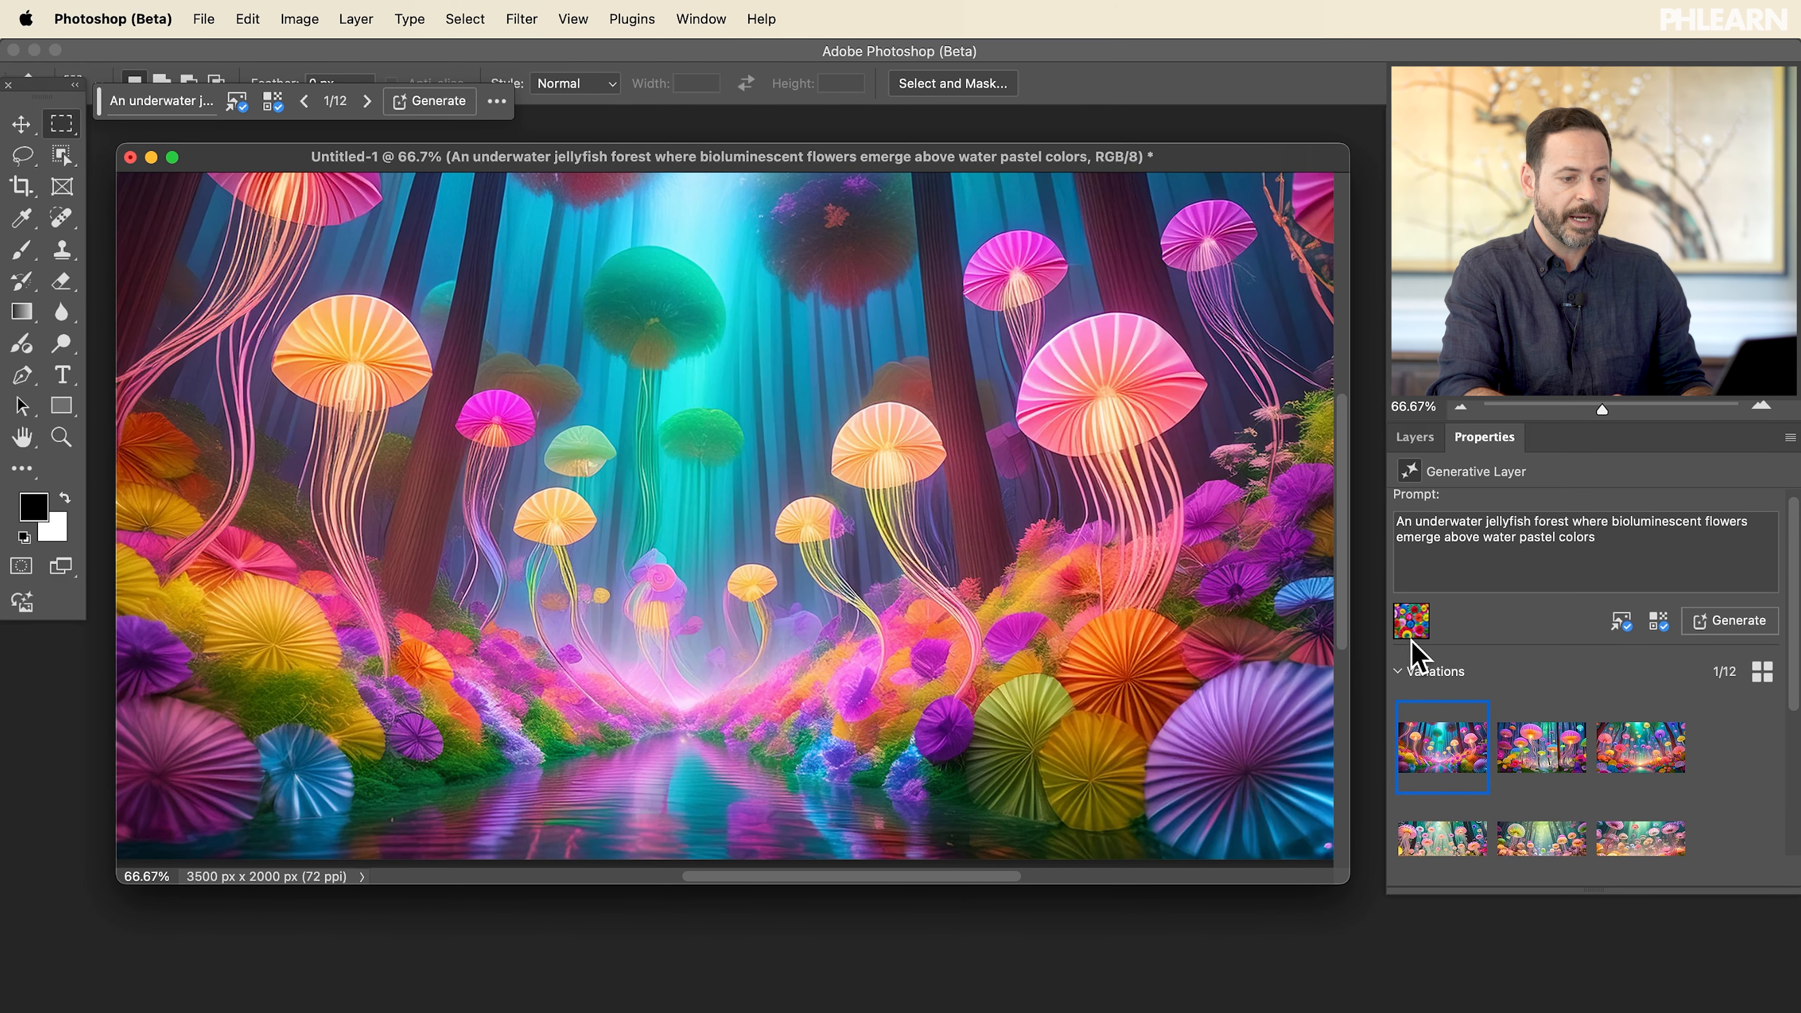
click(1621, 620)
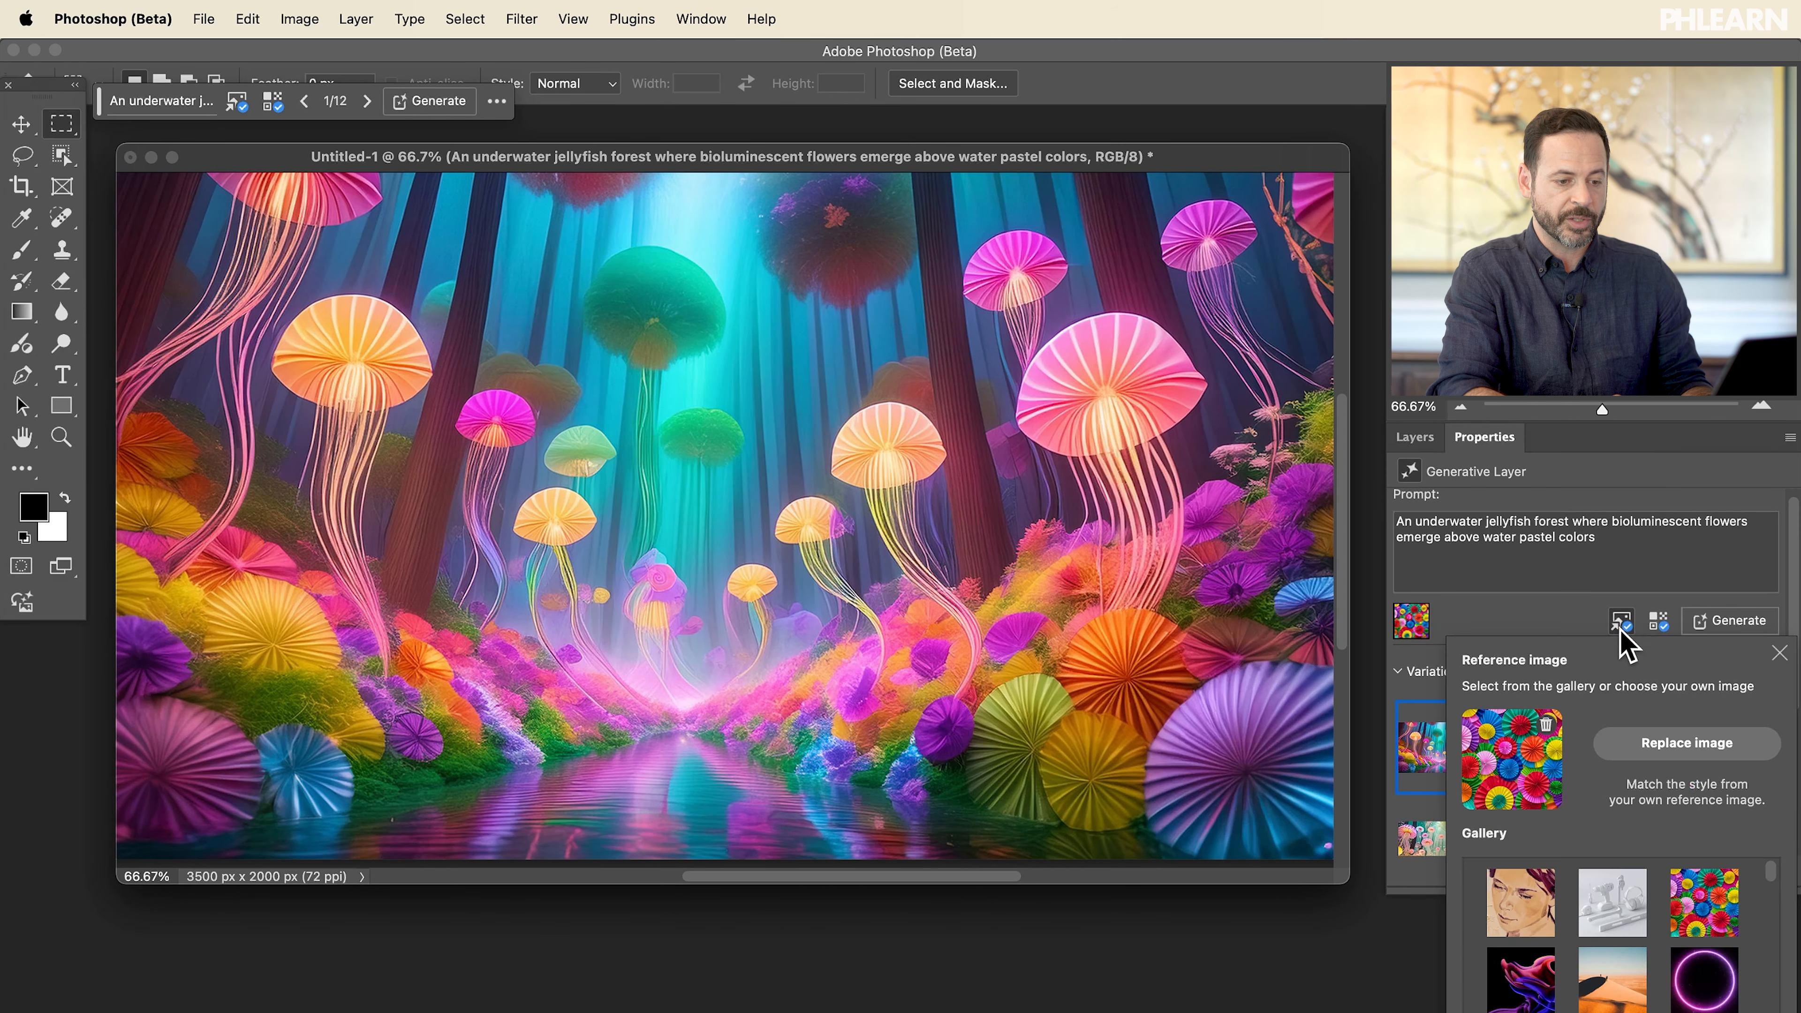
mouse_move(1562, 752)
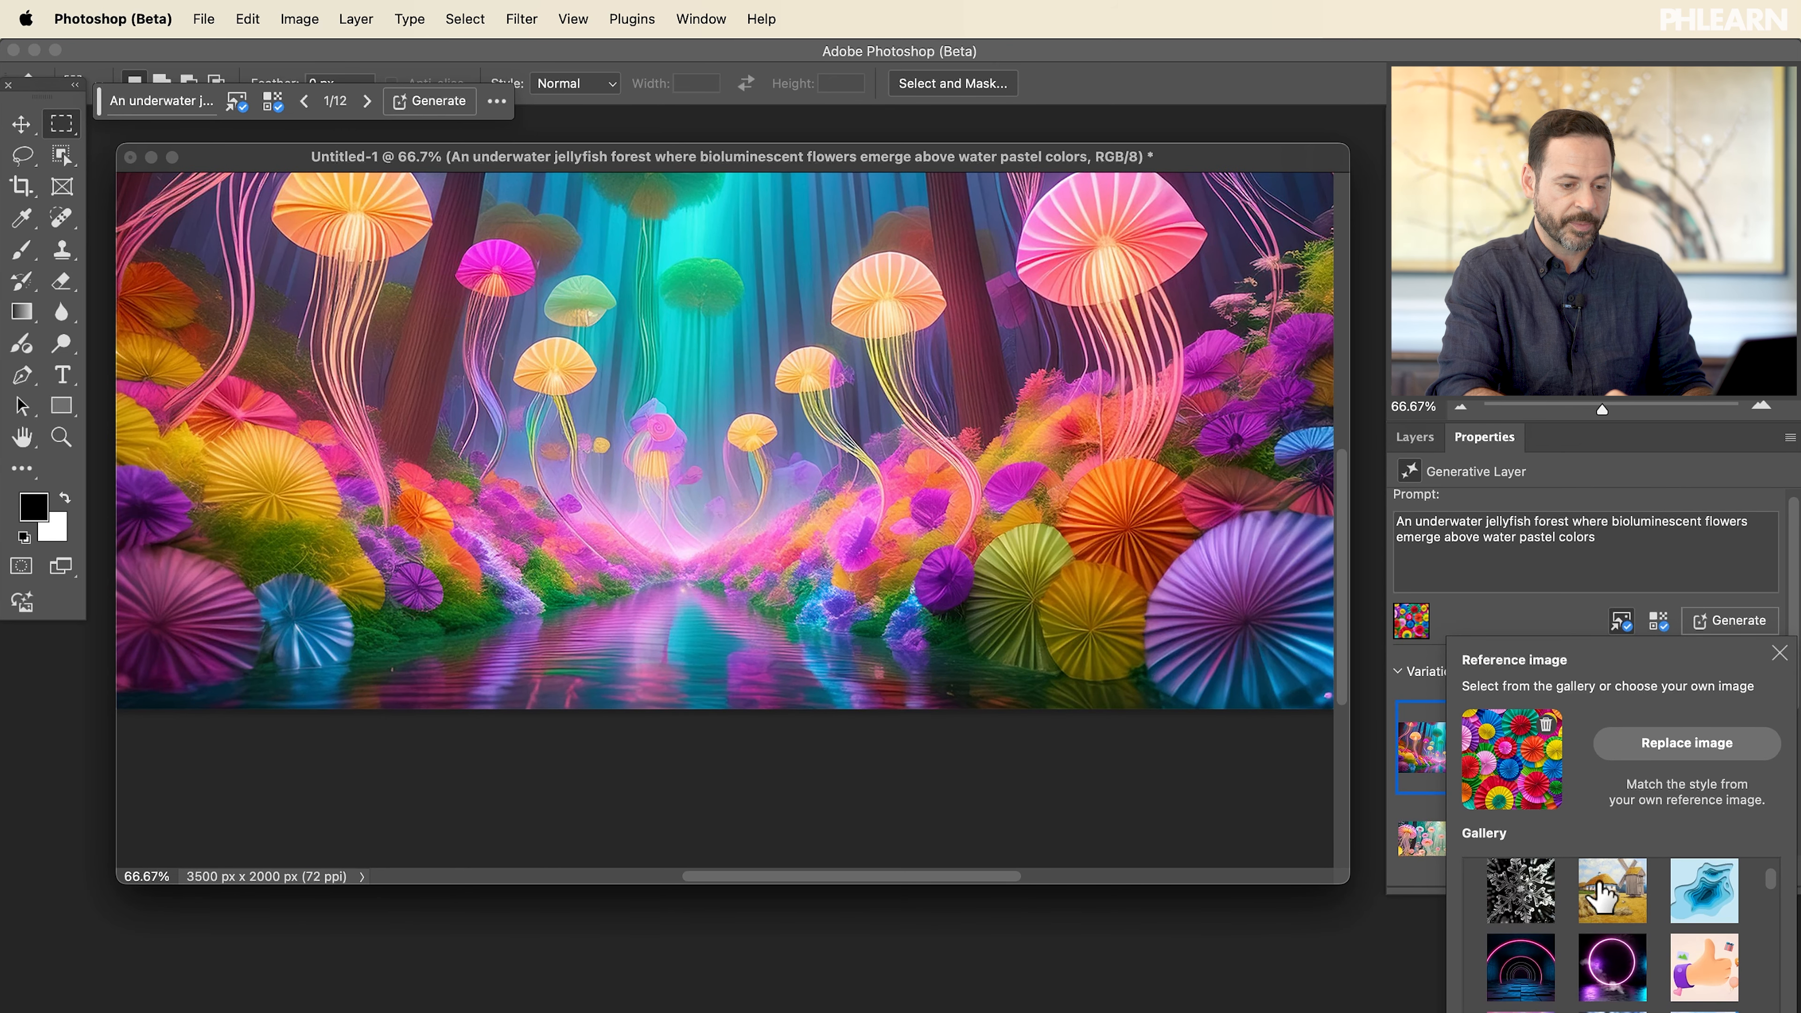
- Swap in a gallery reference image, regenerate, and preview the second teal painterly variation
scroll(down, 3)
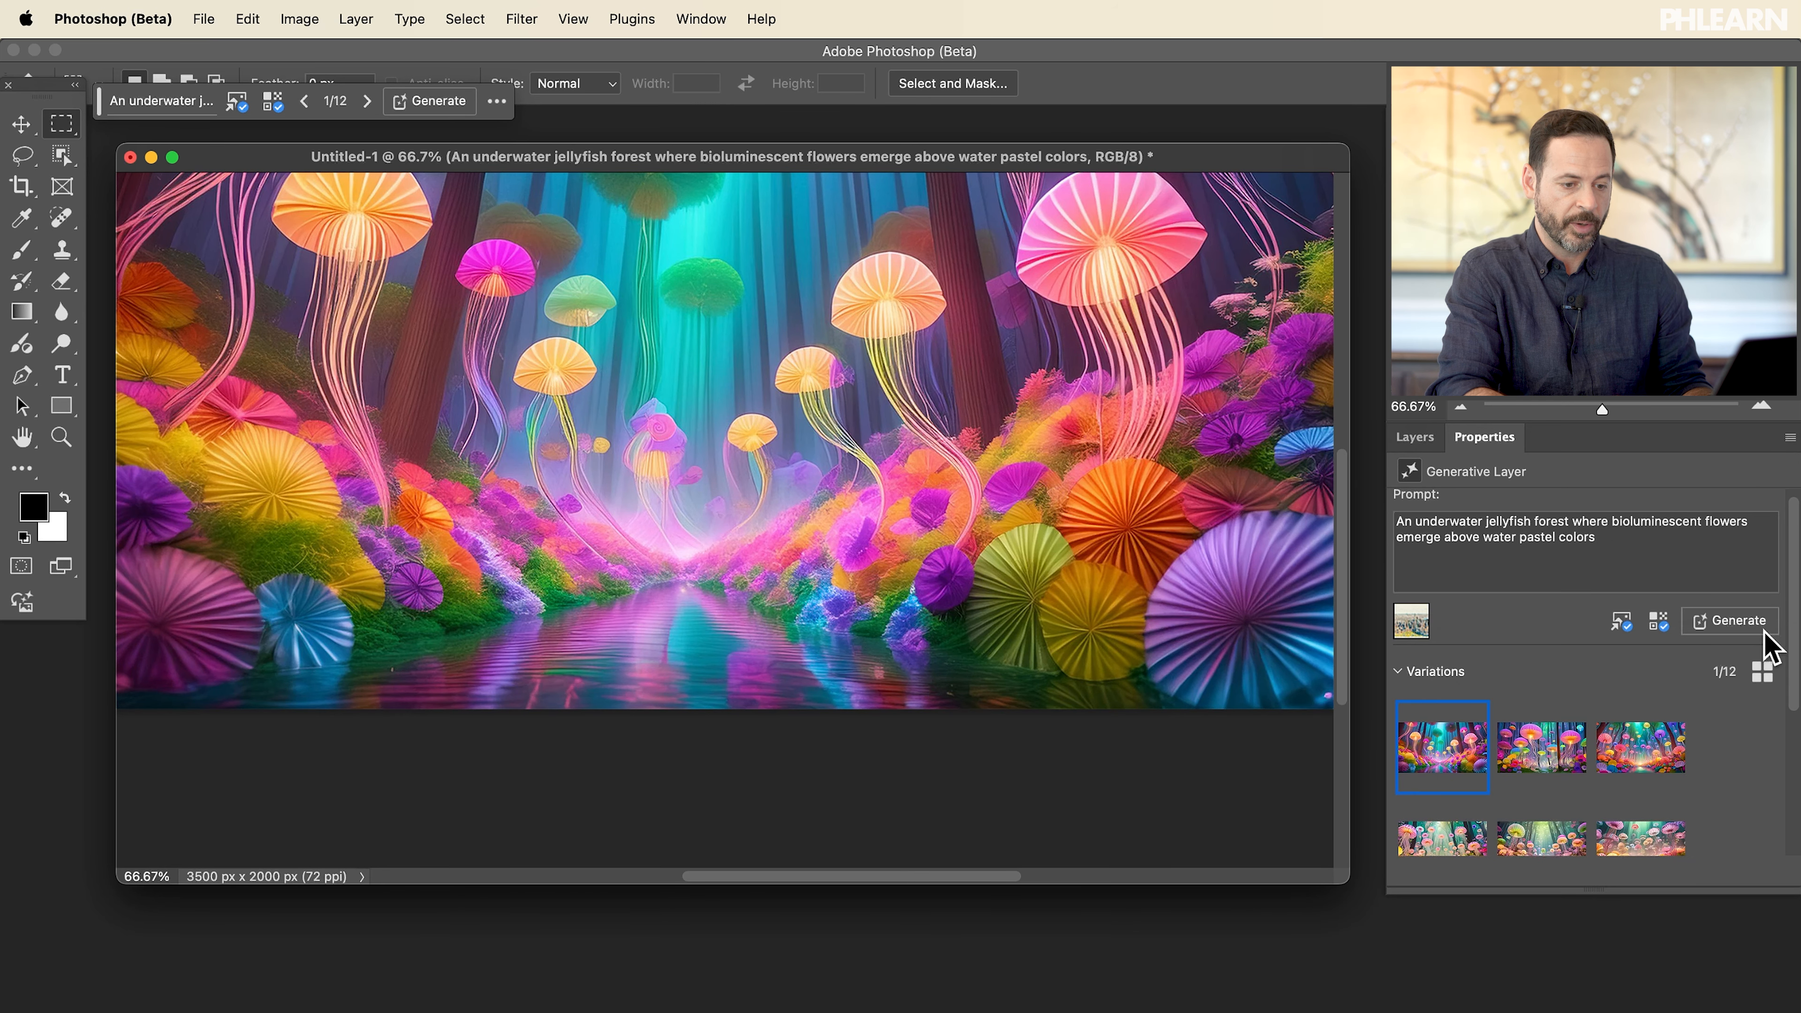
click(1729, 620)
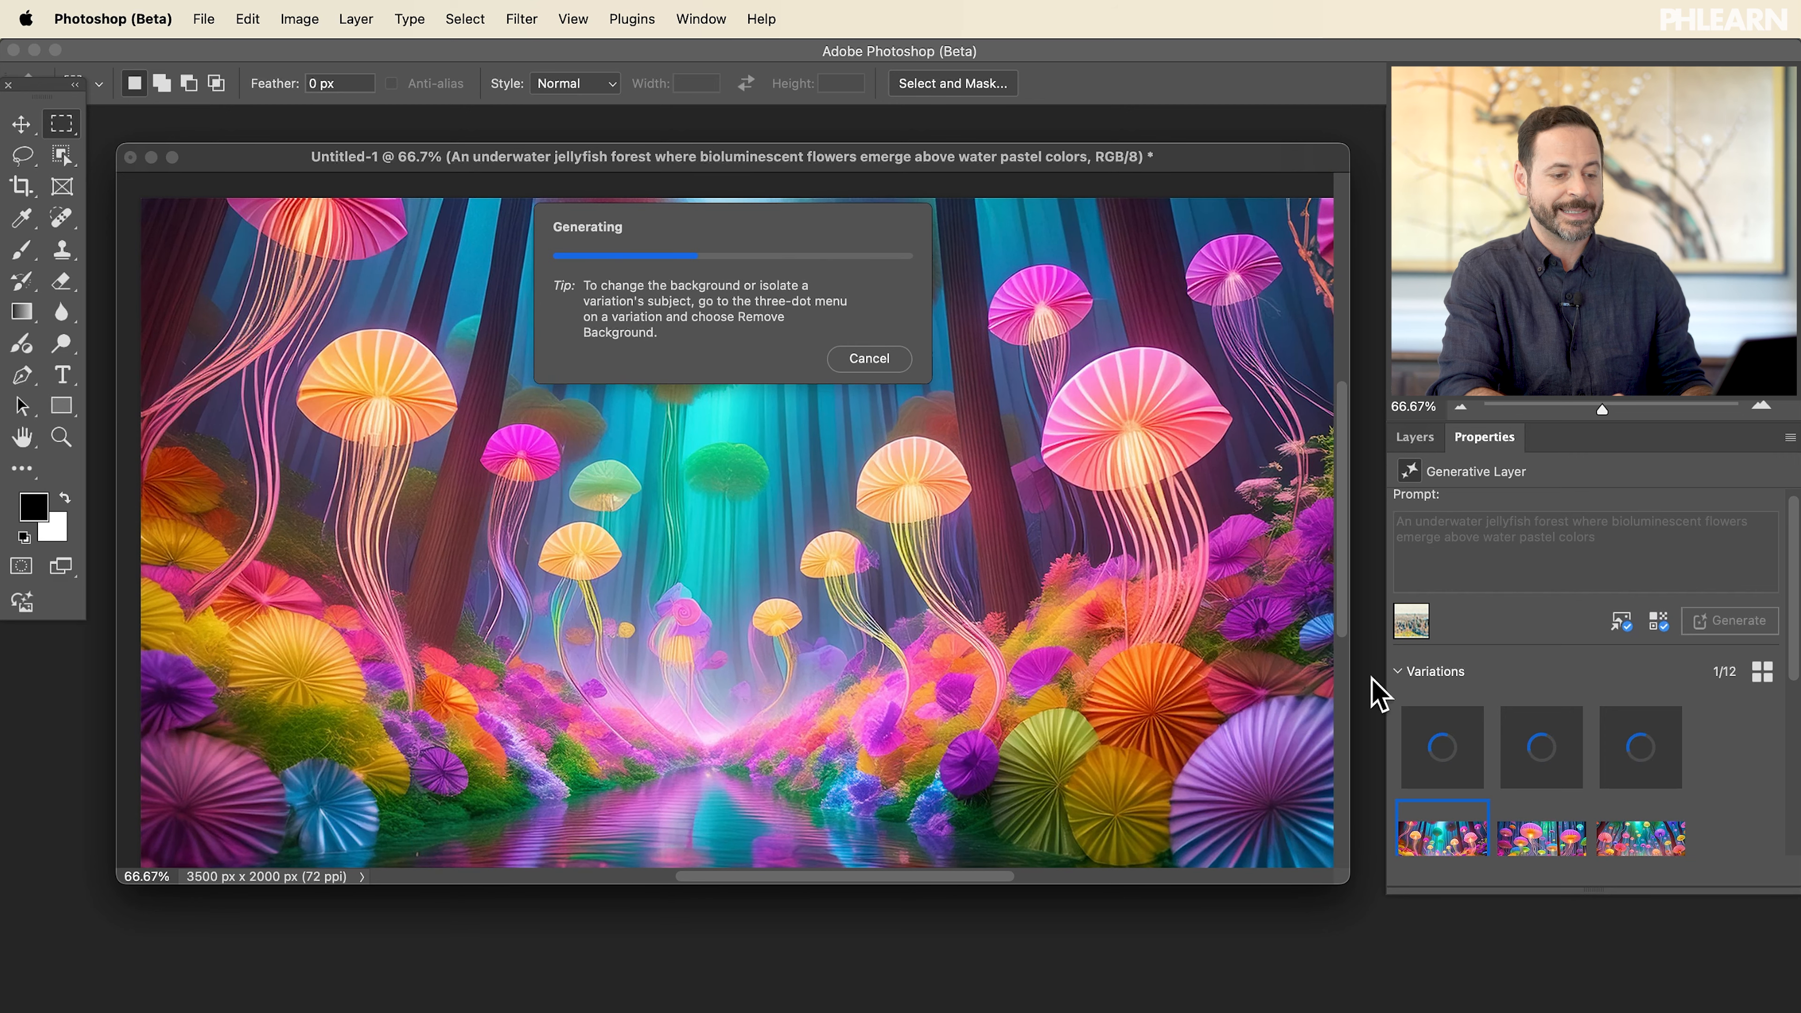
mouse_move(953, 466)
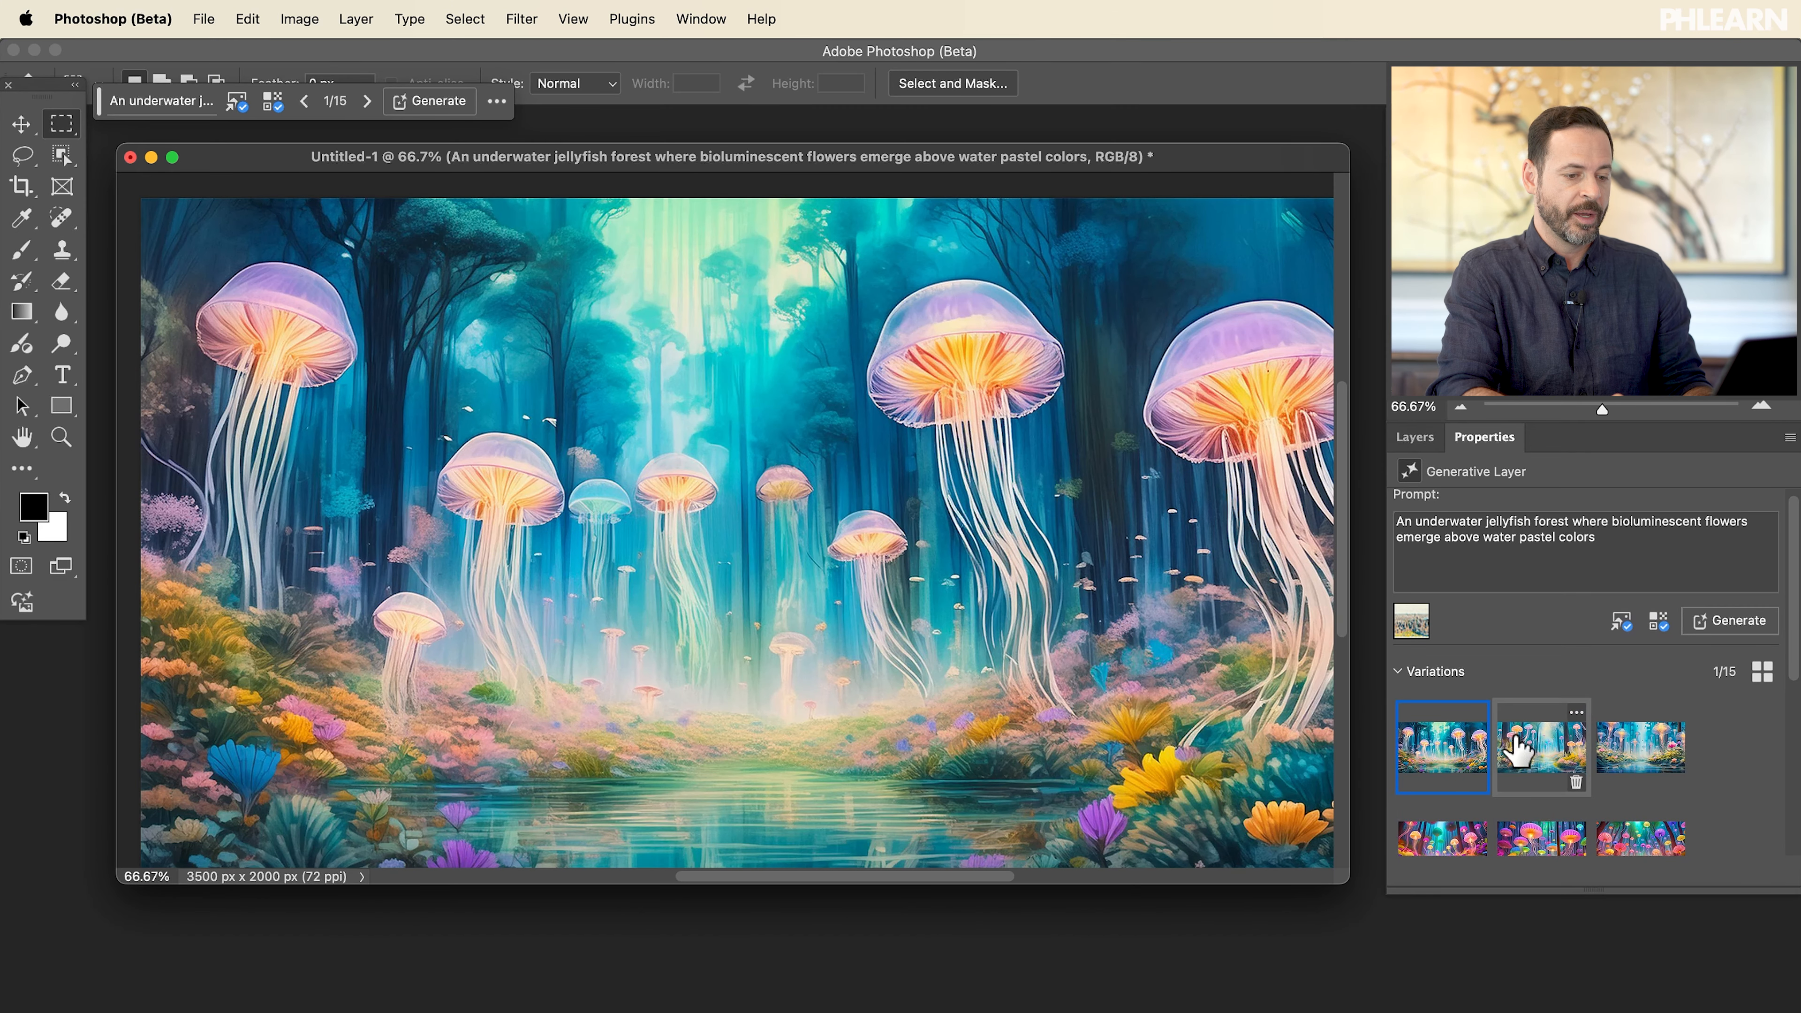
click(1641, 747)
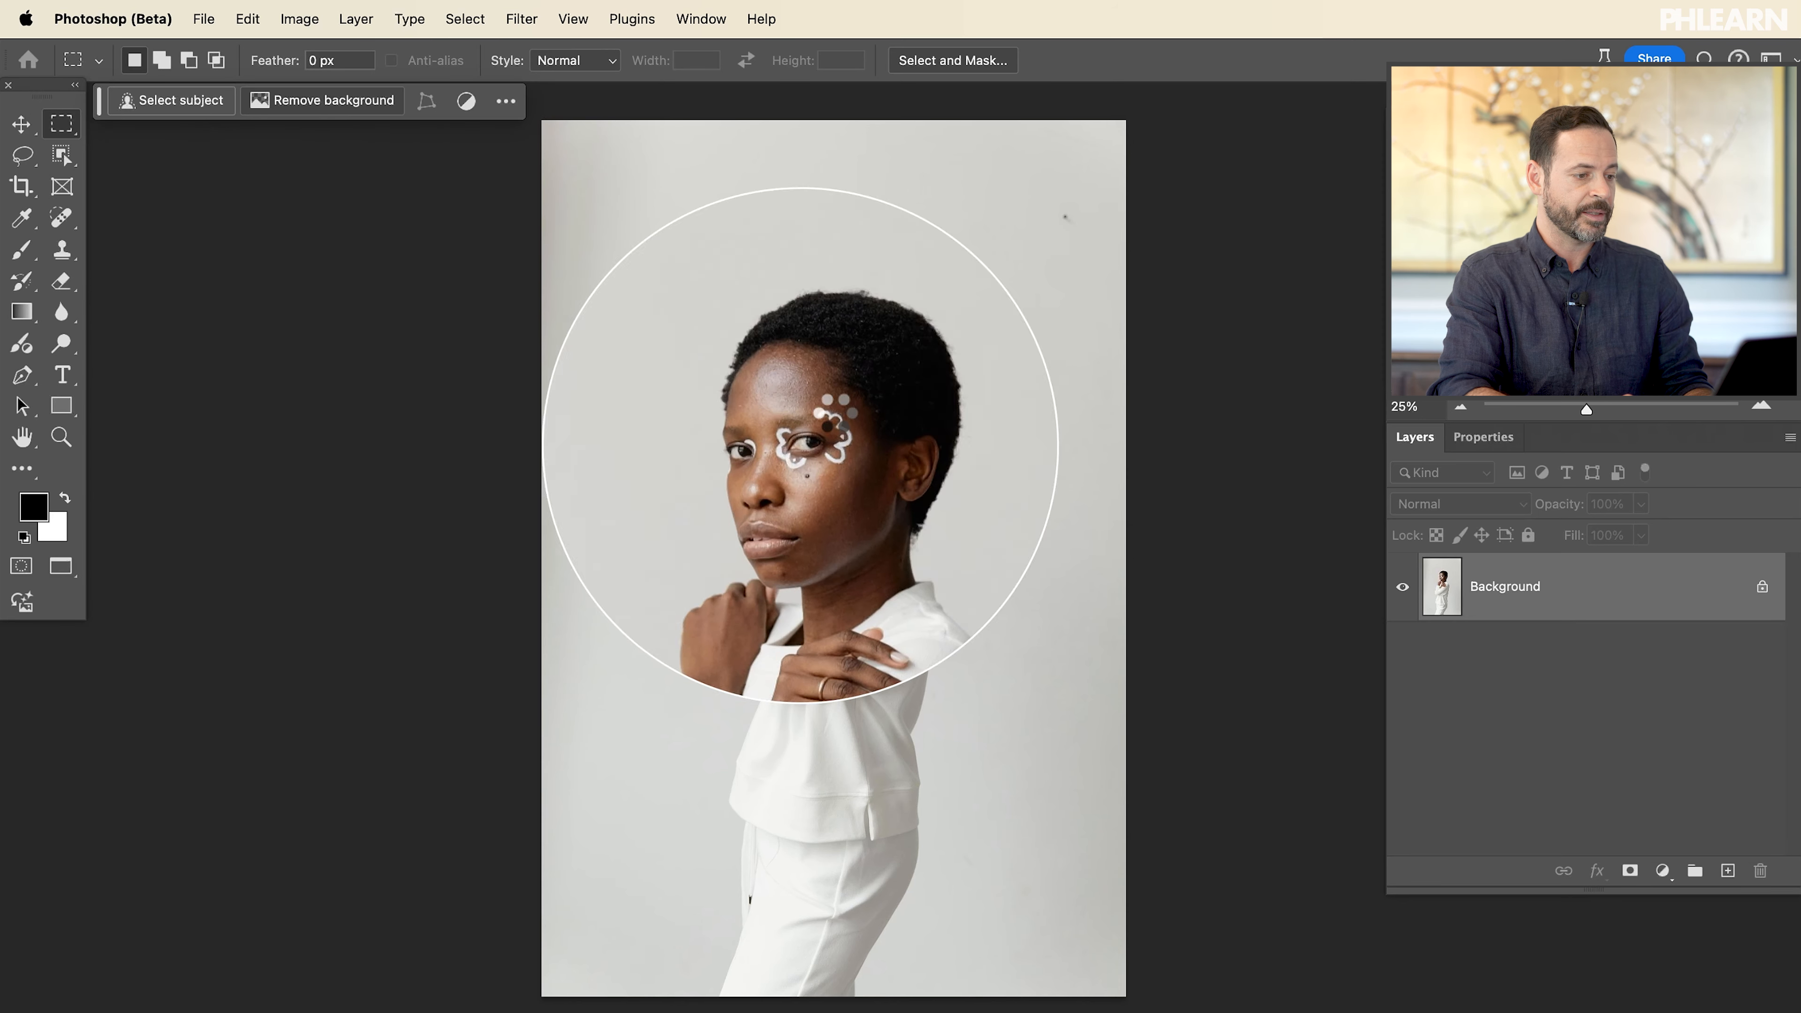
- Remove the portrait's grey backdrop and generate a 'luxury home interior' background
click(334, 100)
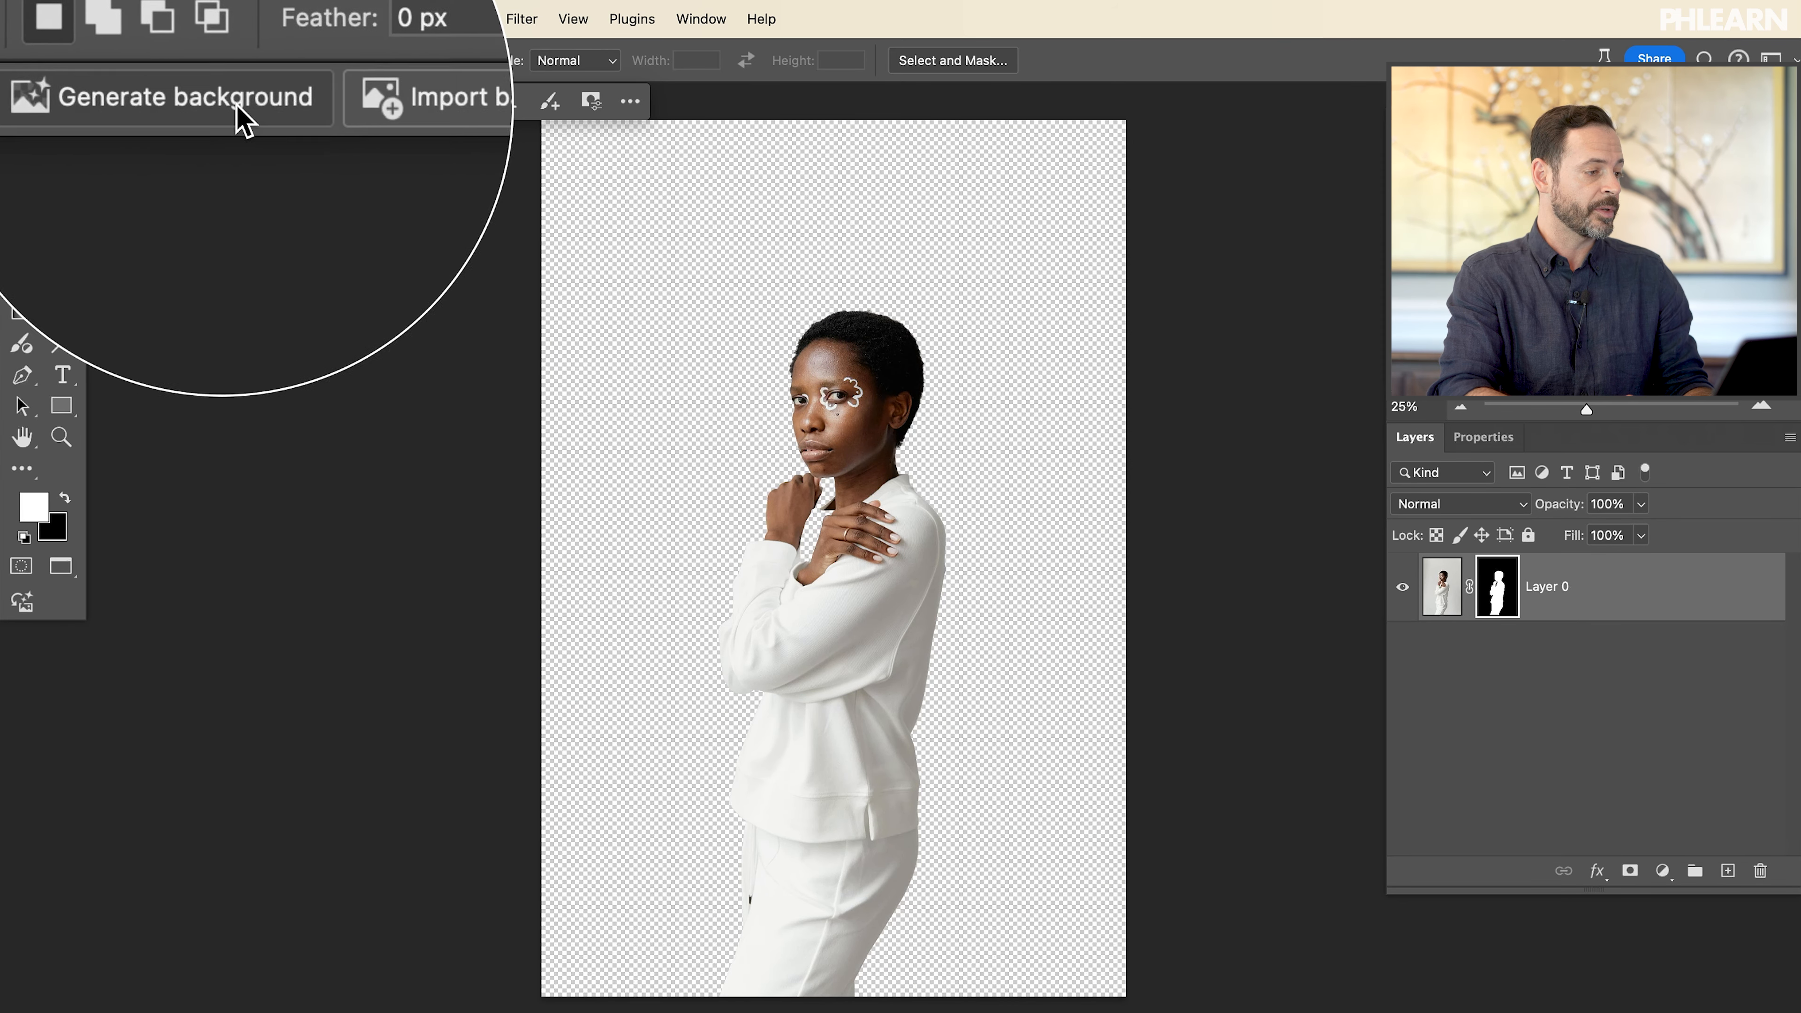
click(167, 96)
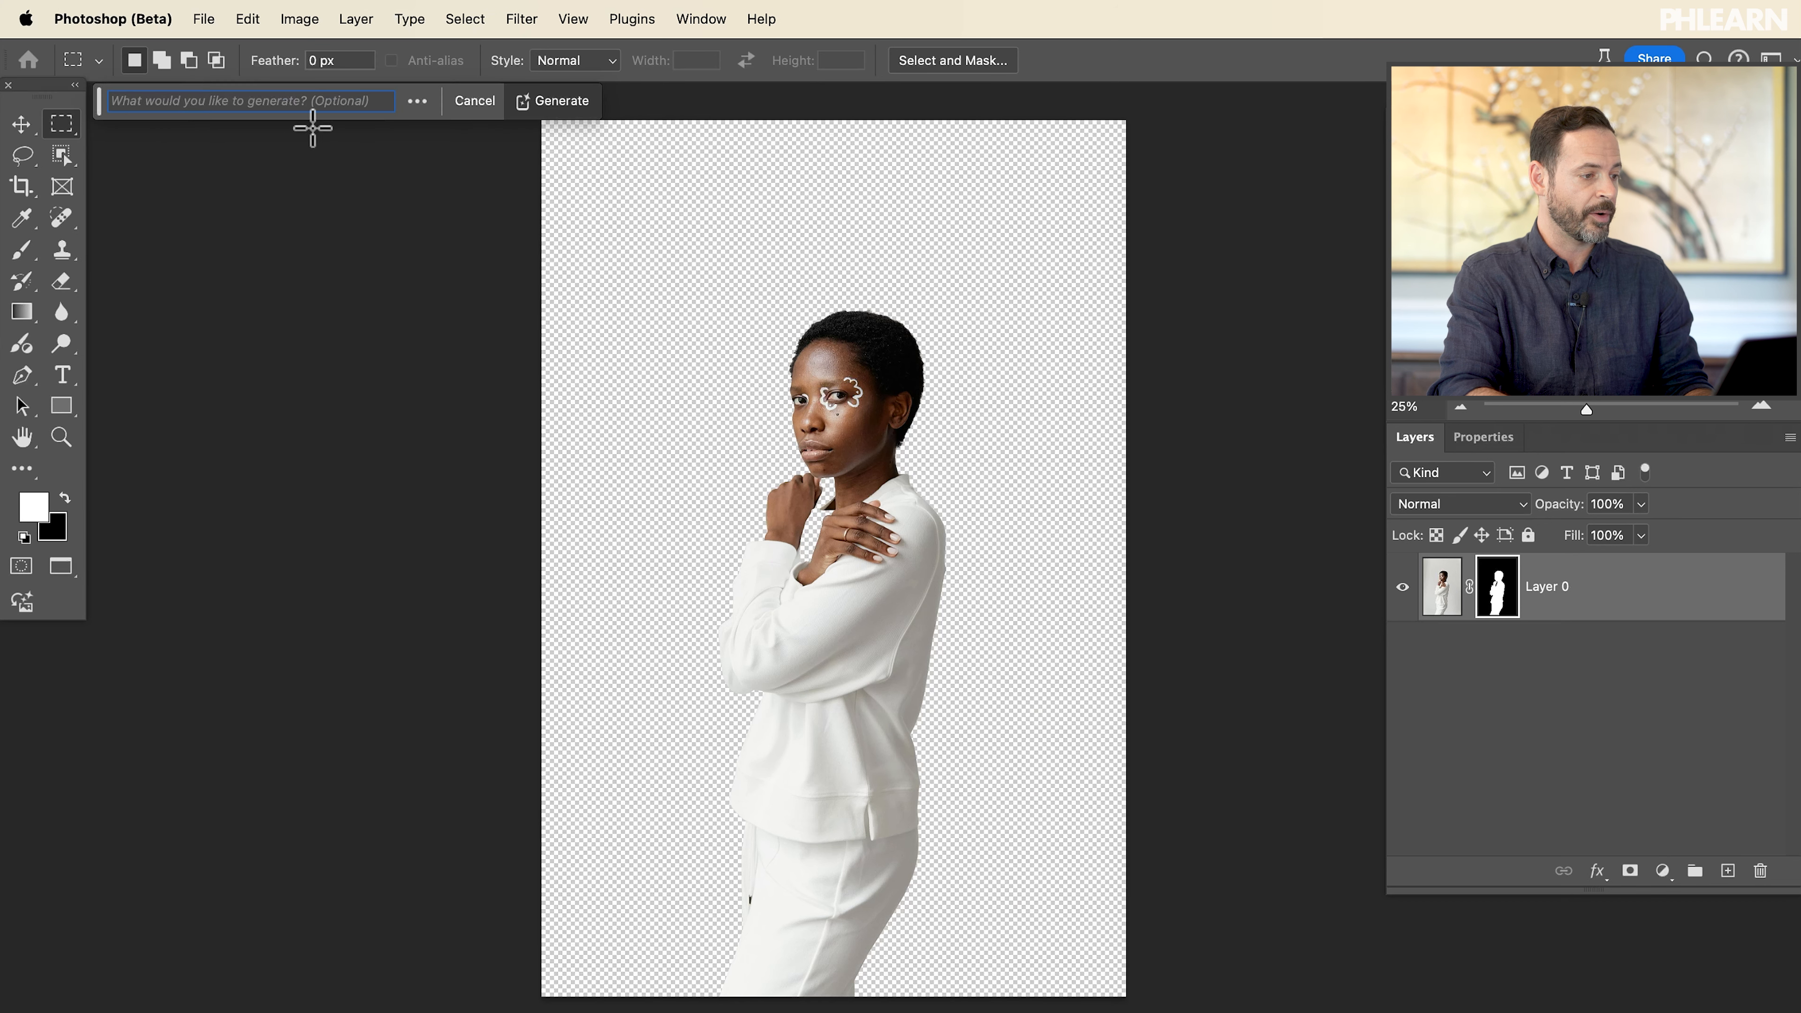
text(luxury home interior)
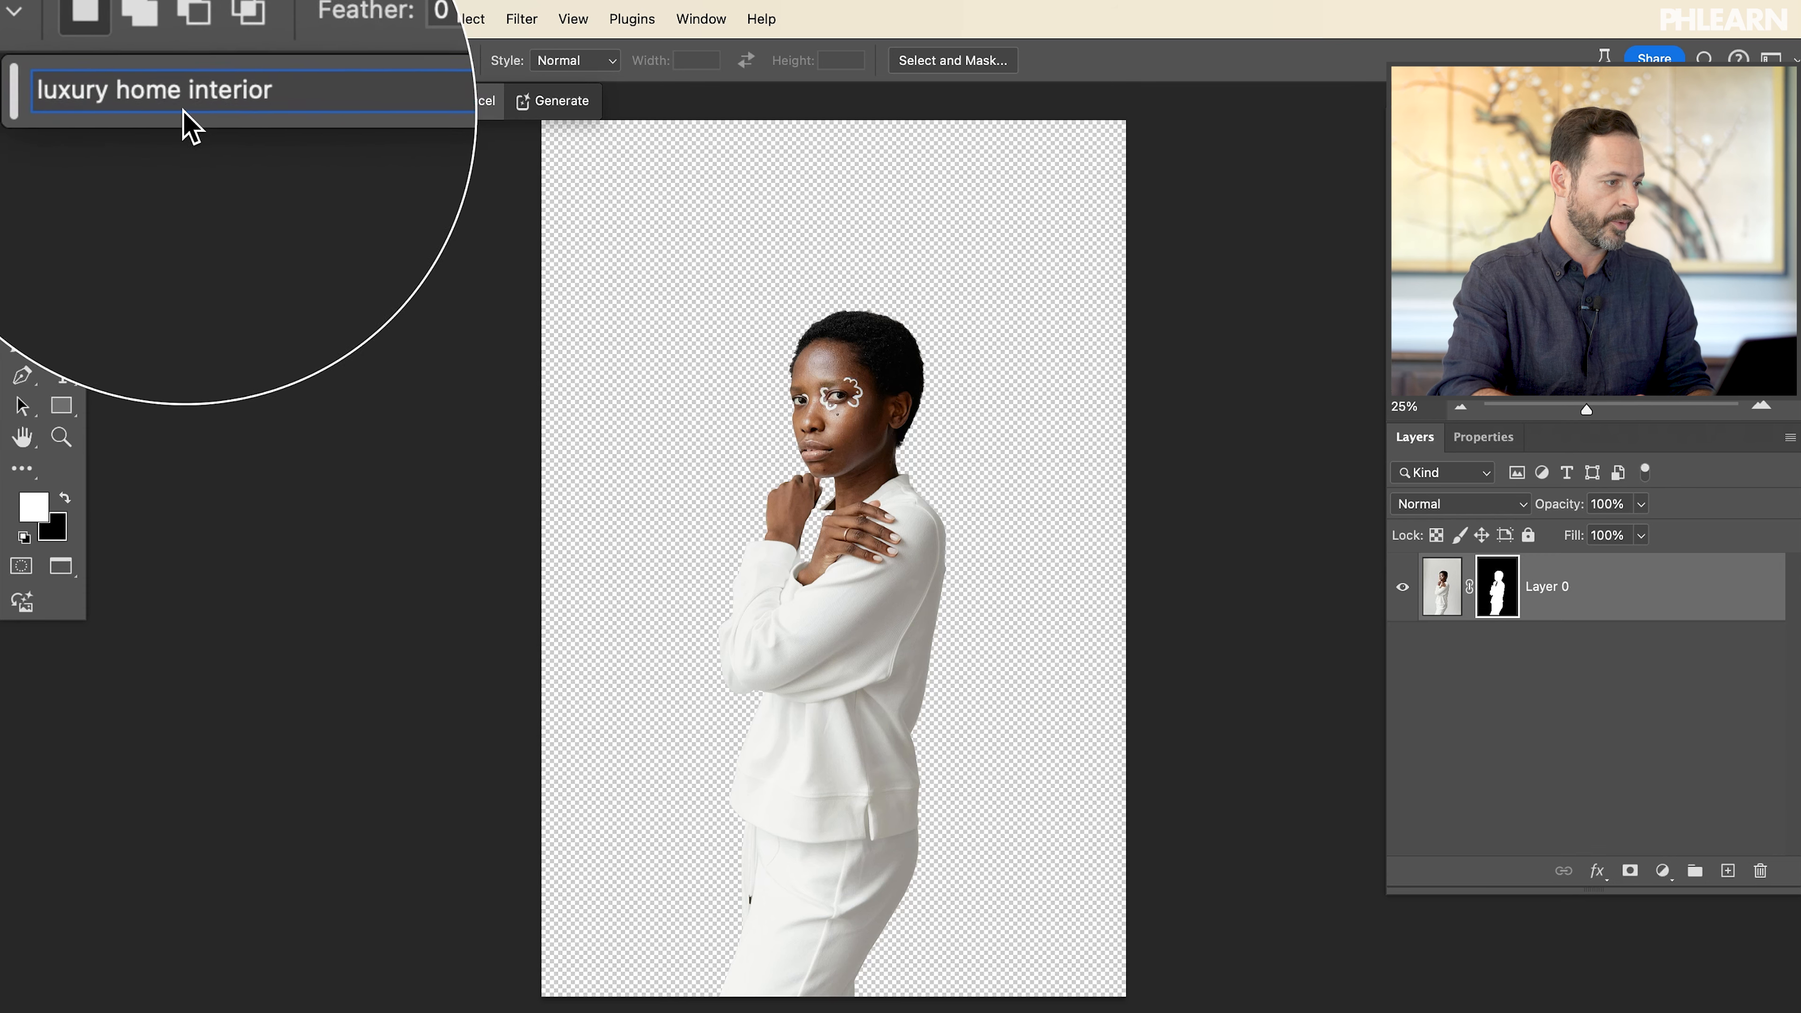
click(559, 101)
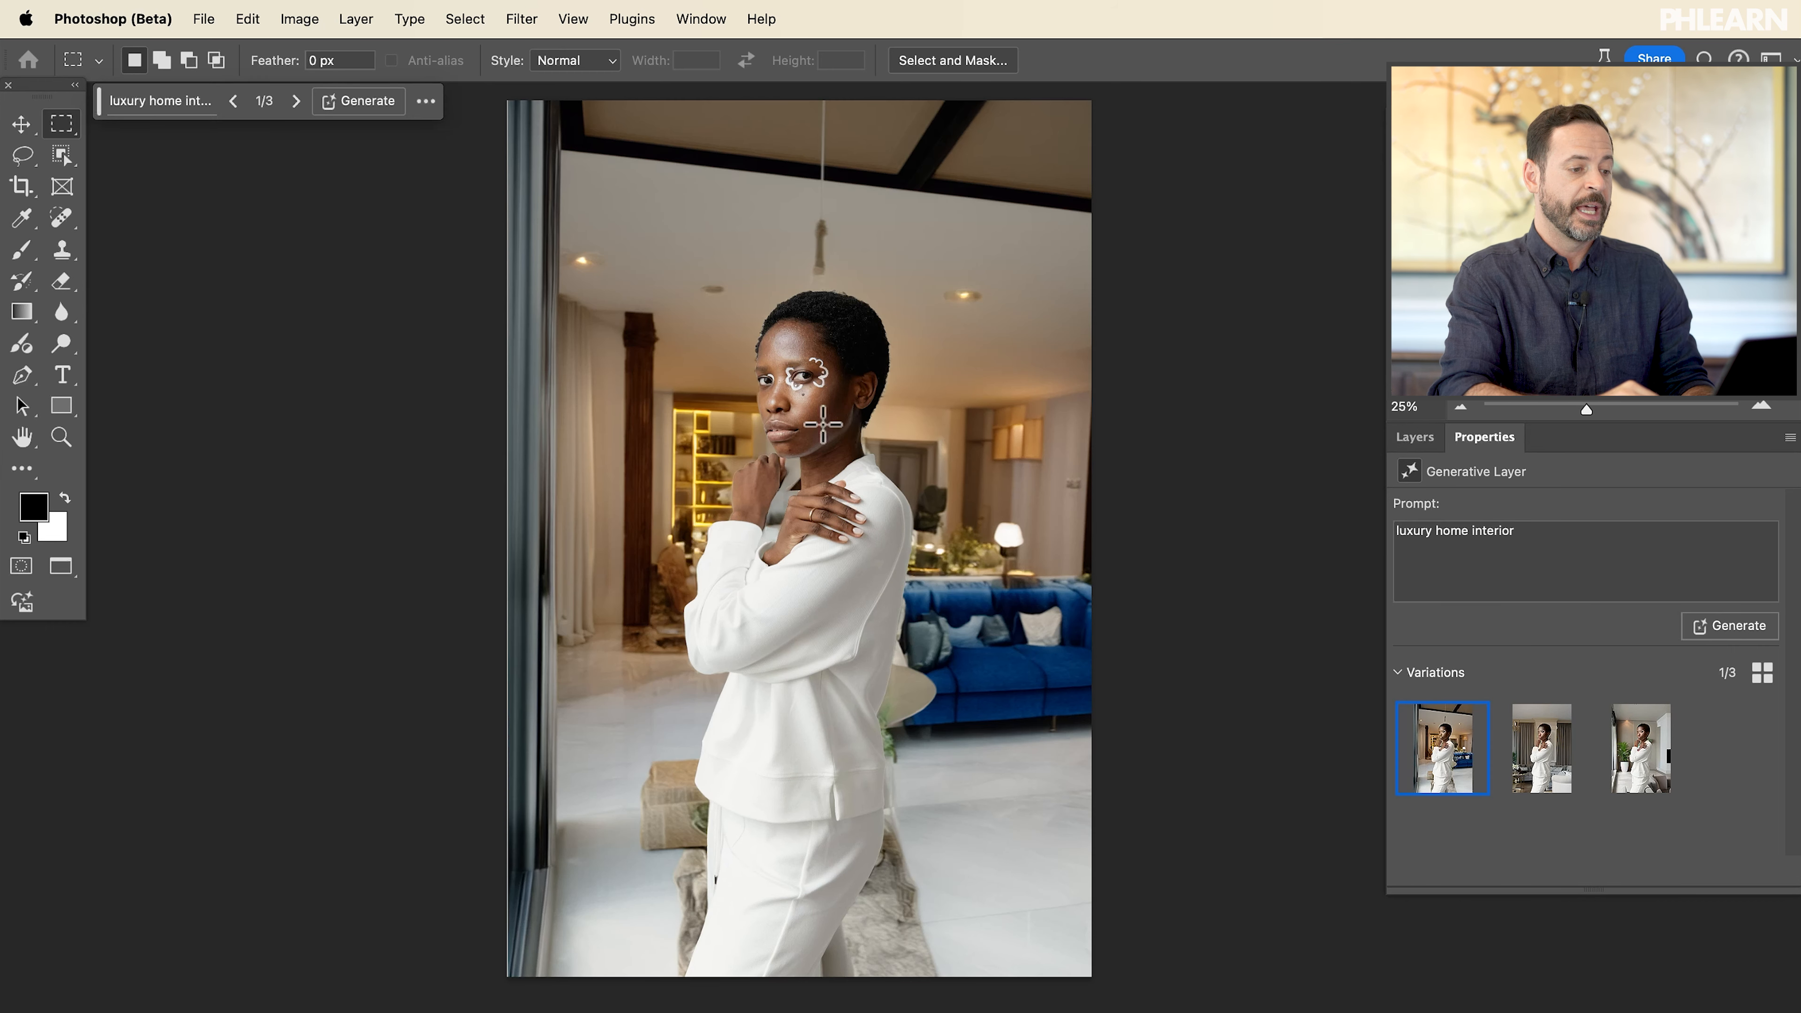
mouse_move(1542, 747)
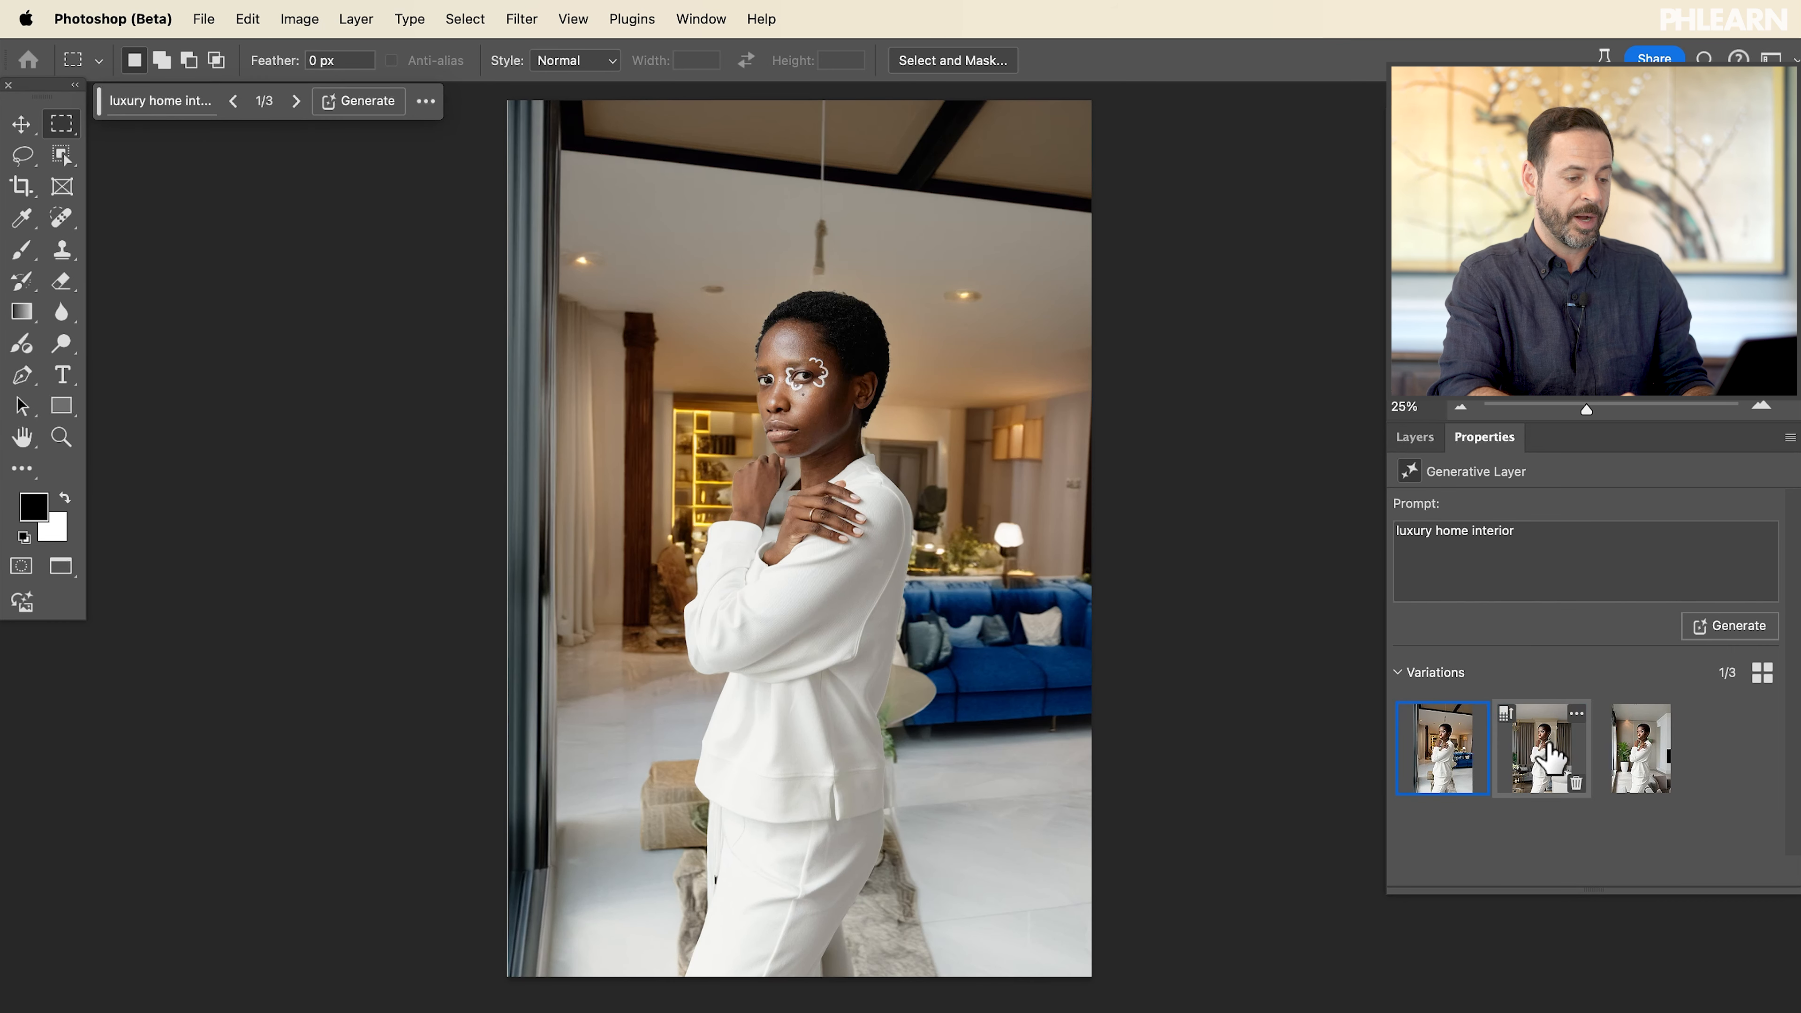
- Preview the third background variation, then settle on the second with grey curtains and sofa
click(1641, 748)
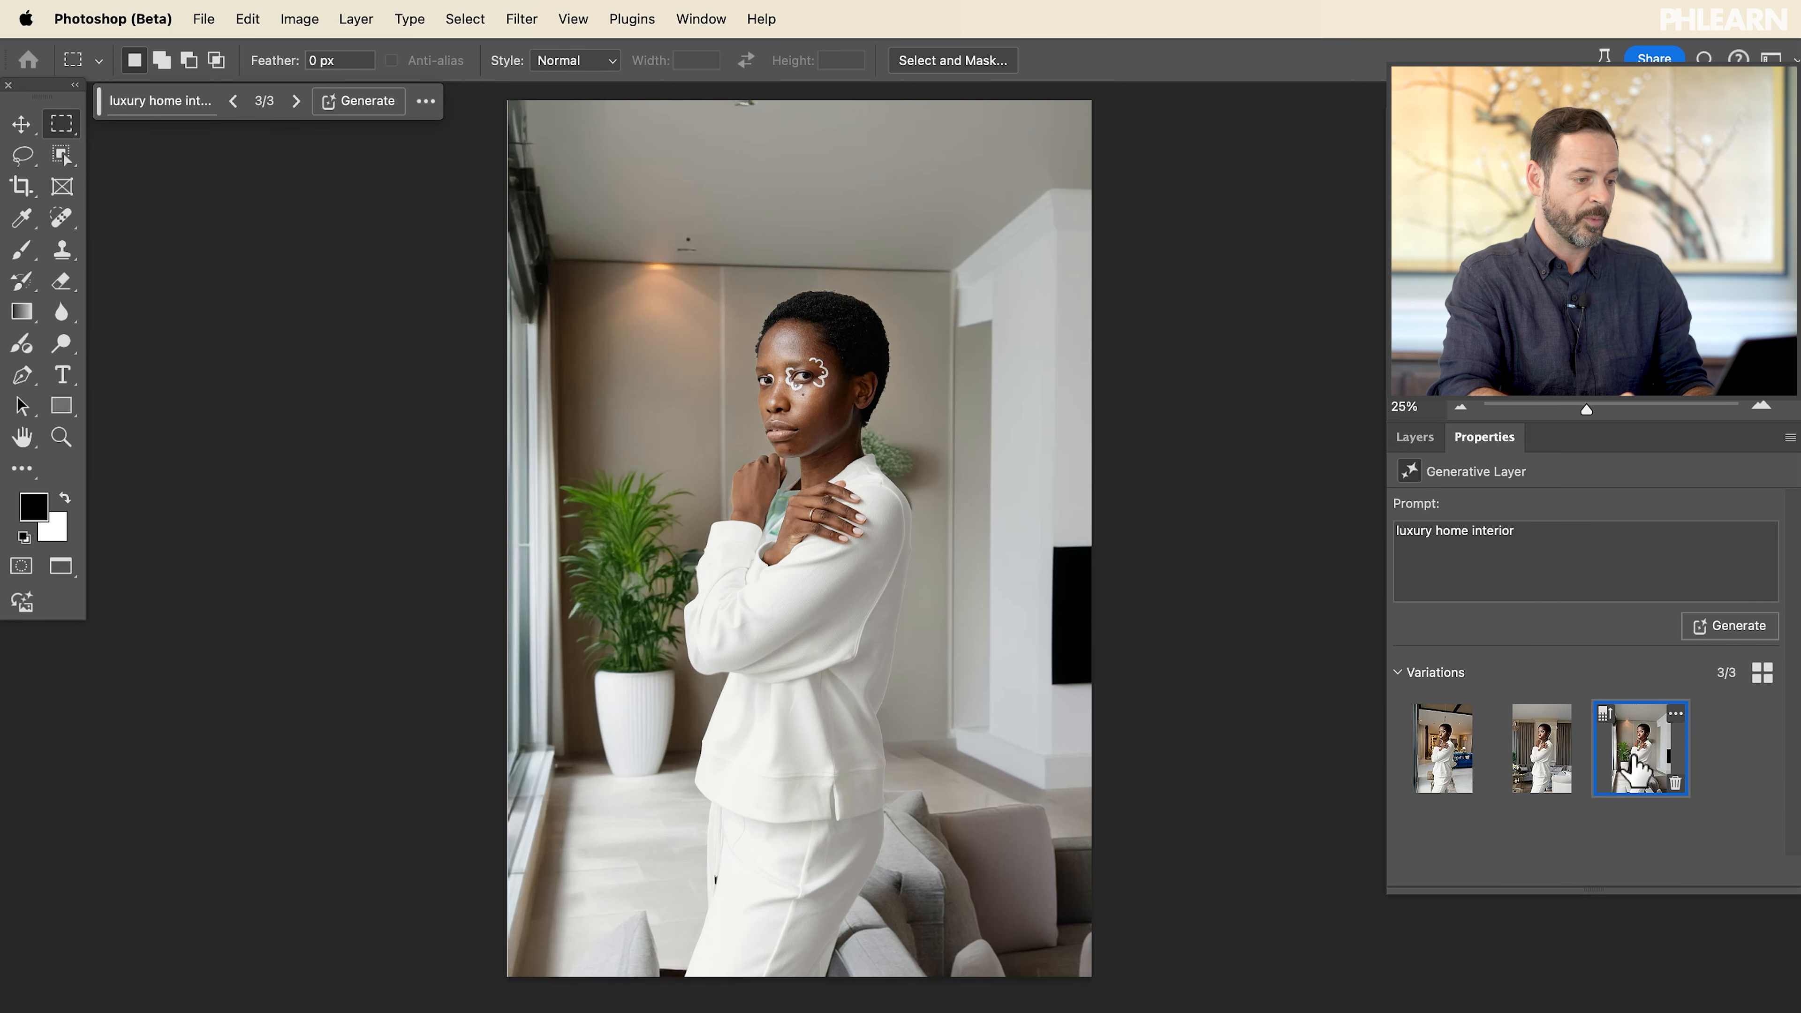
click(1540, 749)
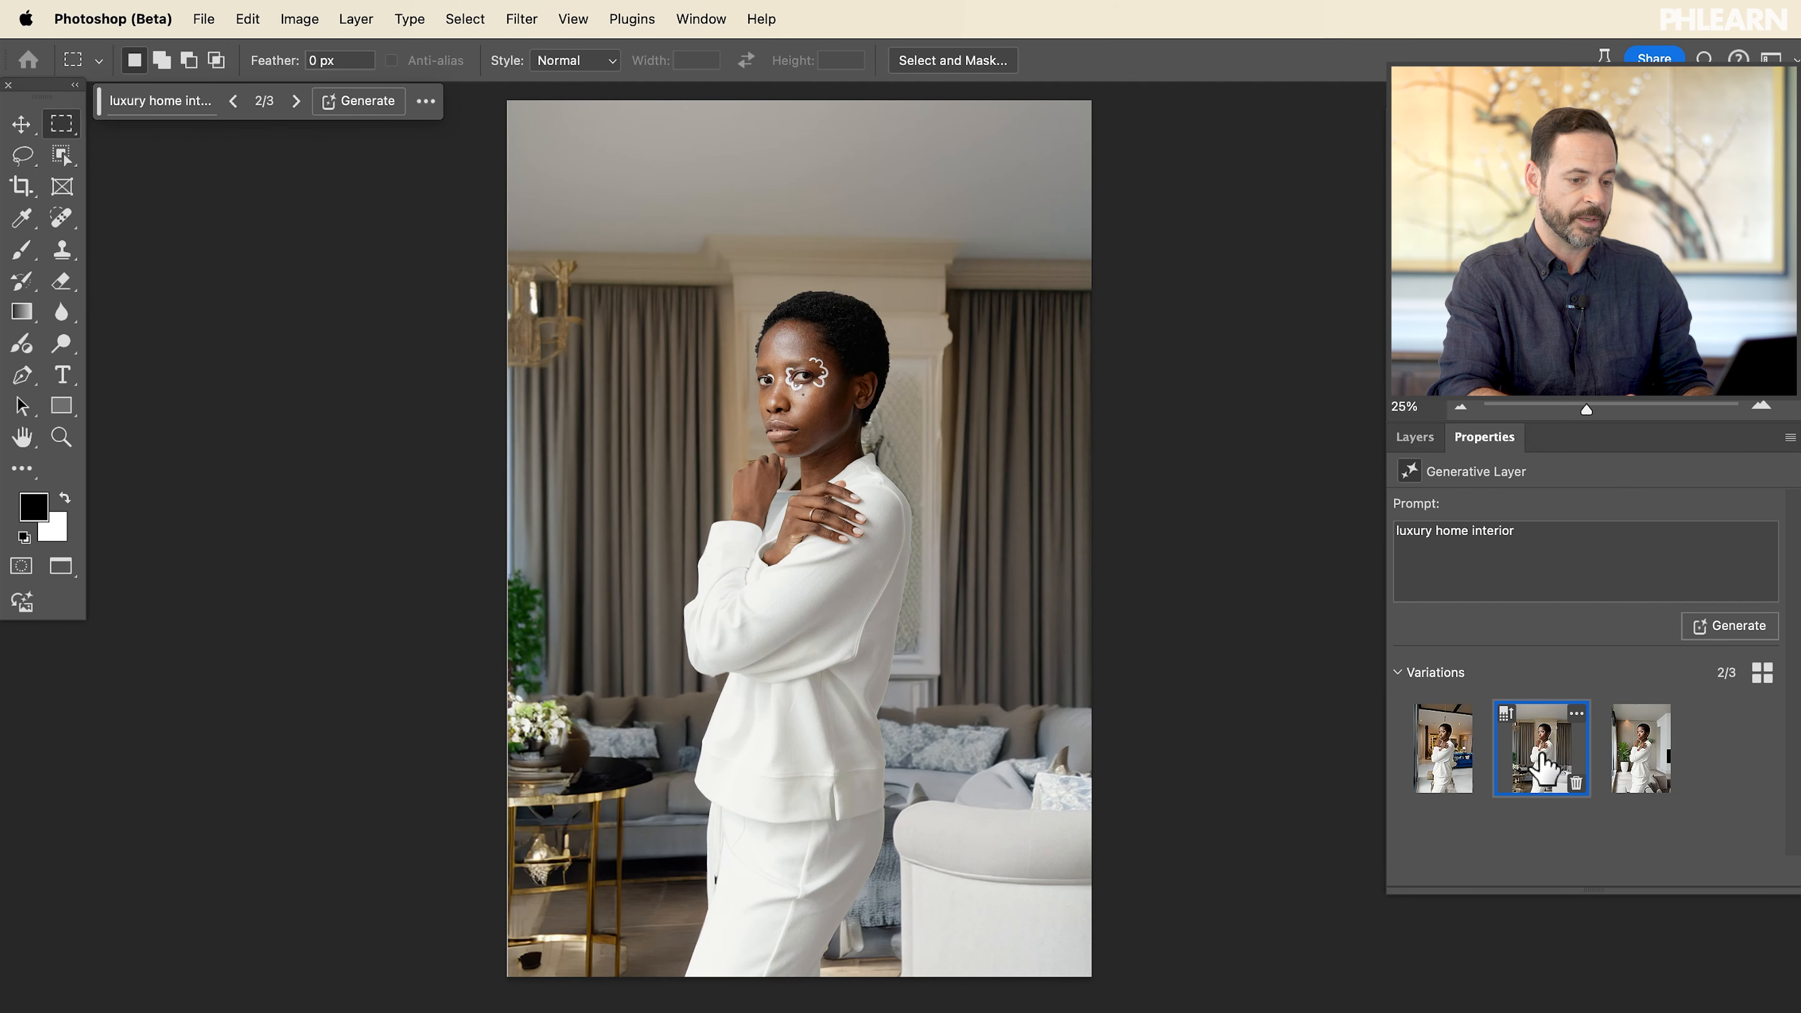
mouse_move(1342, 674)
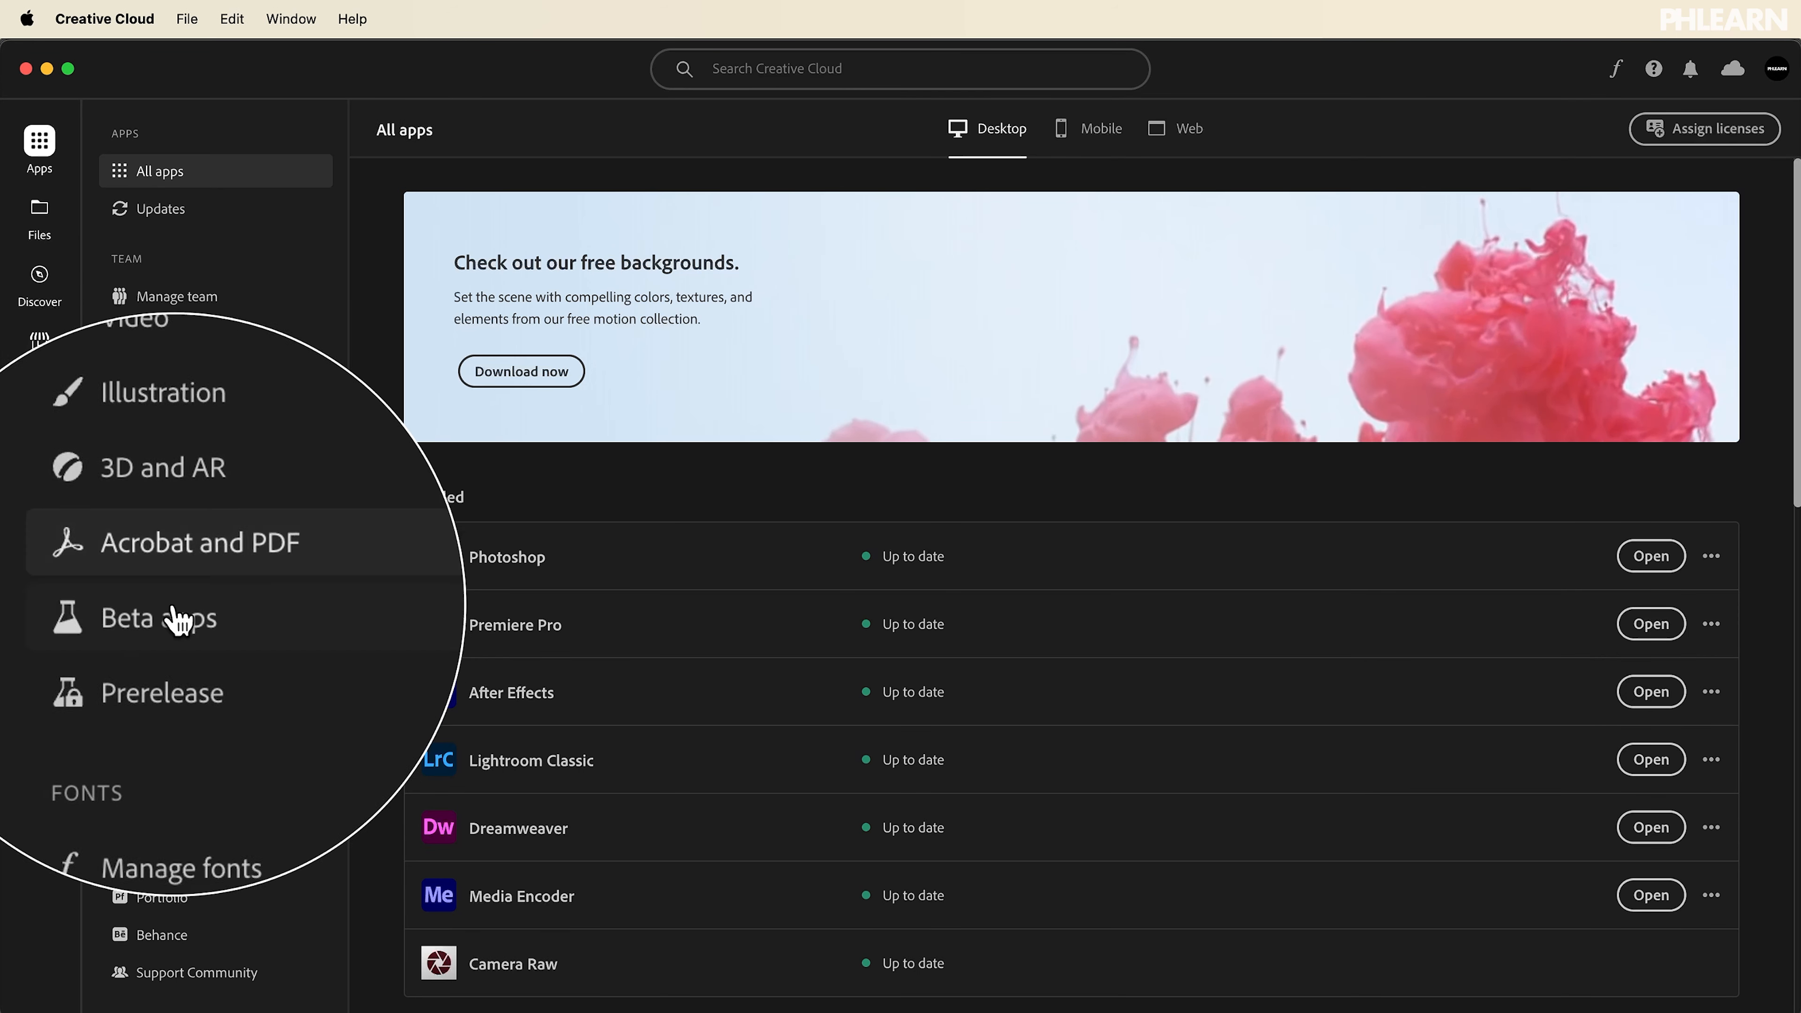
- Show the Beta apps category in Creative Cloud, listing Photoshop (Beta) as installed
click(161, 609)
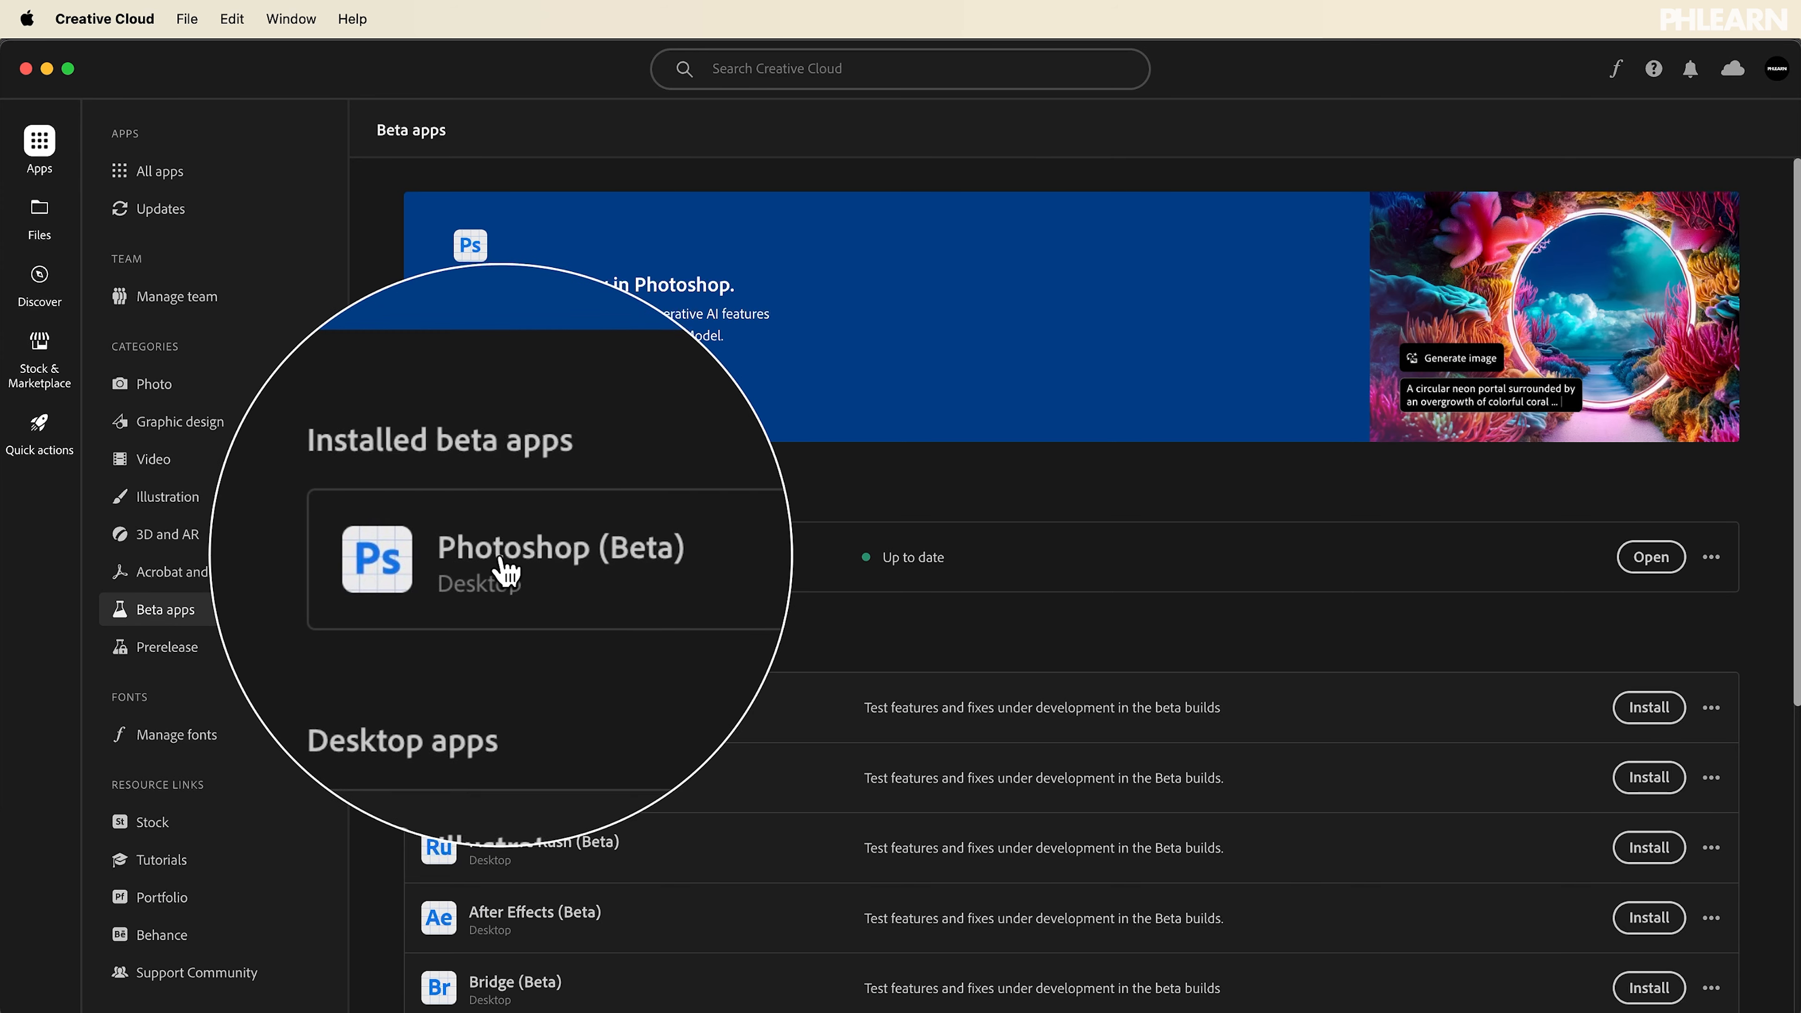